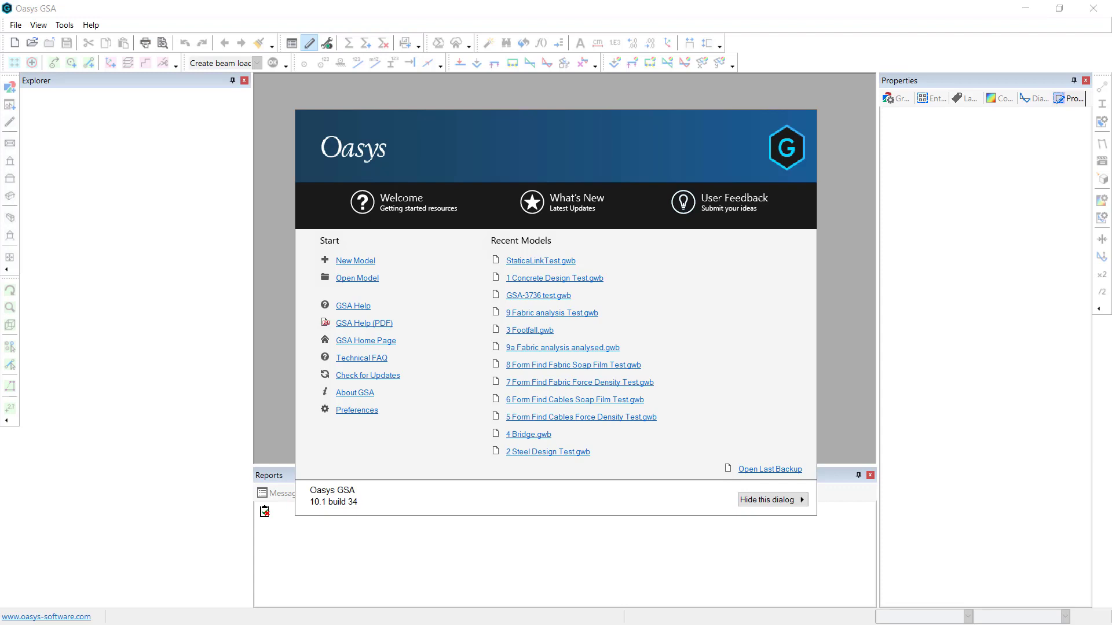
pyautogui.moveTo(285, 272)
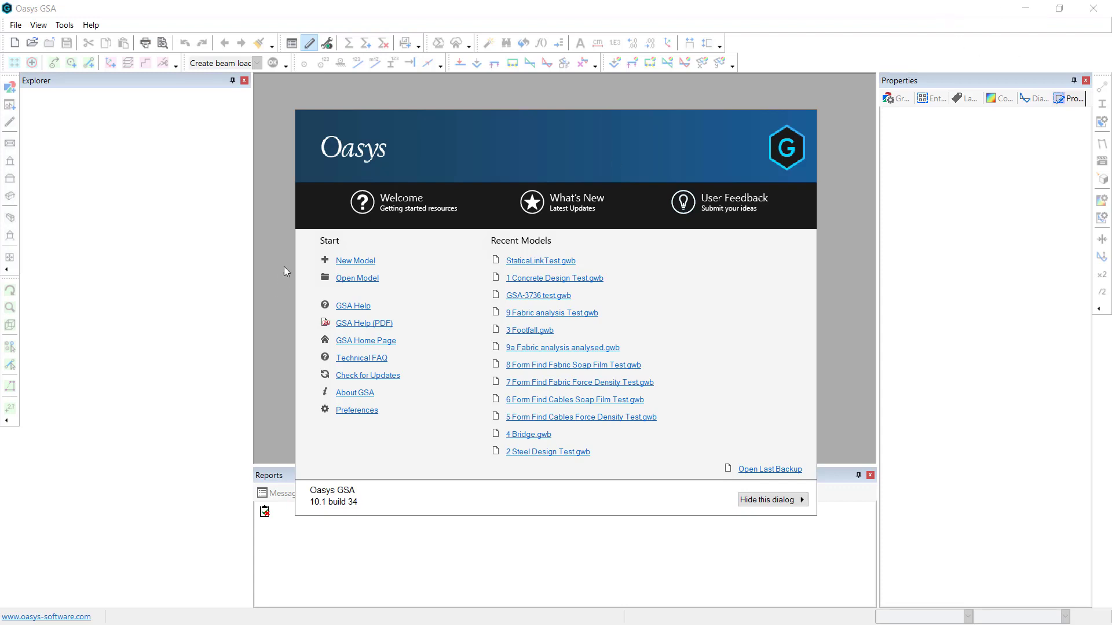
# Start a new model from the start page, reaching the wizard's titles page
pyautogui.click(354, 261)
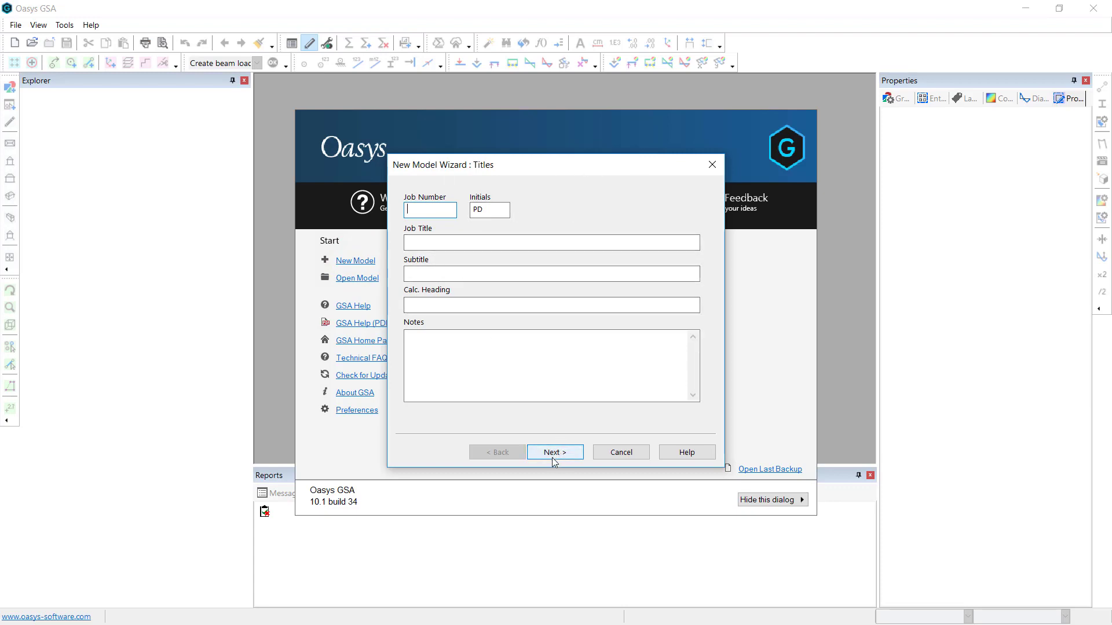
# Set model units to the kN-m preset with mass in kg and stress in N/mm²
pyautogui.click(555, 452)
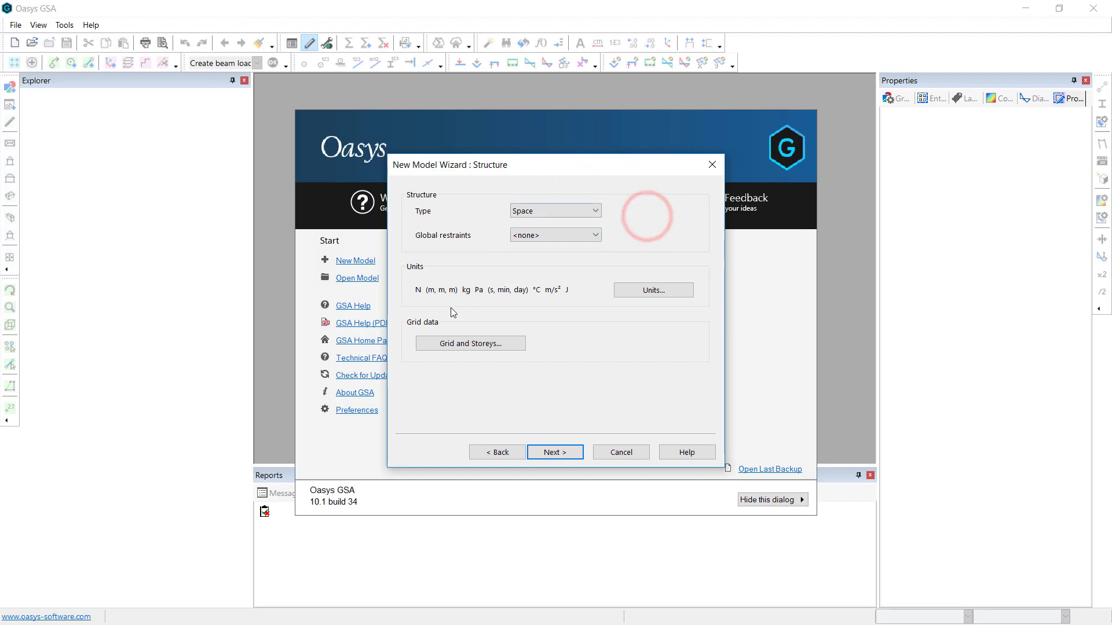
pyautogui.click(677, 289)
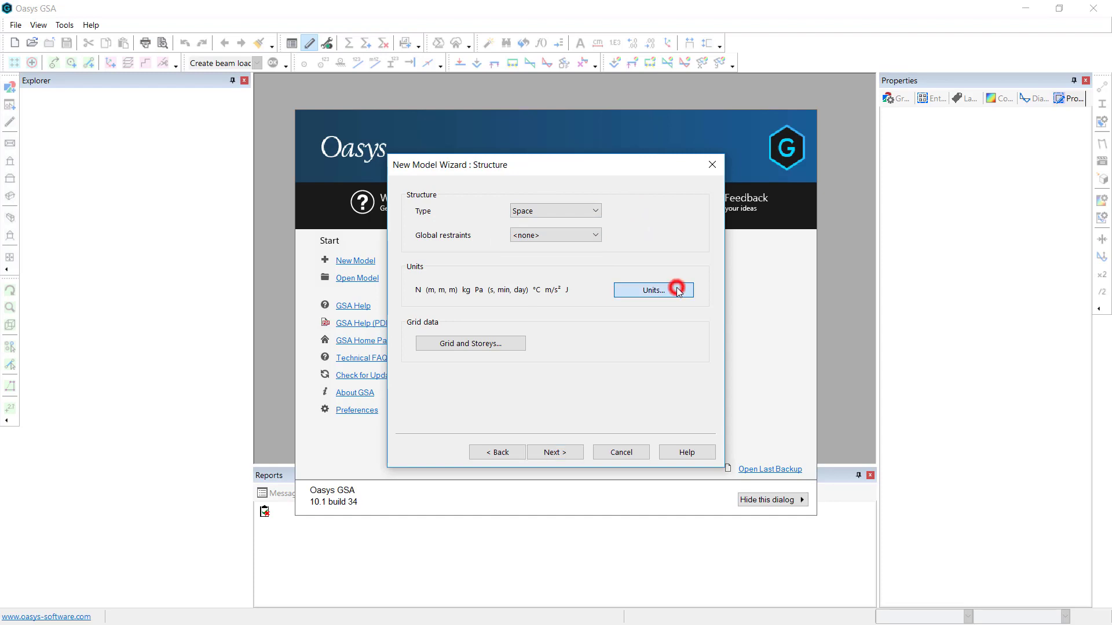
pyautogui.click(653, 289)
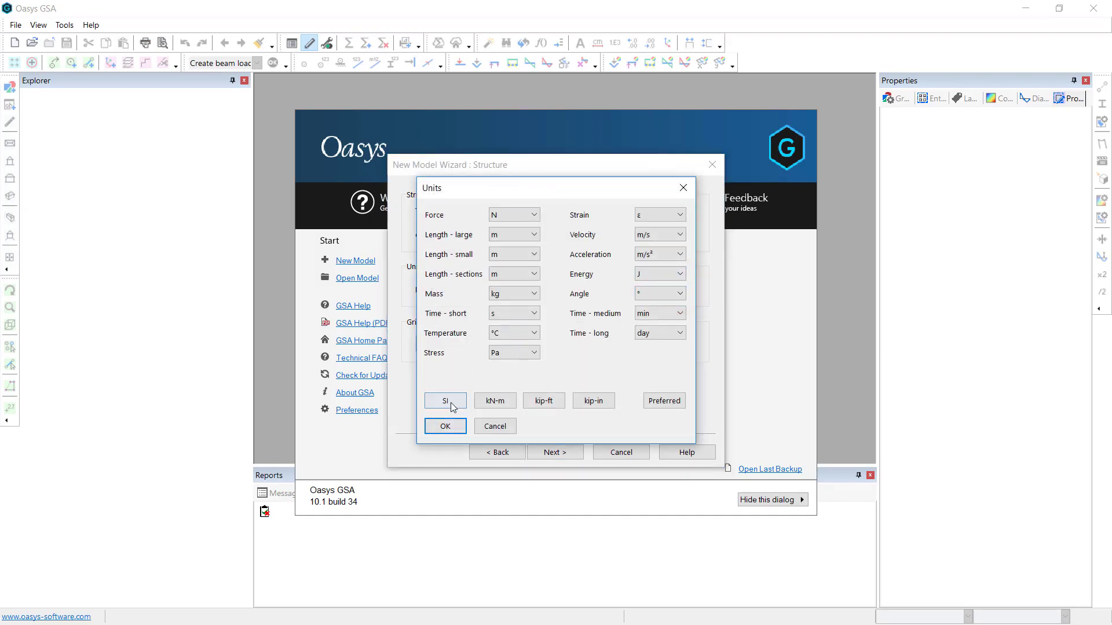
pyautogui.click(494, 401)
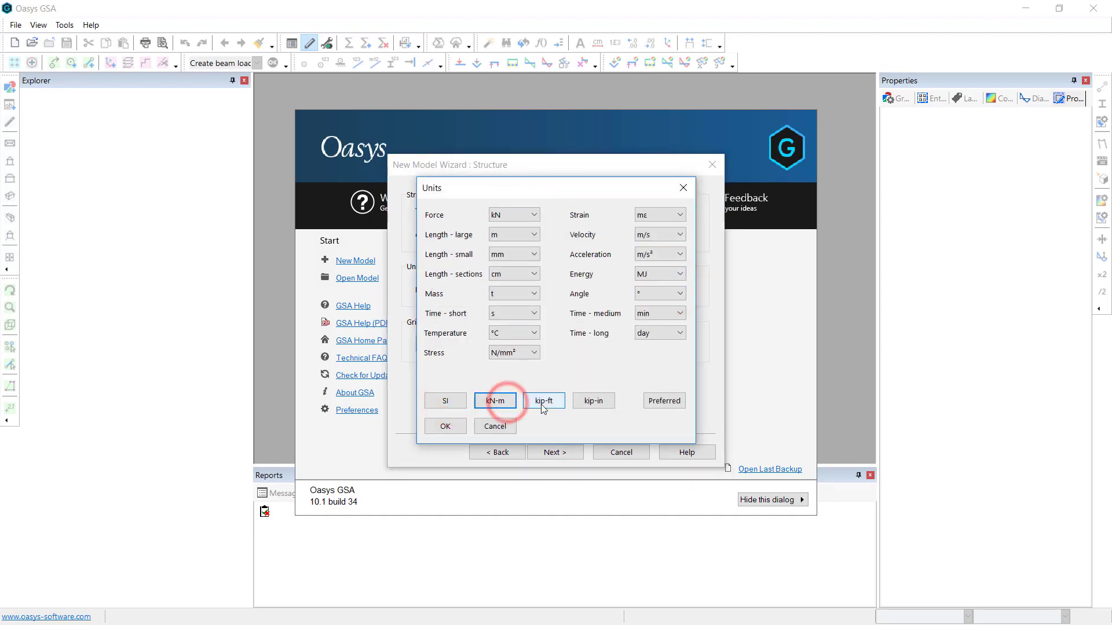
pyautogui.click(594, 400)
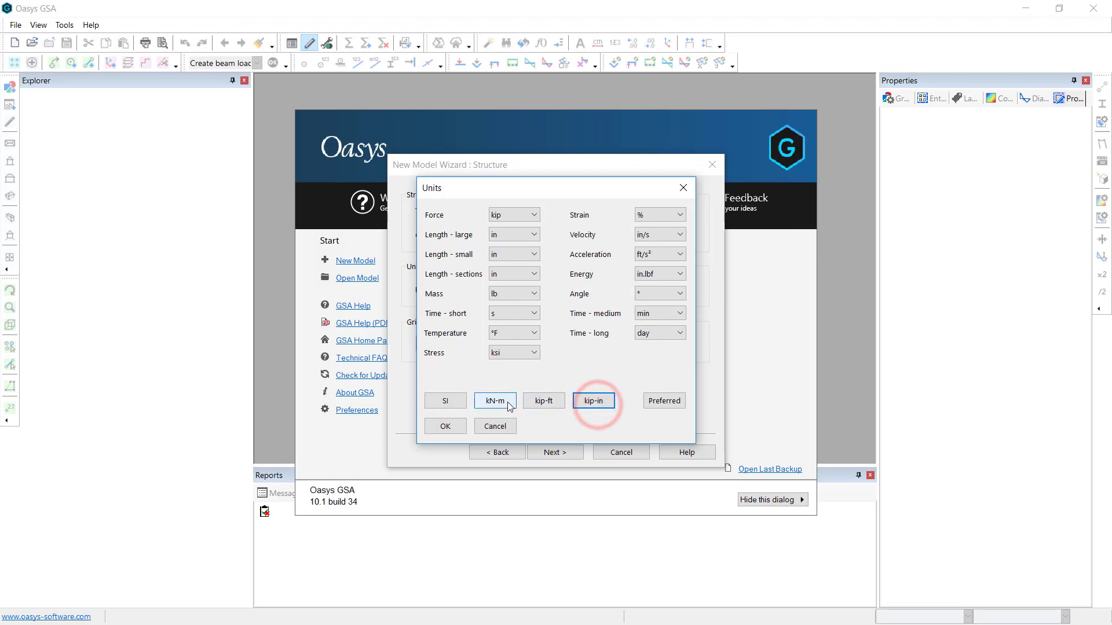
pyautogui.click(494, 400)
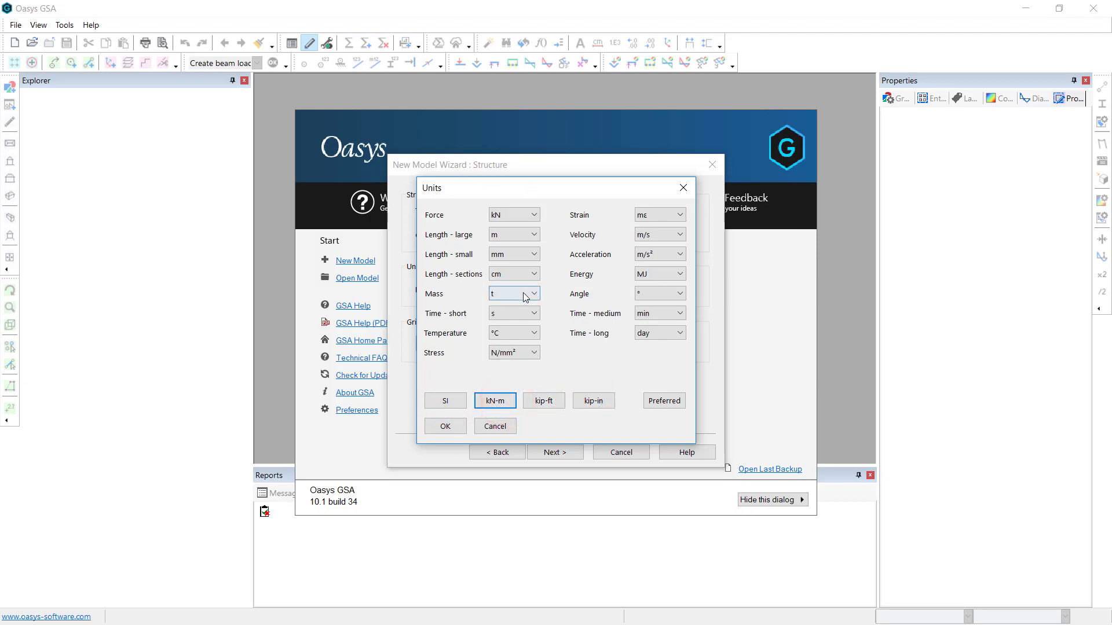
pyautogui.click(533, 294)
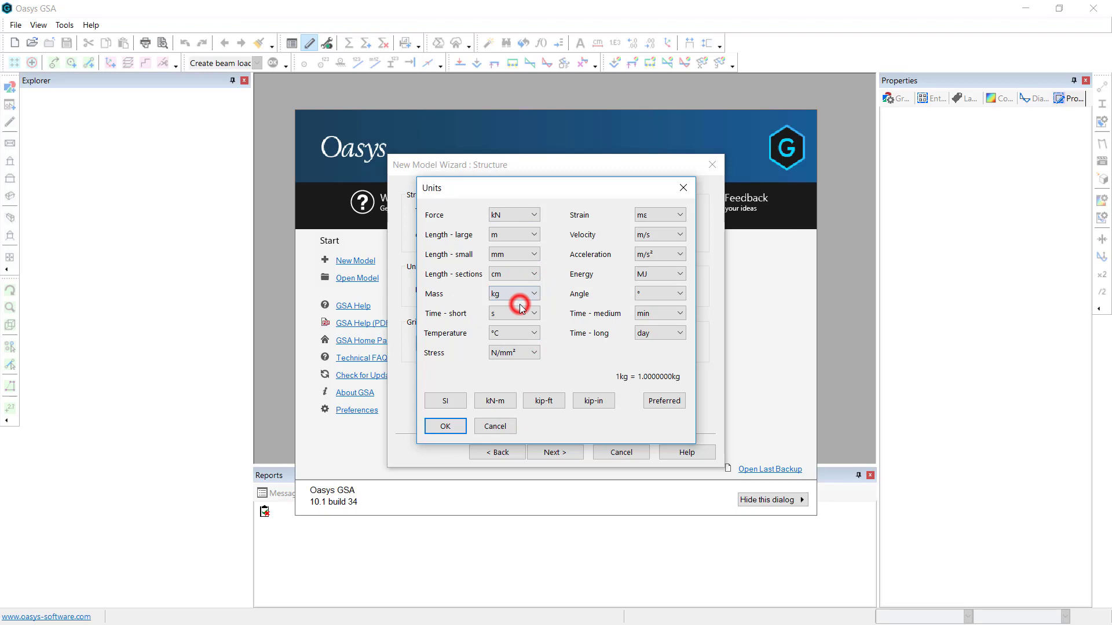
pyautogui.moveTo(582, 259)
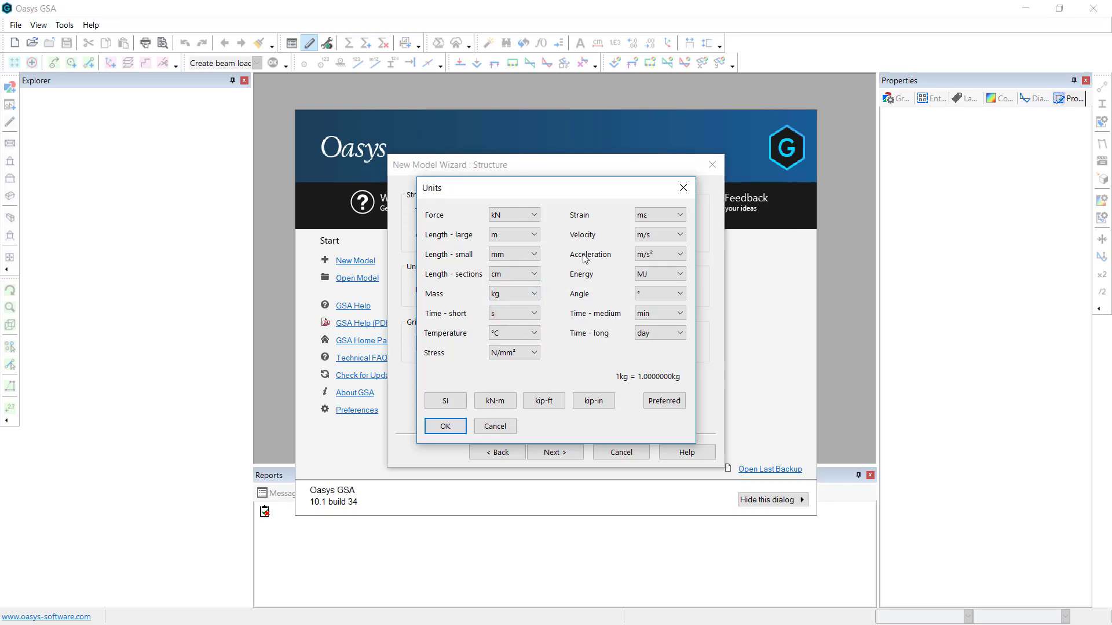
pyautogui.click(444, 426)
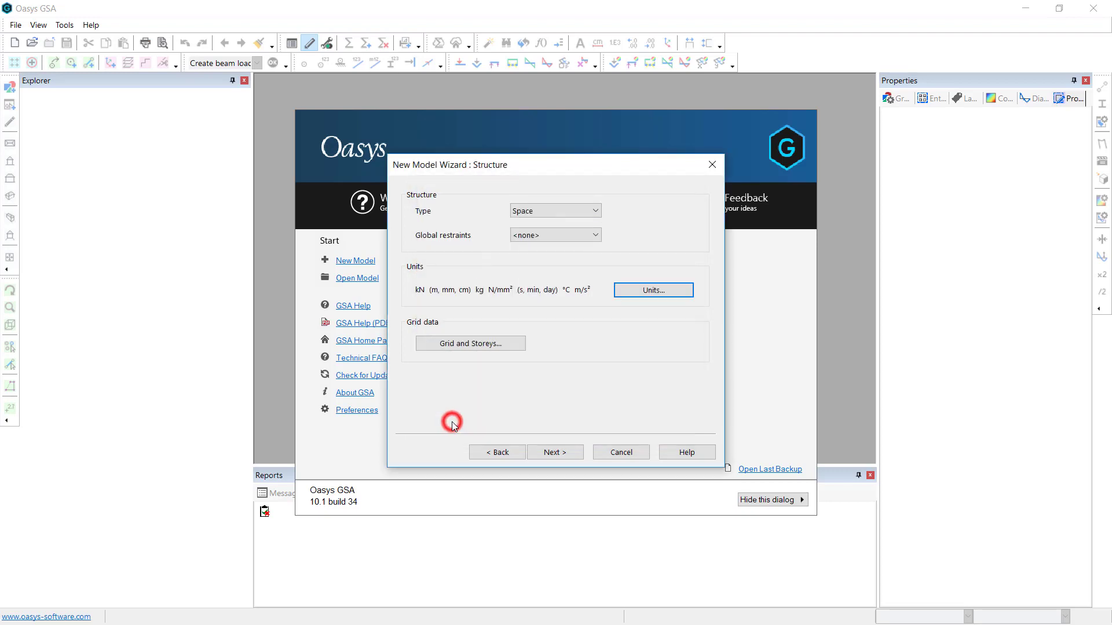
pyautogui.click(470, 343)
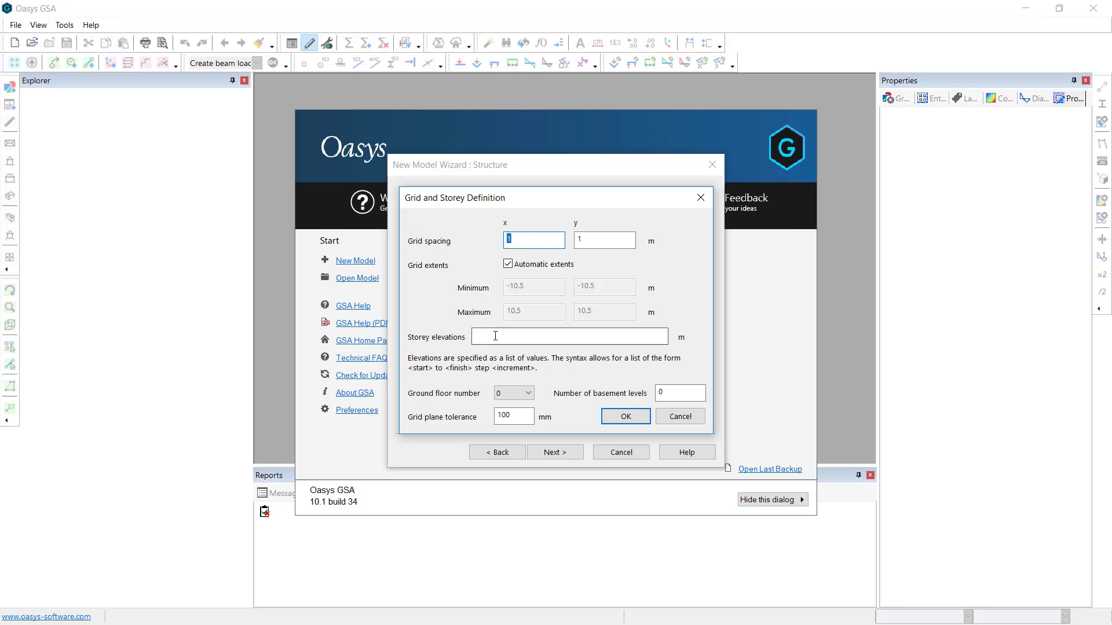
pyautogui.moveTo(583, 333)
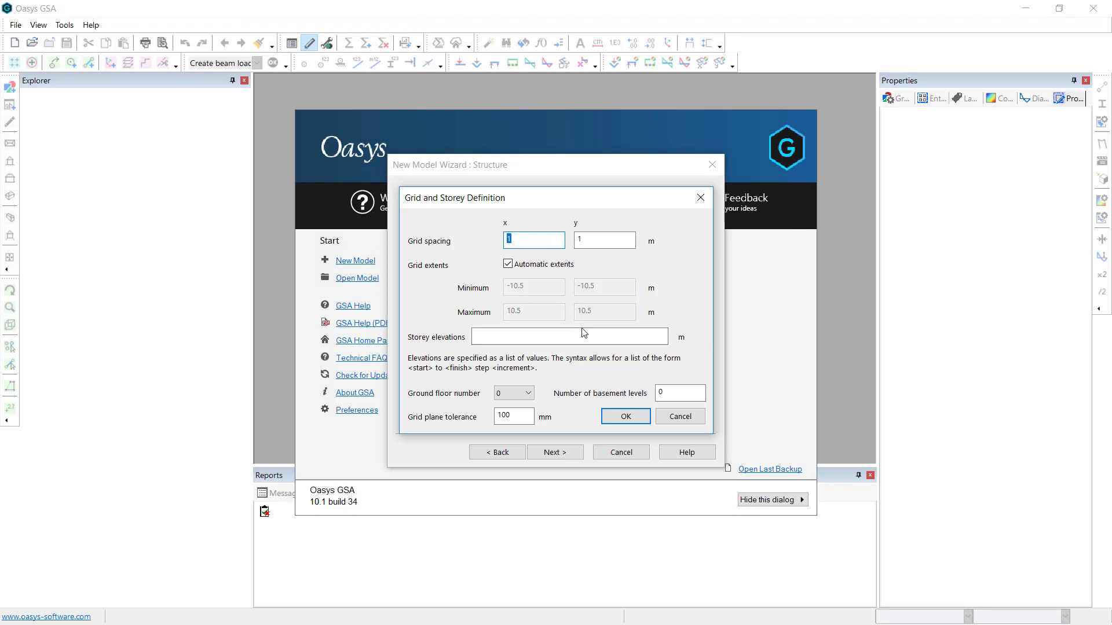
pyautogui.click(625, 415)
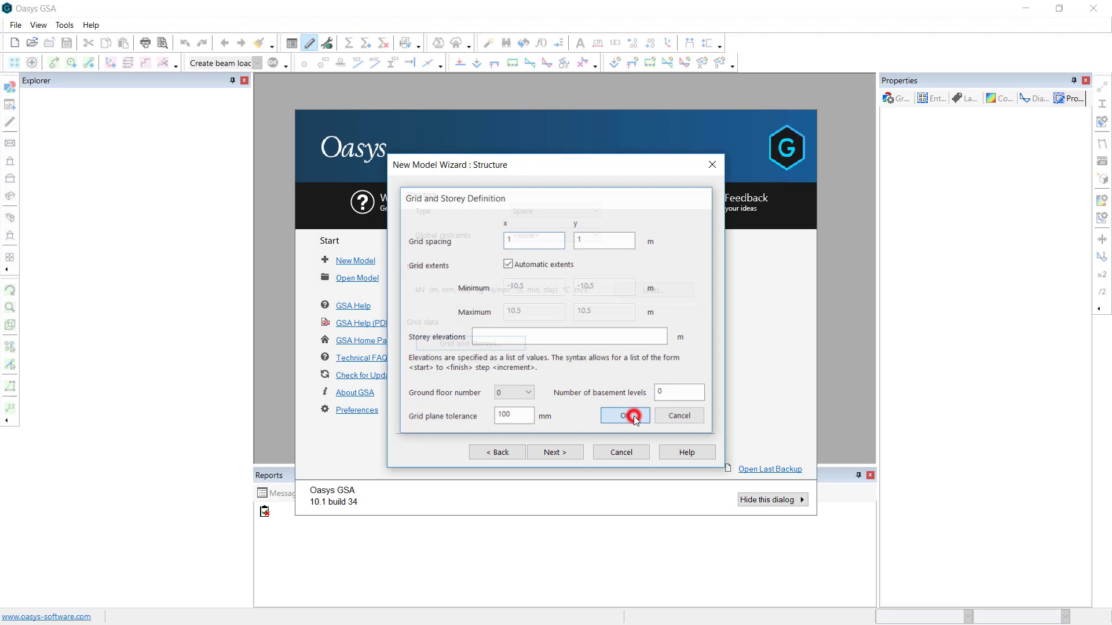
pyautogui.click(624, 414)
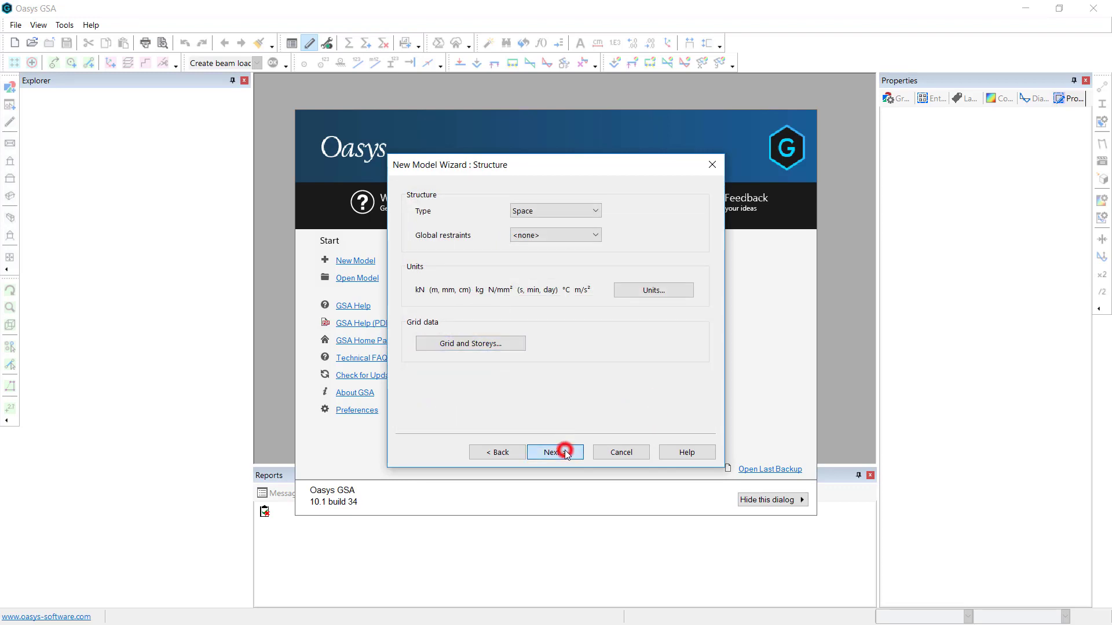
# Choose BS EN 1993-1-1:2005 steel and BS EN 1992-1-1:2004/PD6687 concrete design codes
pyautogui.click(563, 452)
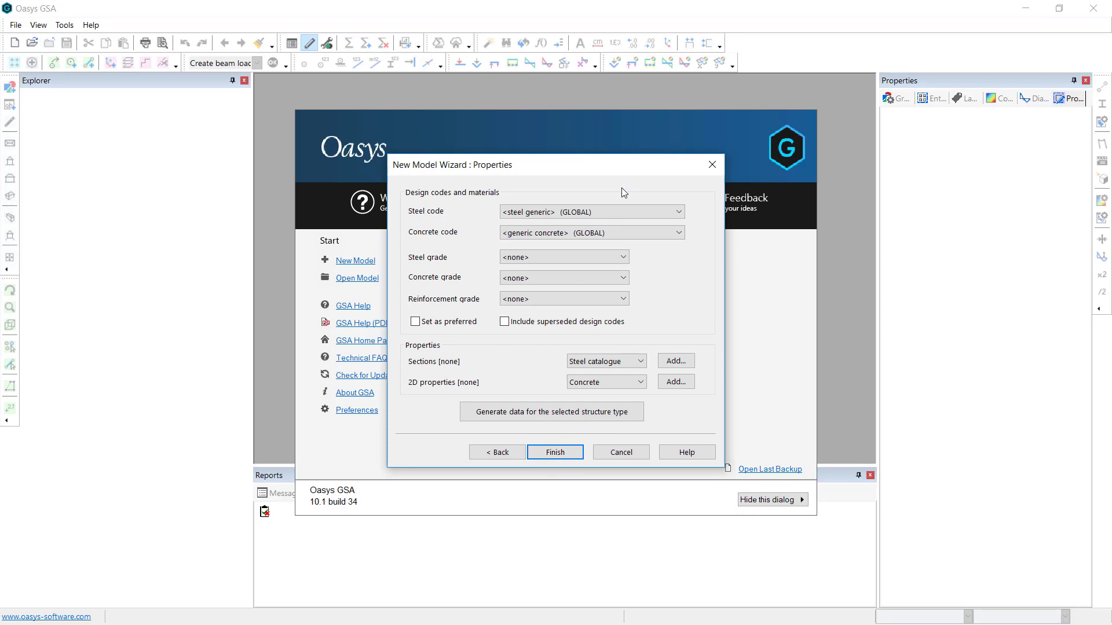
pyautogui.click(674, 212)
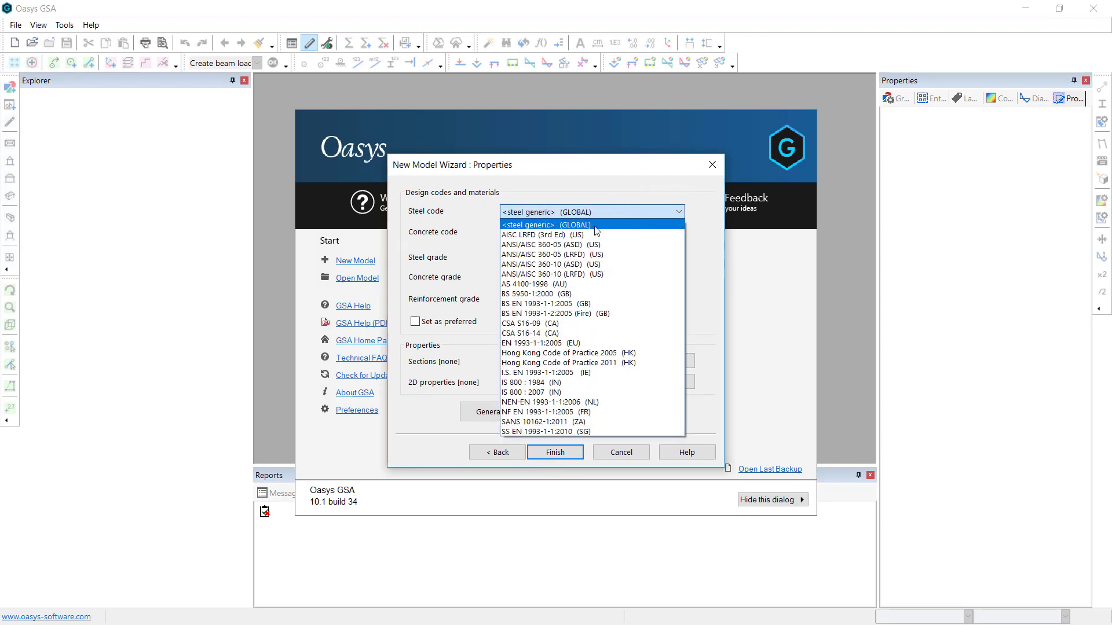
pyautogui.click(538, 304)
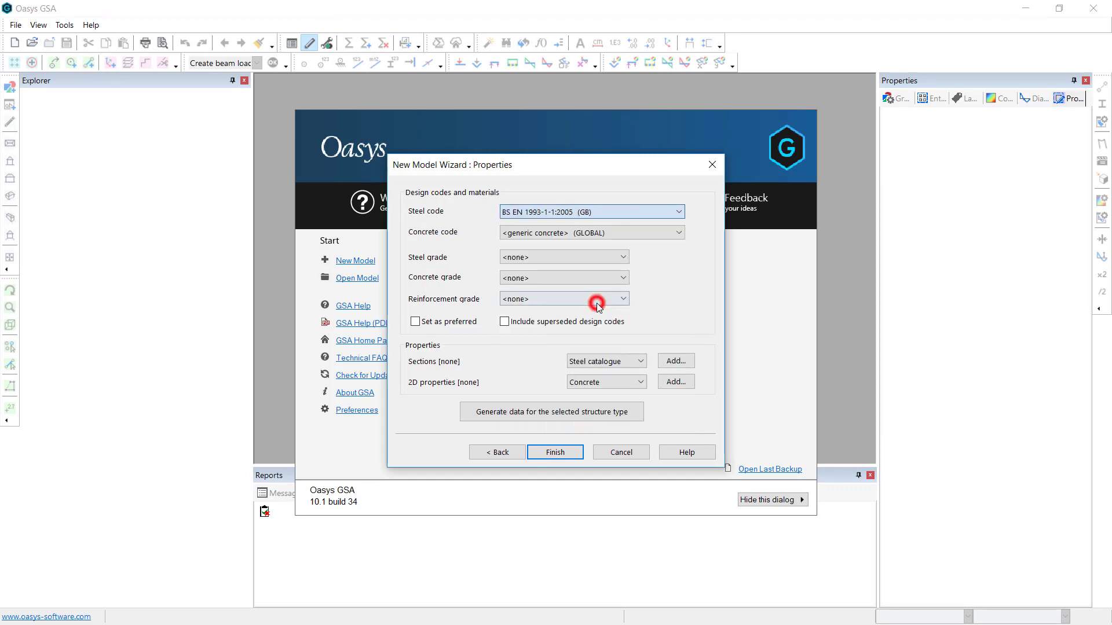
pyautogui.click(674, 232)
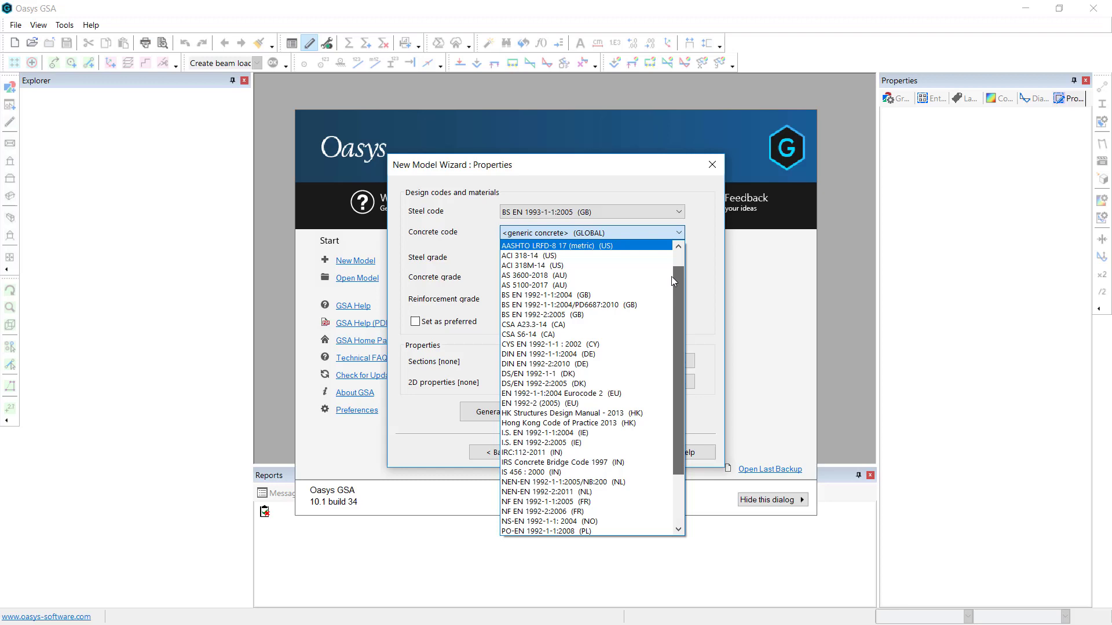
pyautogui.click(562, 305)
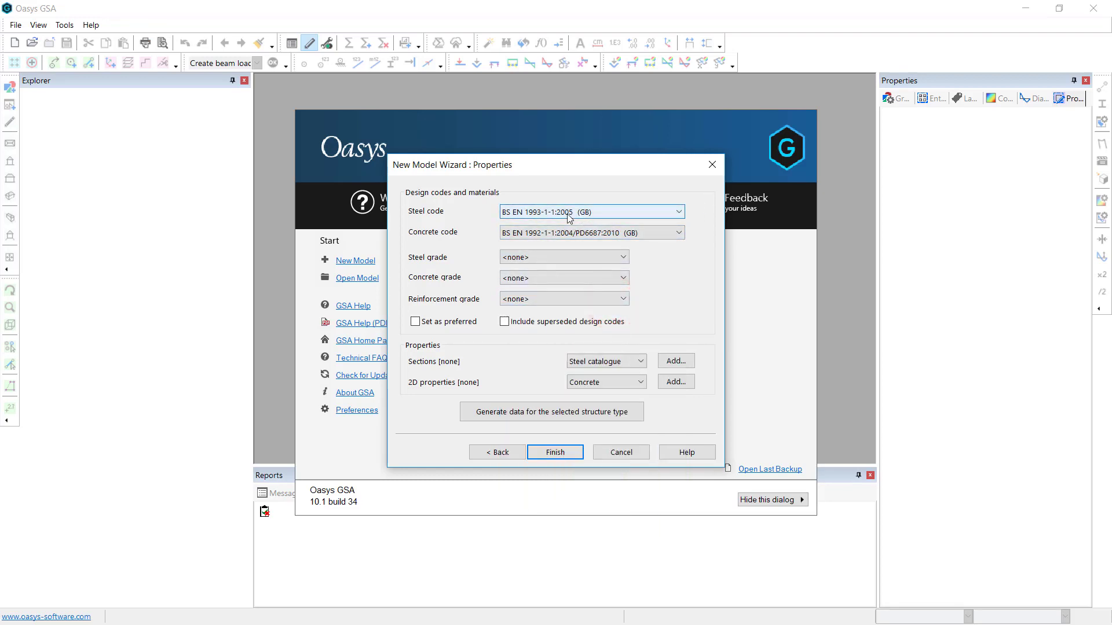
pyautogui.click(592, 233)
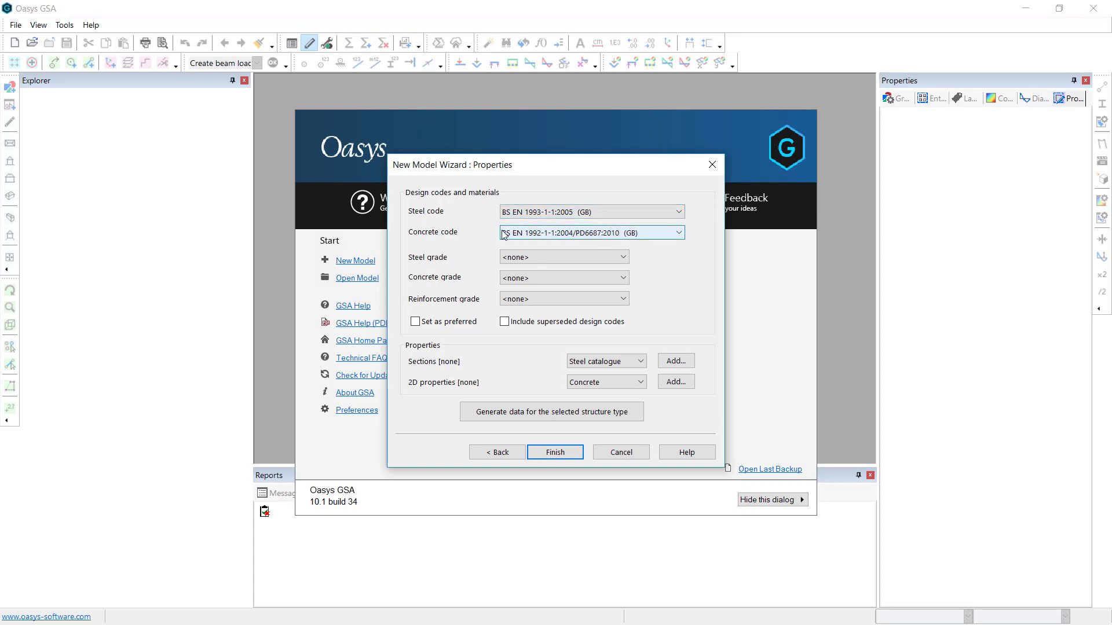
# Set grades S355 steel, C32/40 concrete and 500B reinforcement, saved as preferred
pyautogui.click(622, 257)
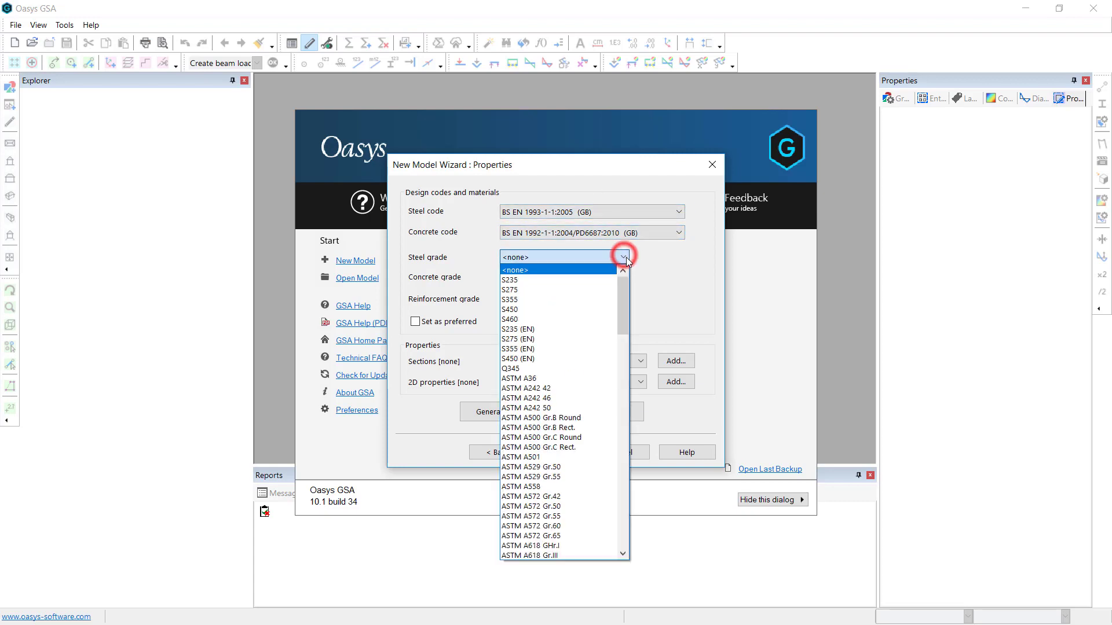
pyautogui.click(510, 299)
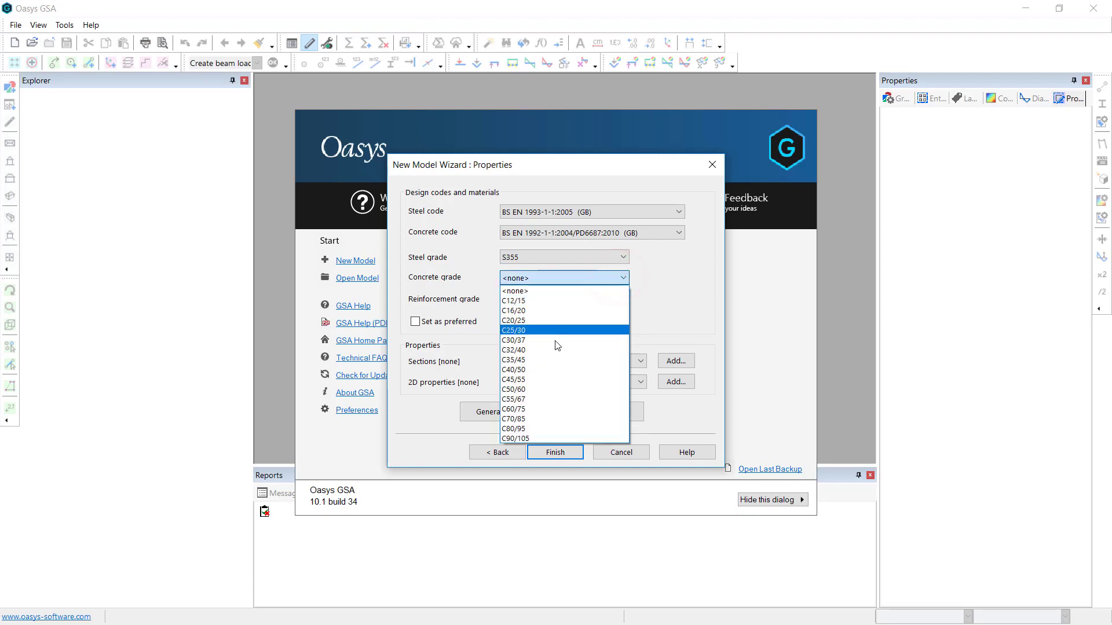
pyautogui.click(514, 350)
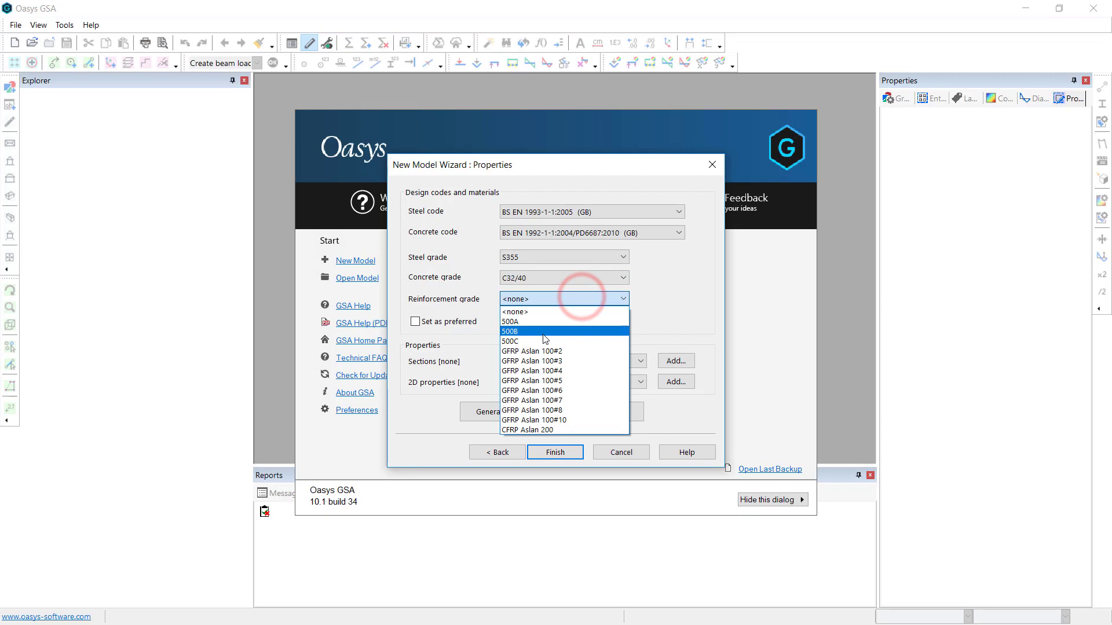
pyautogui.click(532, 331)
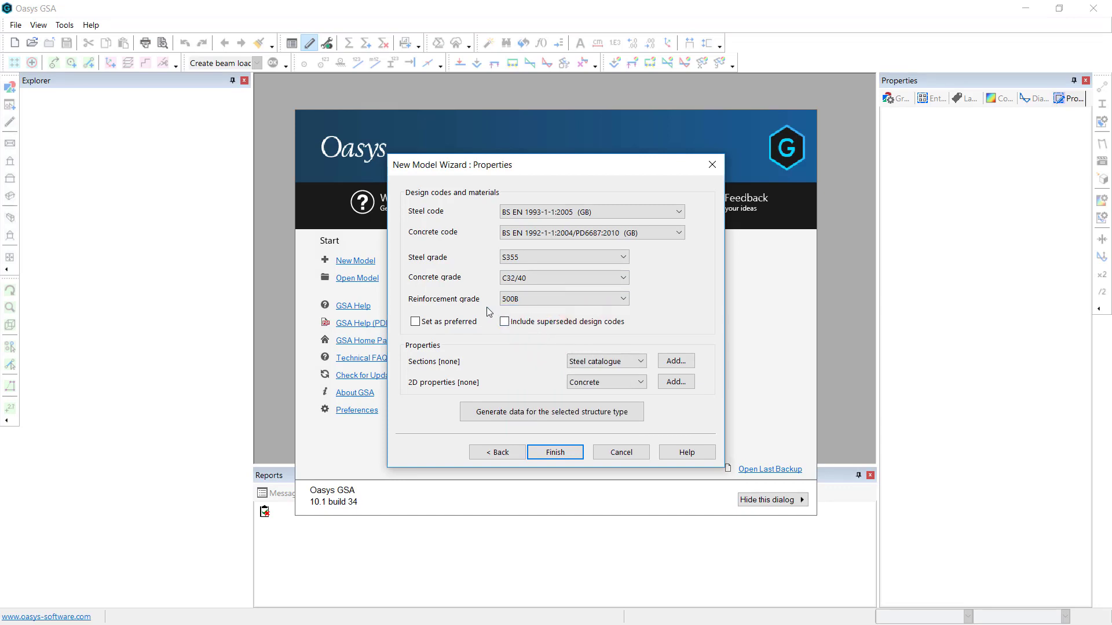
pyautogui.moveTo(563, 248)
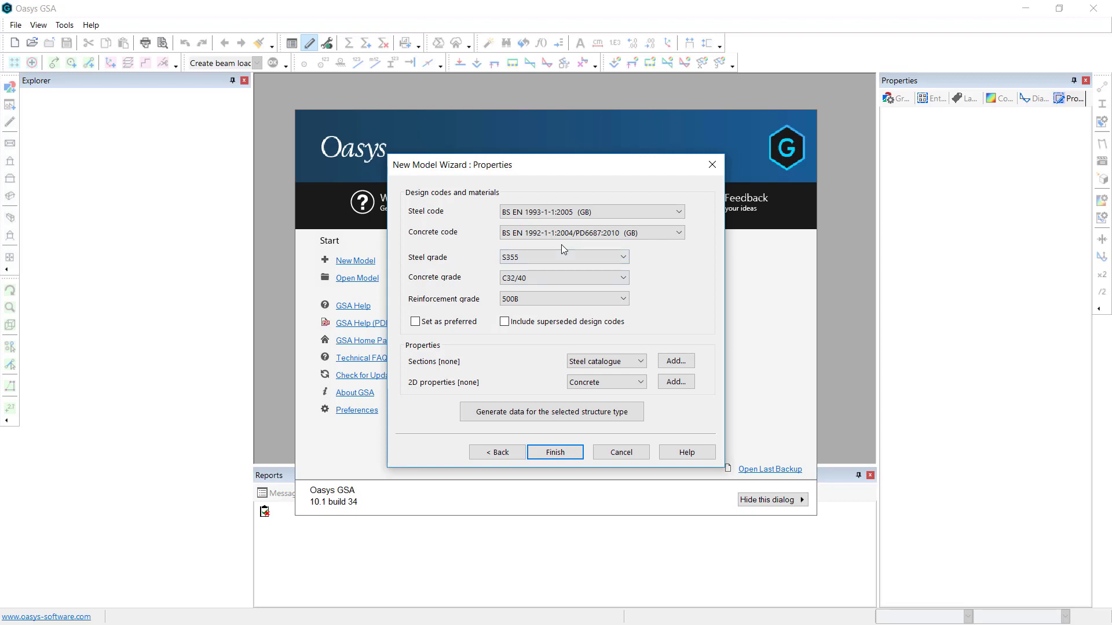
pyautogui.click(414, 322)
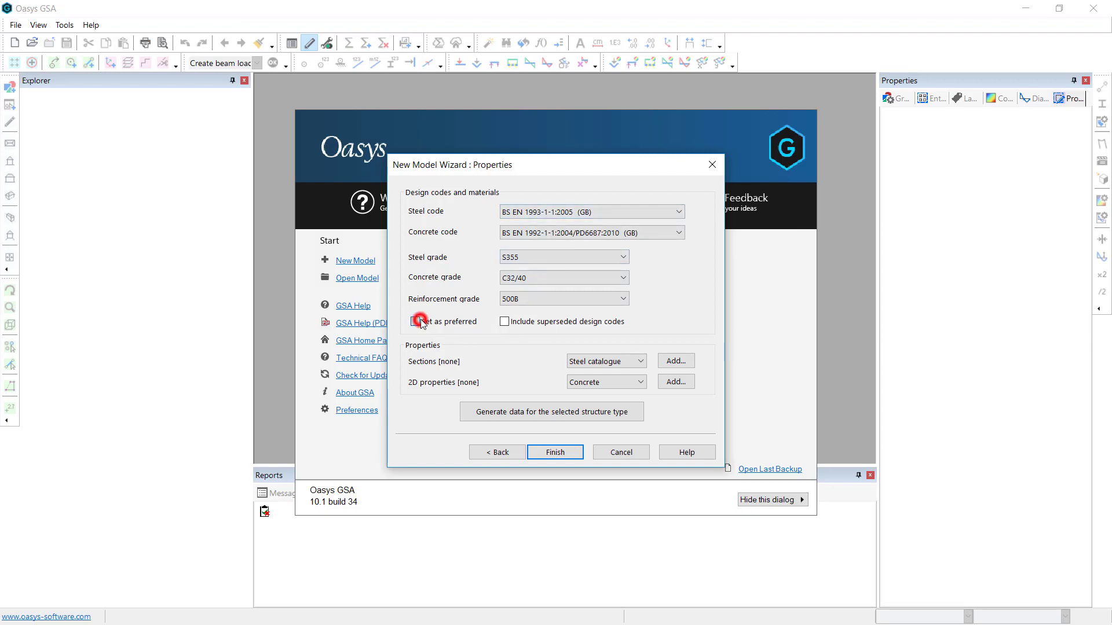
pyautogui.click(414, 322)
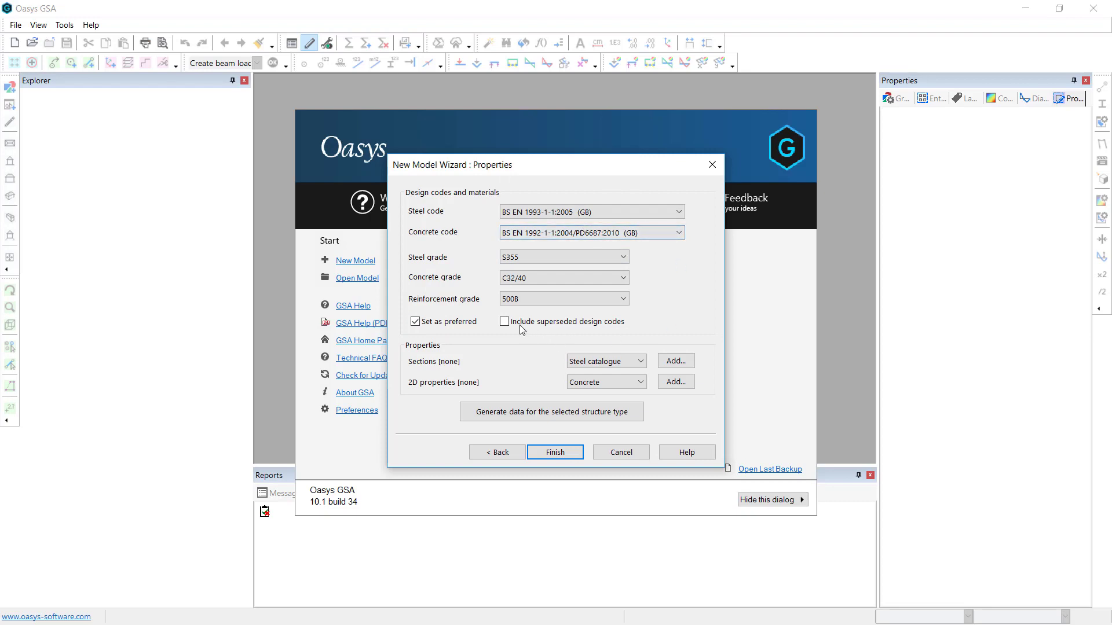
pyautogui.moveTo(592, 333)
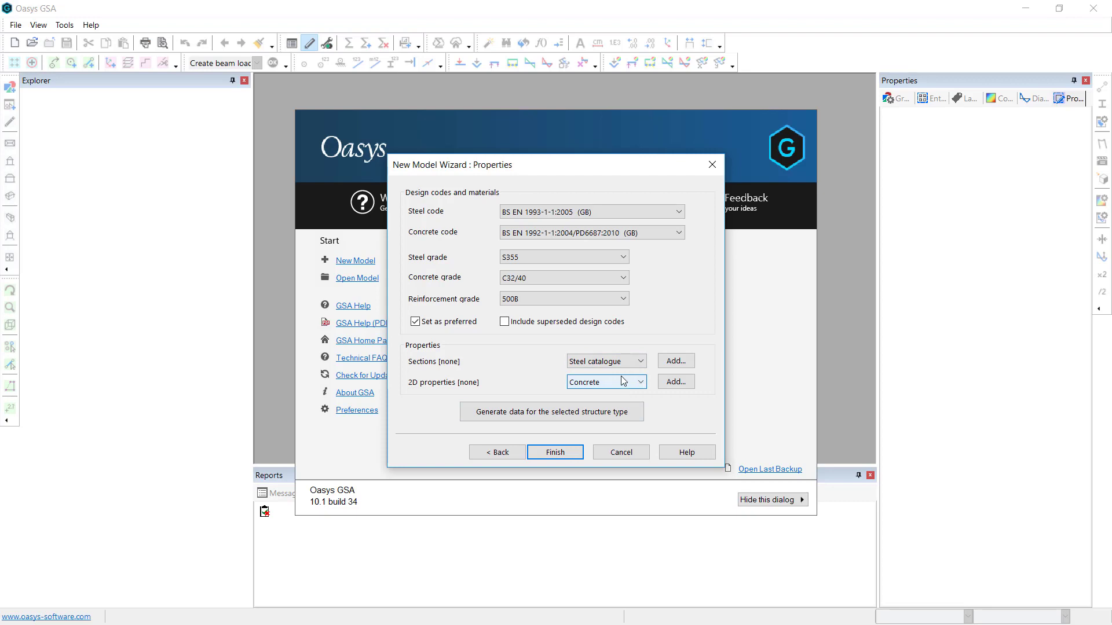
pyautogui.moveTo(607, 413)
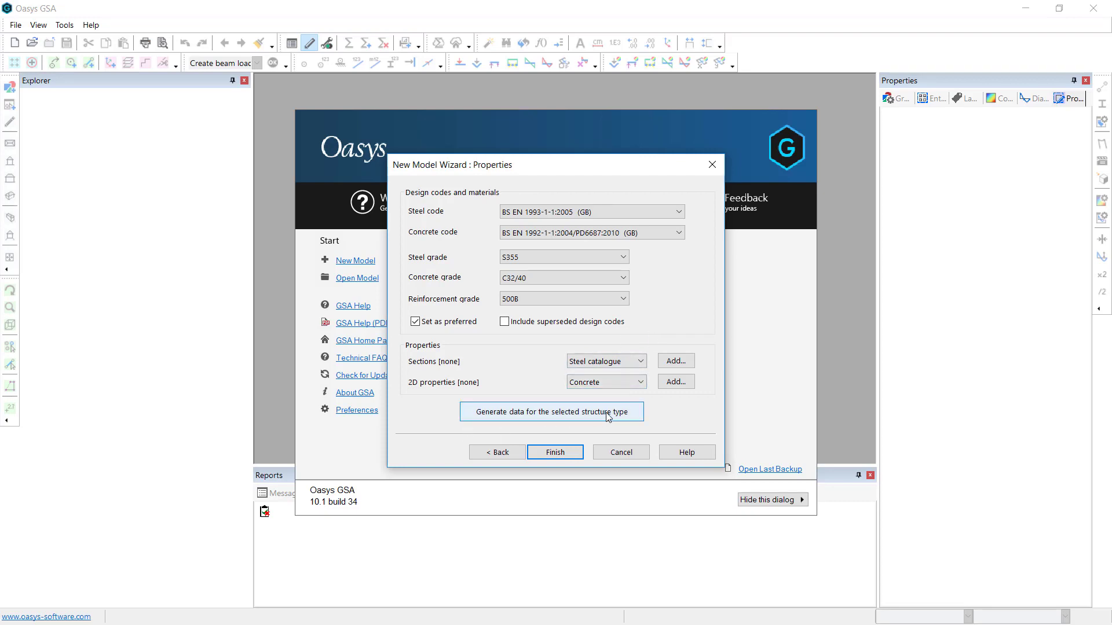
pyautogui.moveTo(608, 410)
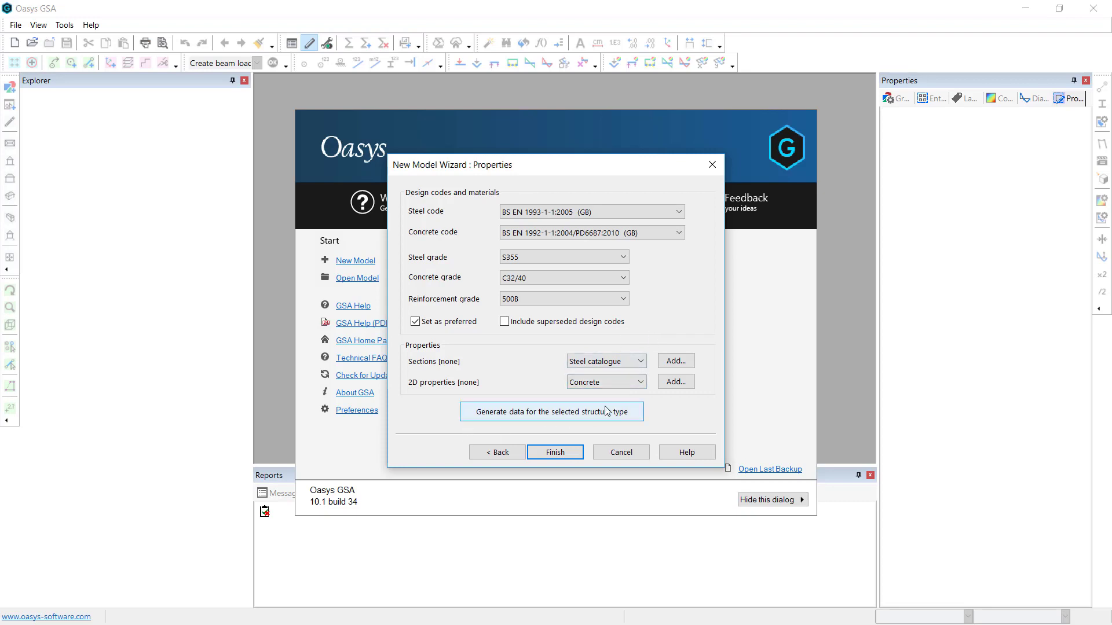
pyautogui.moveTo(557, 456)
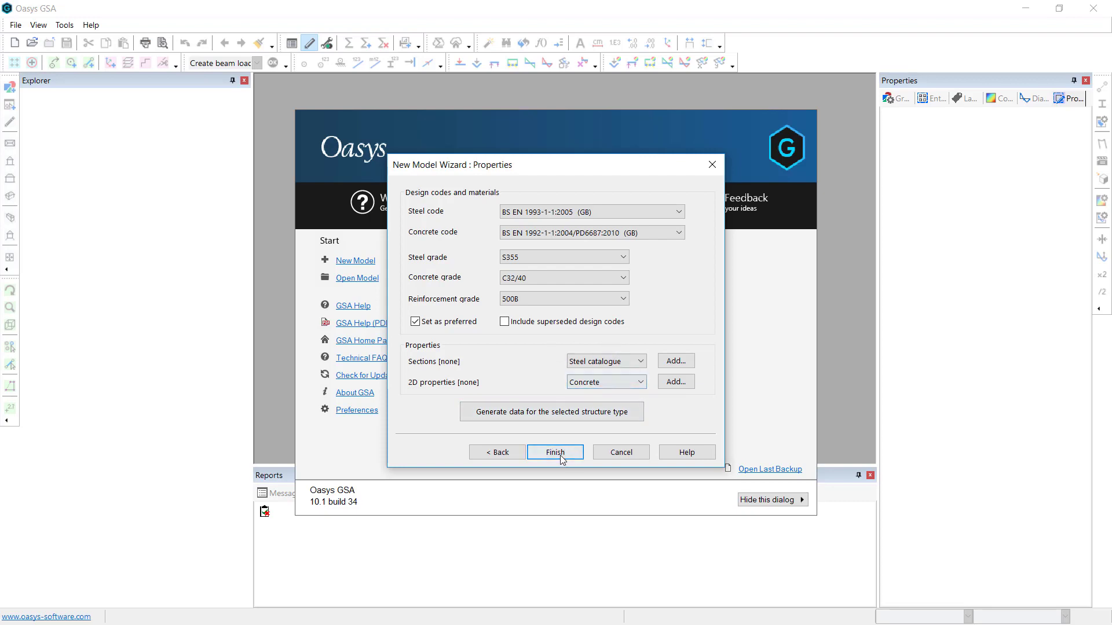
# Finish the wizard to create model Gsa1, browsing Output and Views before returning to Data
pyautogui.click(556, 452)
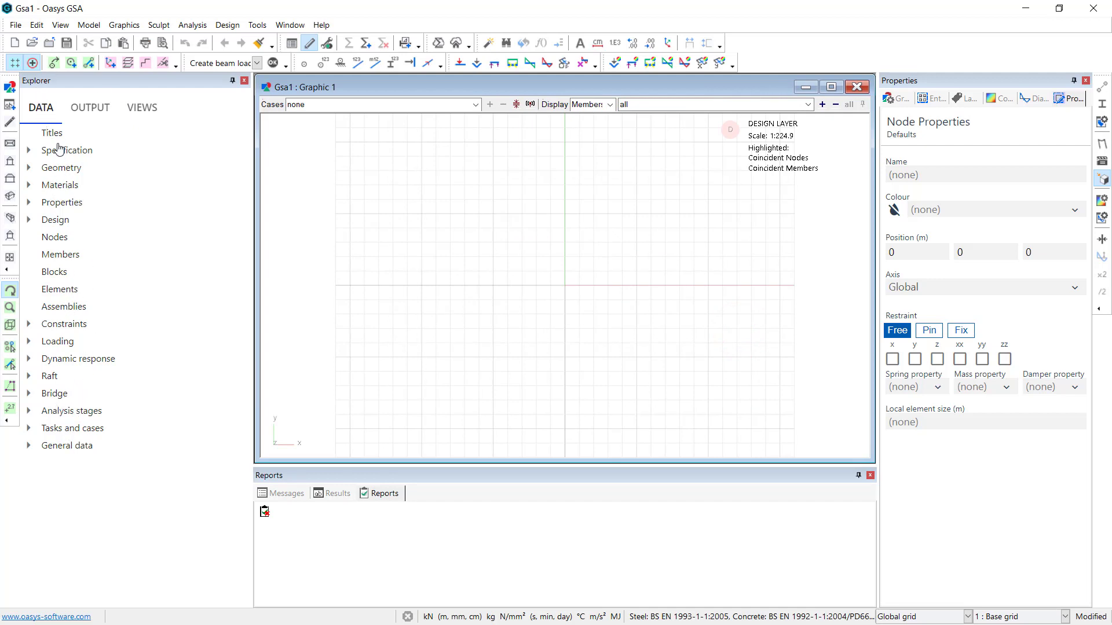
pyautogui.click(89, 108)
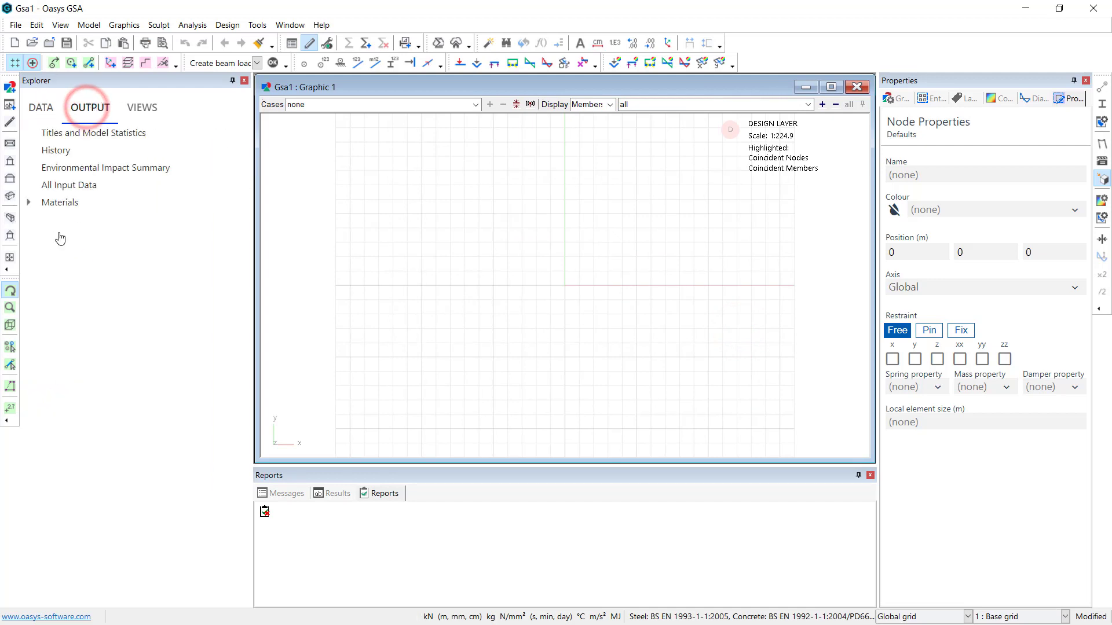
pyautogui.click(142, 108)
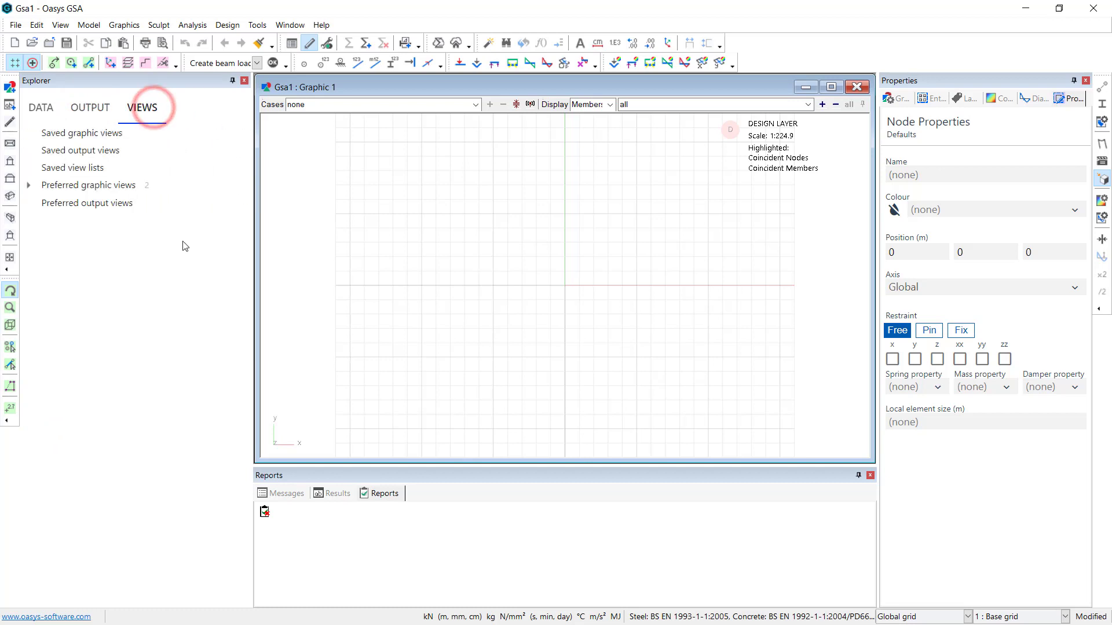
pyautogui.click(40, 108)
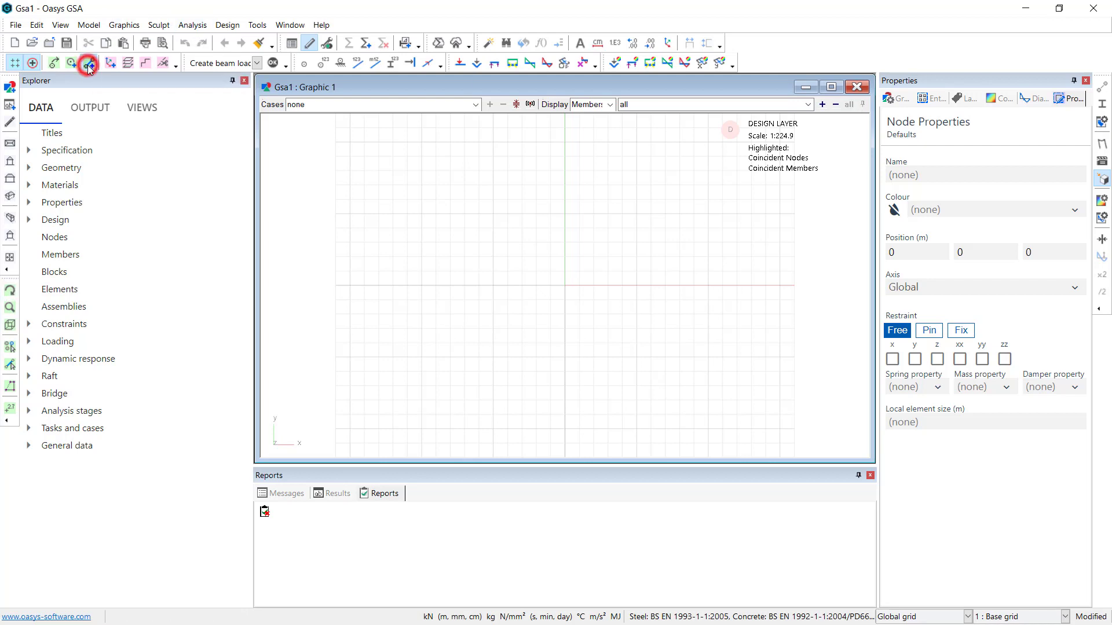
# Draw one beam member from the origin along x and view it in 3D
pyautogui.click(88, 64)
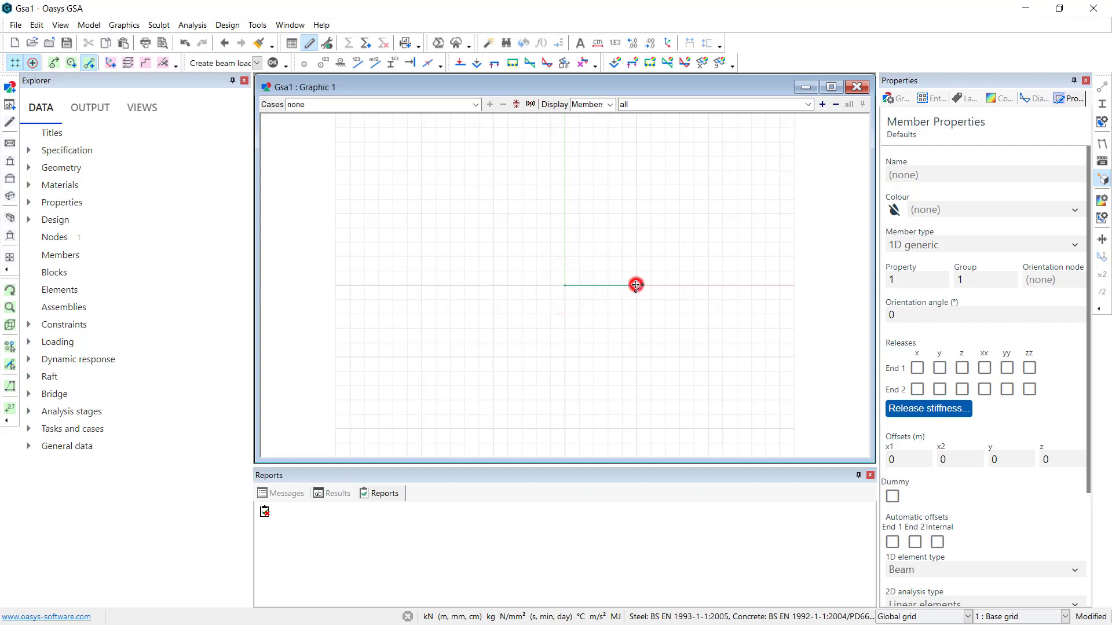
pyautogui.moveTo(634, 285); pyautogui.dragTo(610, 239)
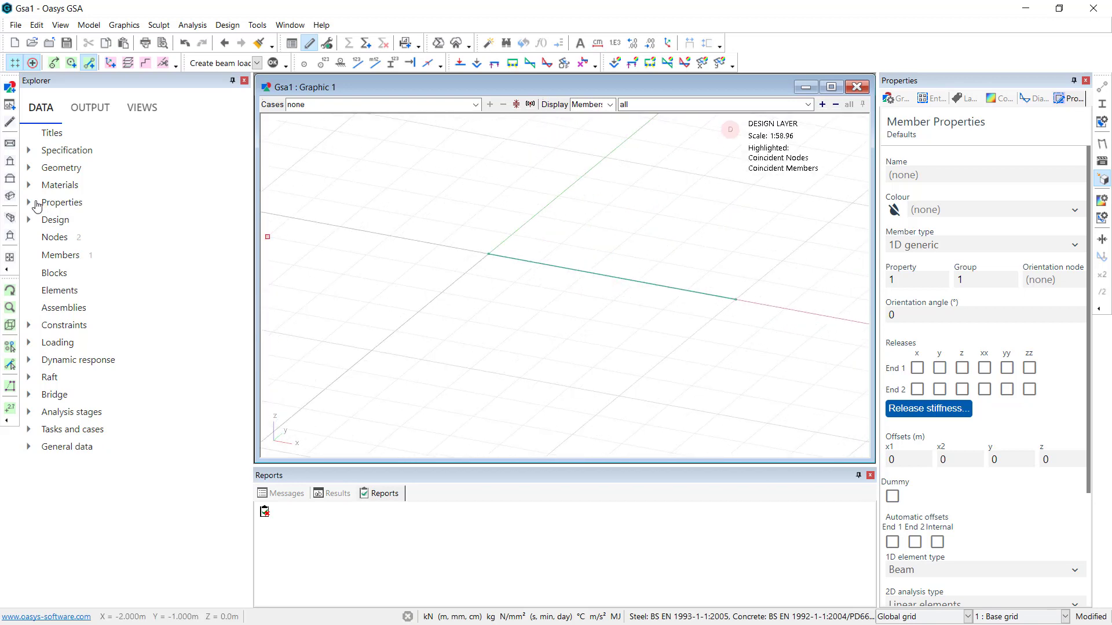
pyautogui.click(9, 215)
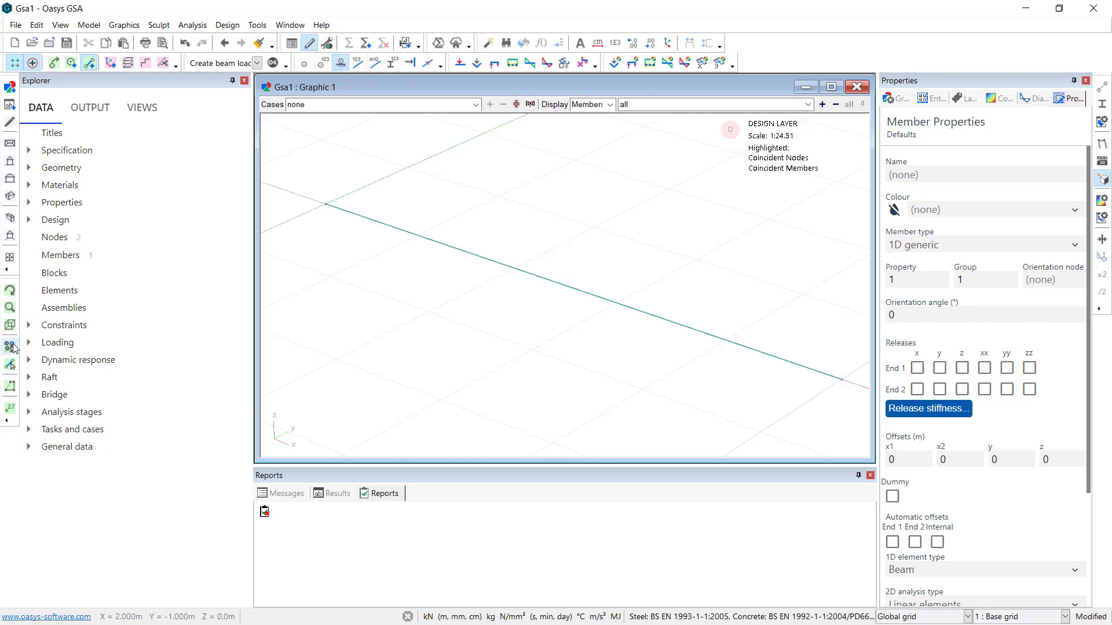
# Fully fix the node at the start of the beam
pyautogui.click(323, 206)
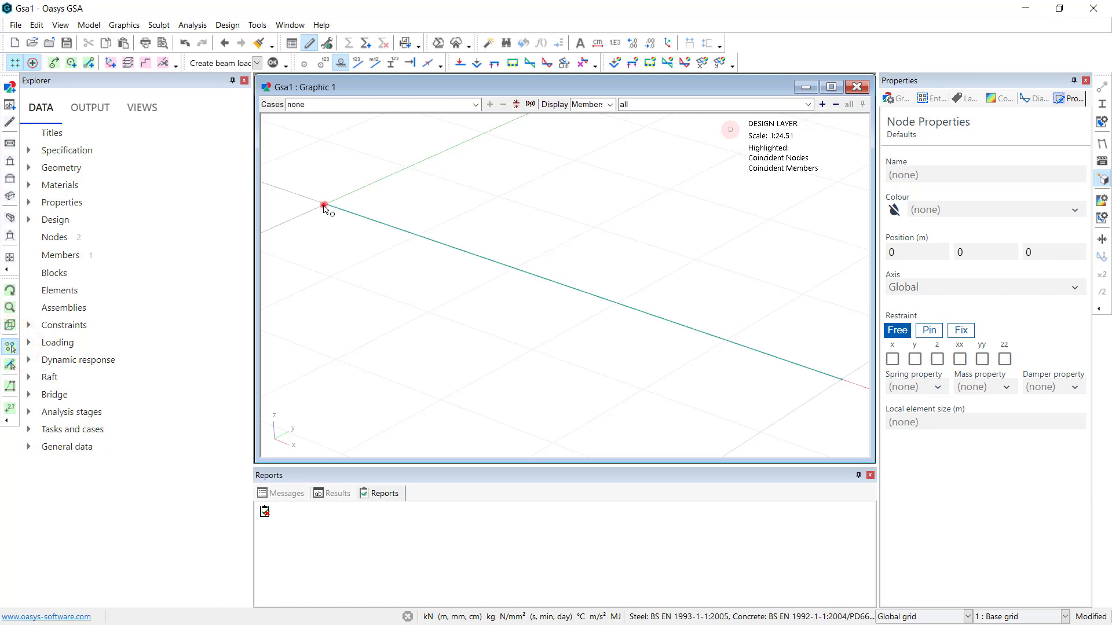
pyautogui.click(324, 205)
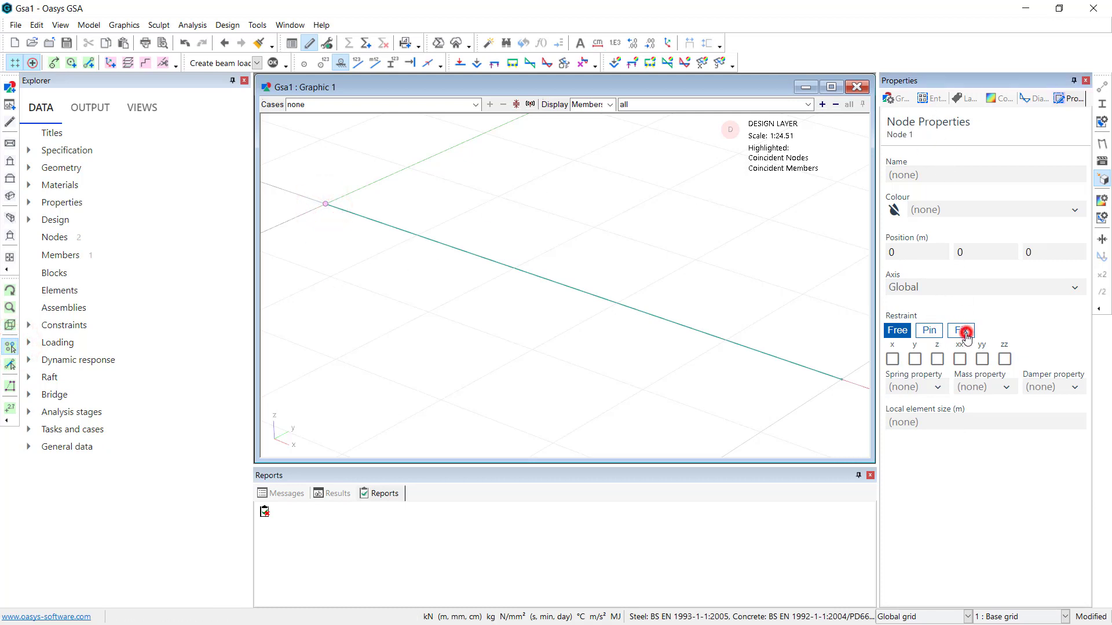
pyautogui.click(961, 331)
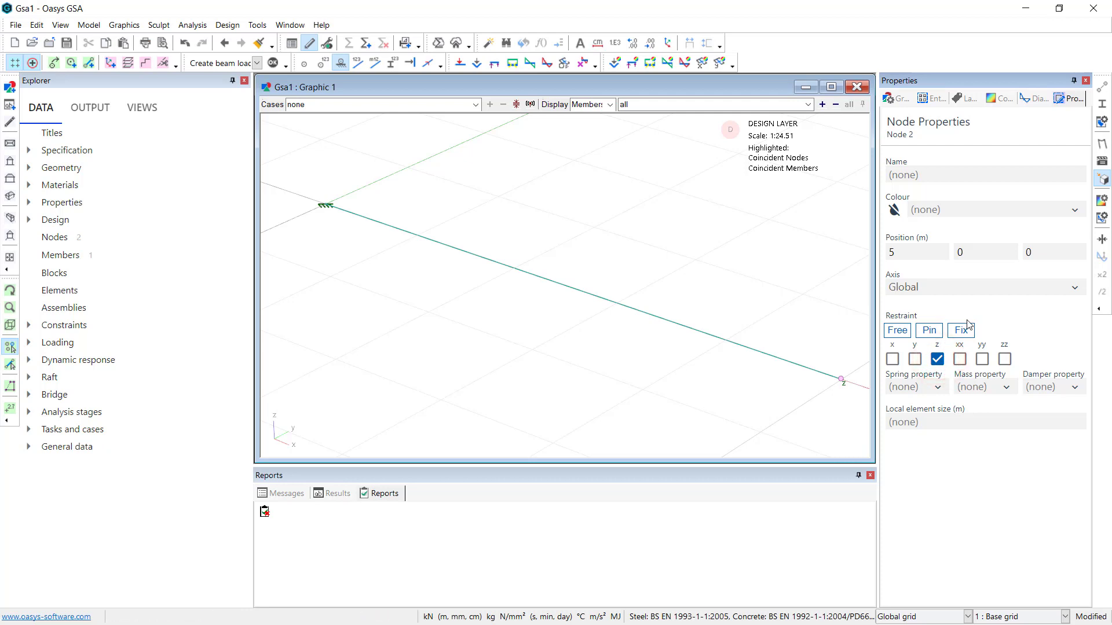
pyautogui.moveTo(390, 188)
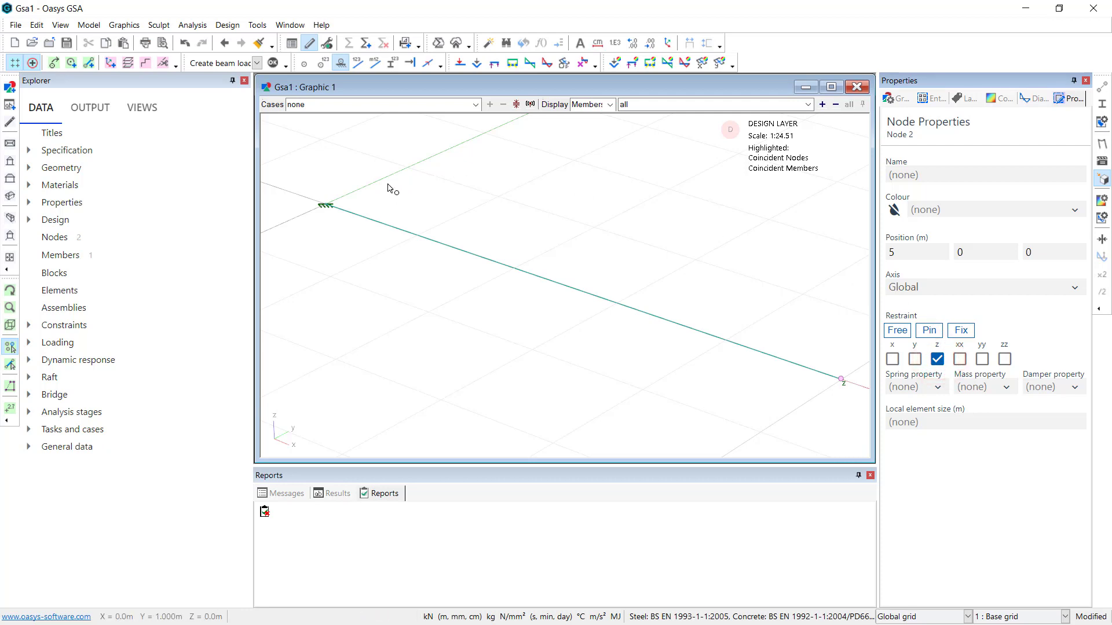
pyautogui.moveTo(531, 257)
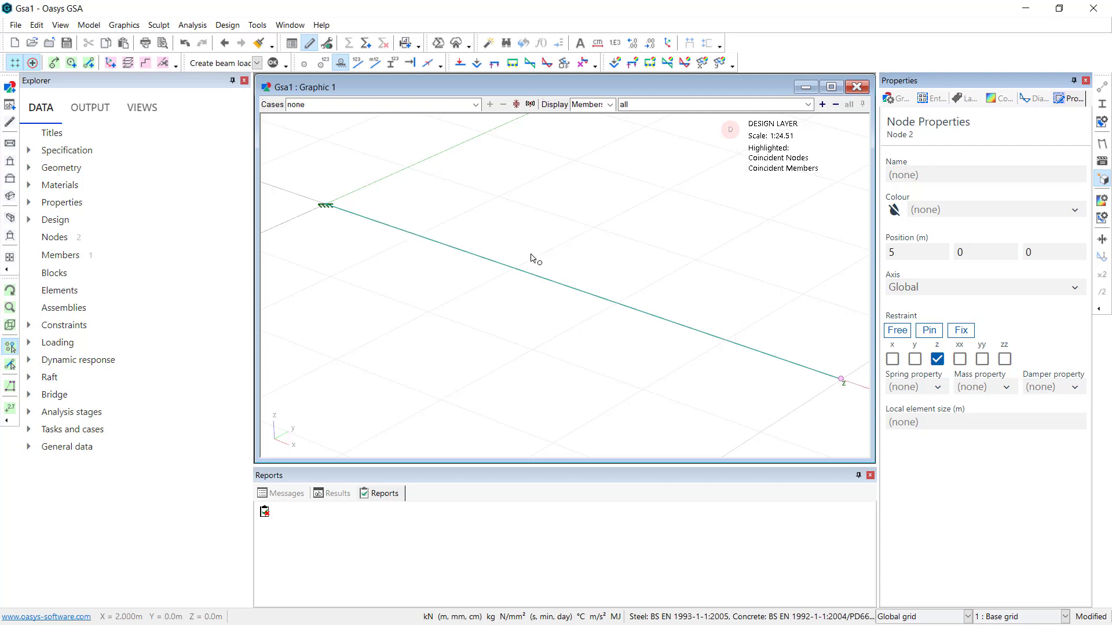
pyautogui.moveTo(792, 350)
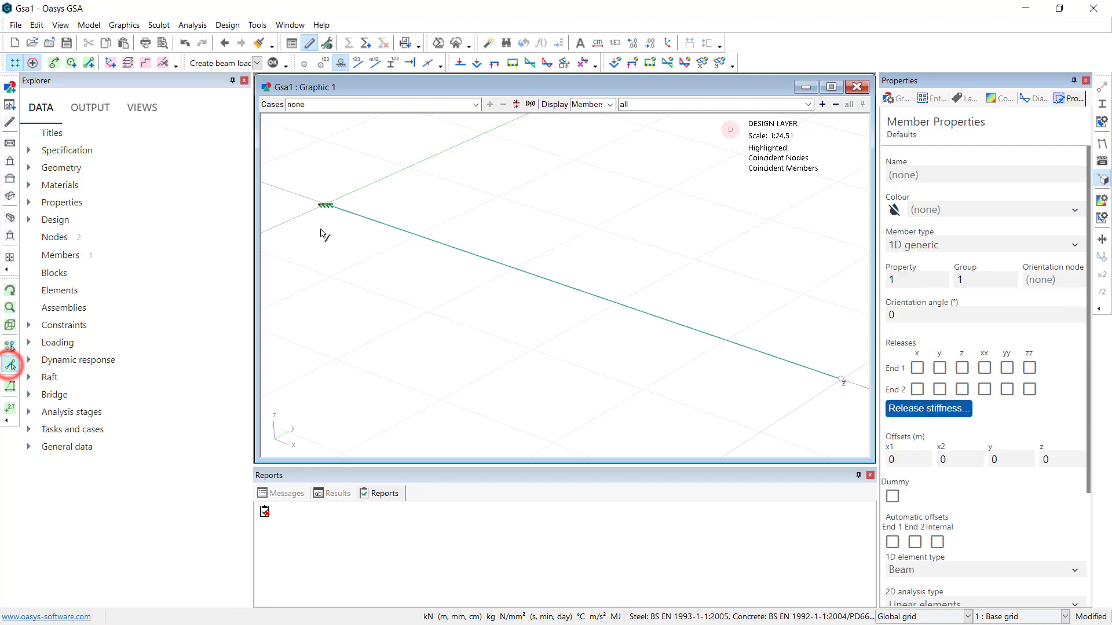
# Give the beam member a 1 m element size
pyautogui.click(540, 275)
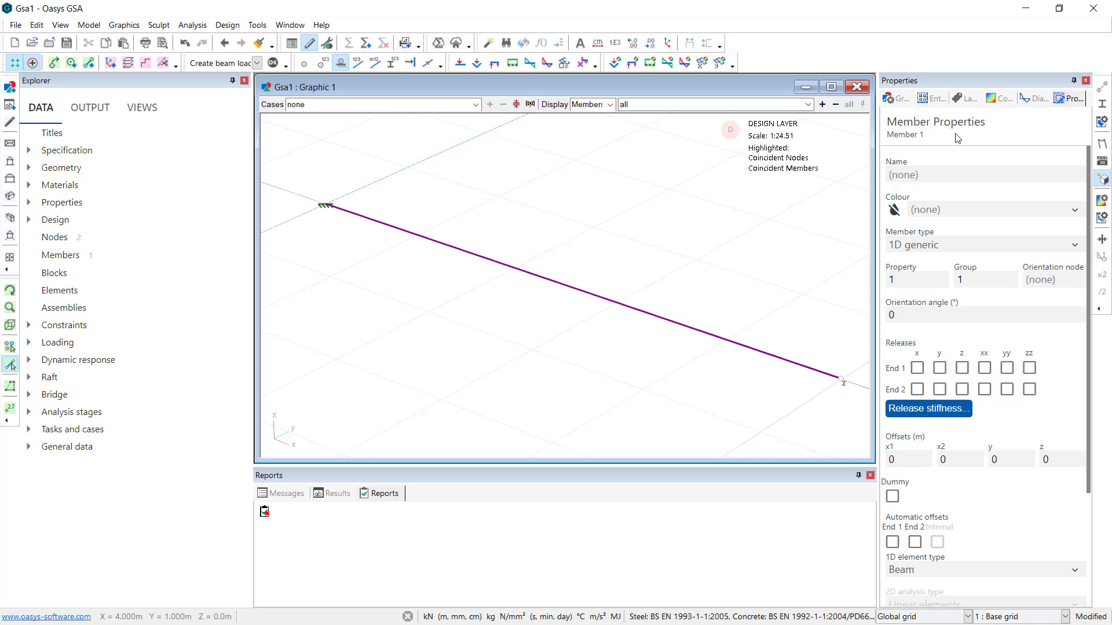
pyautogui.moveTo(1074, 246)
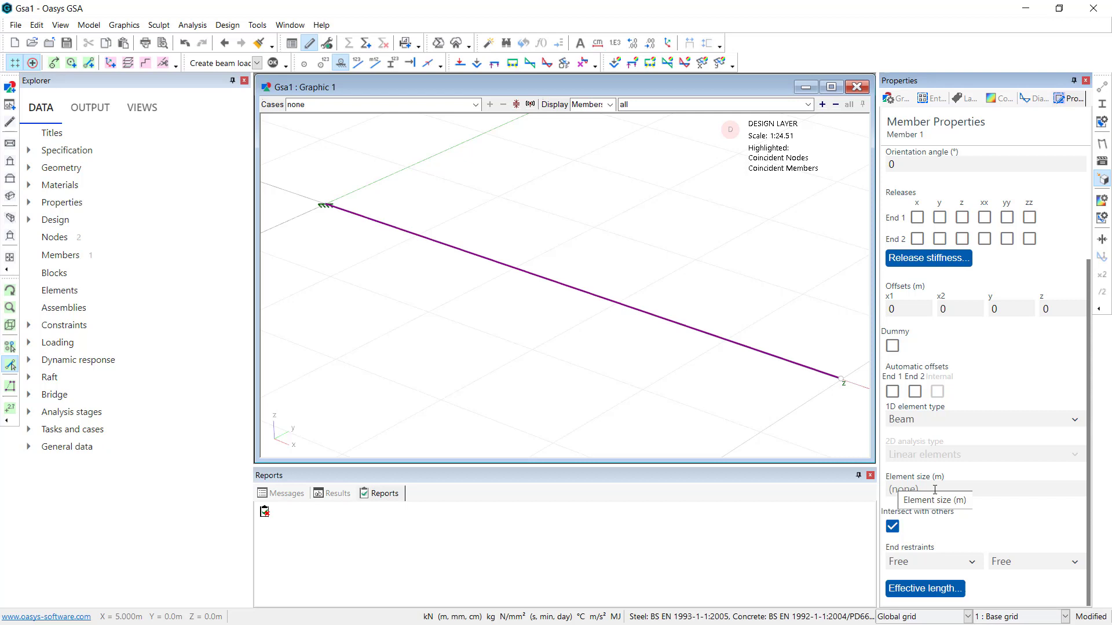
pyautogui.click(935, 488)
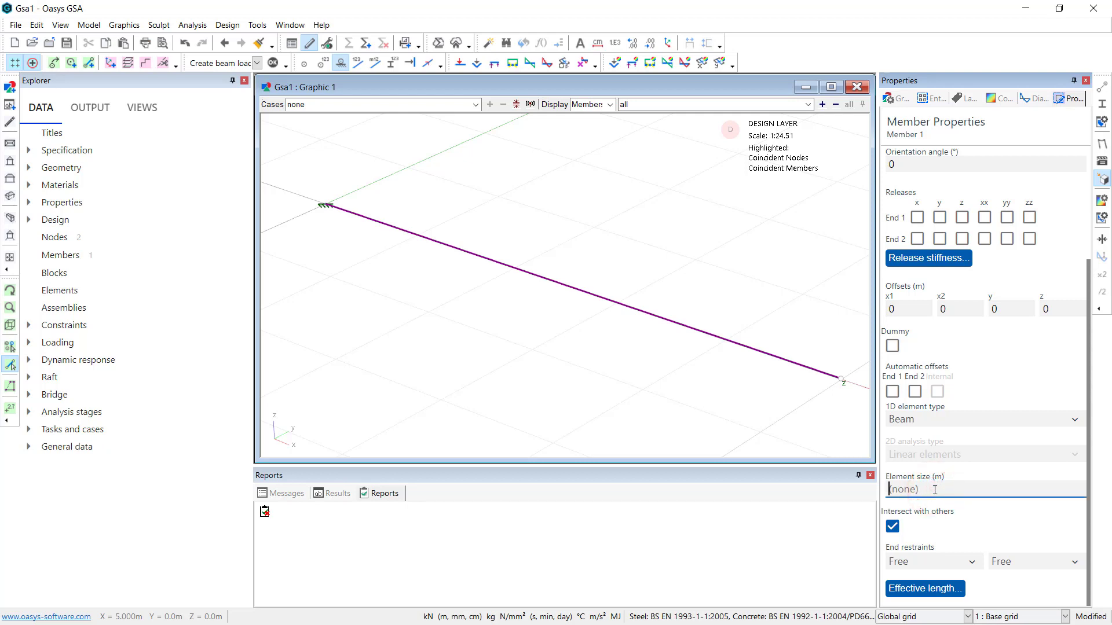
pyautogui.write('1')
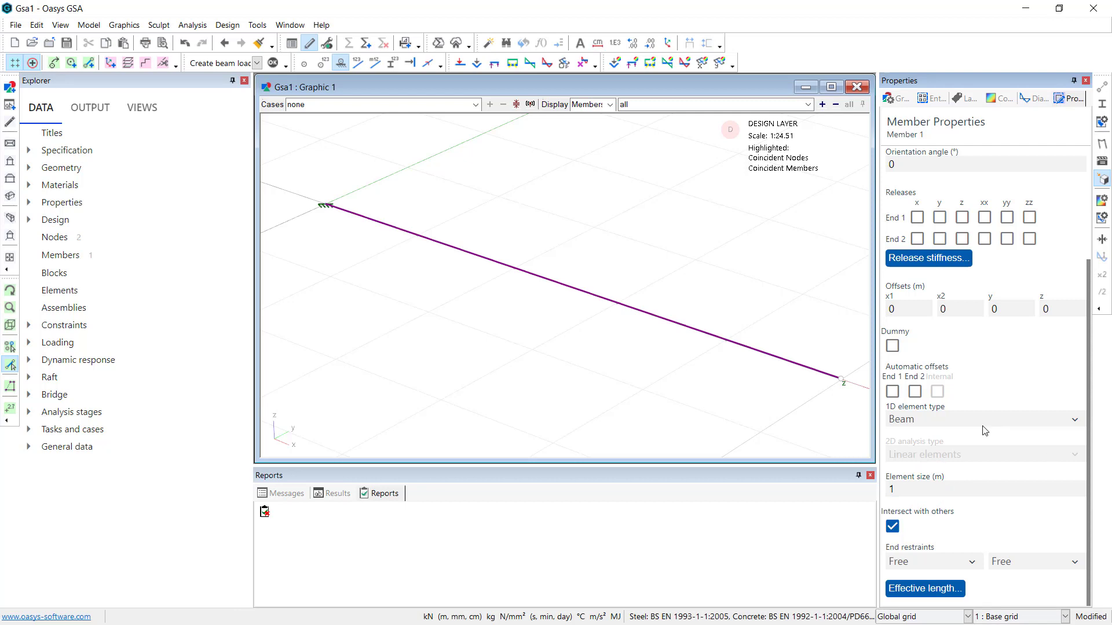
pyautogui.click(763, 392)
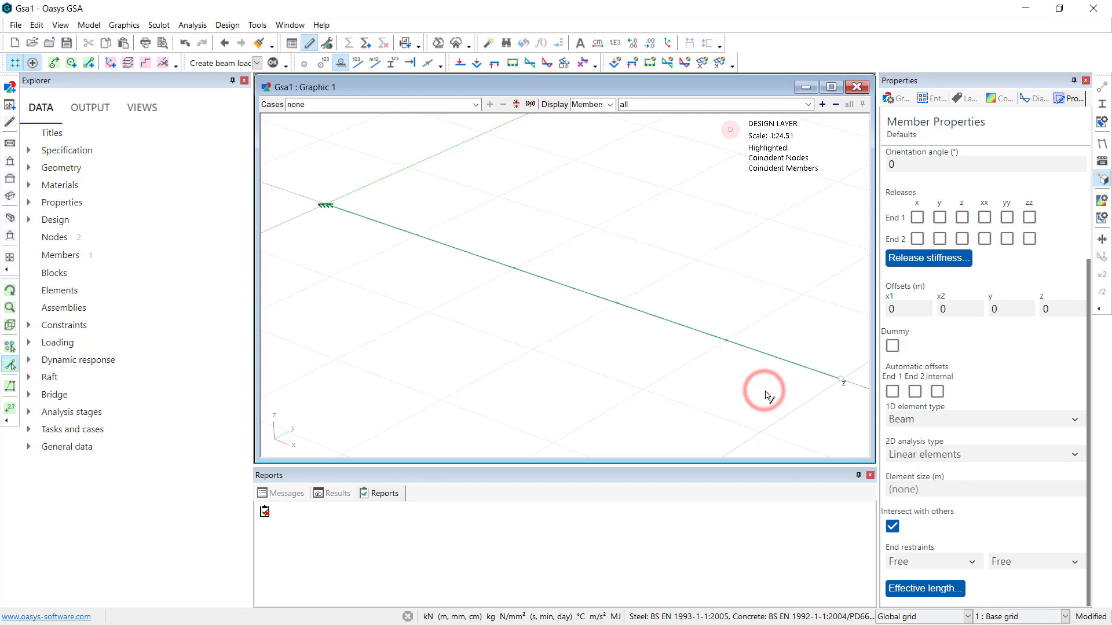
pyautogui.moveTo(475, 271)
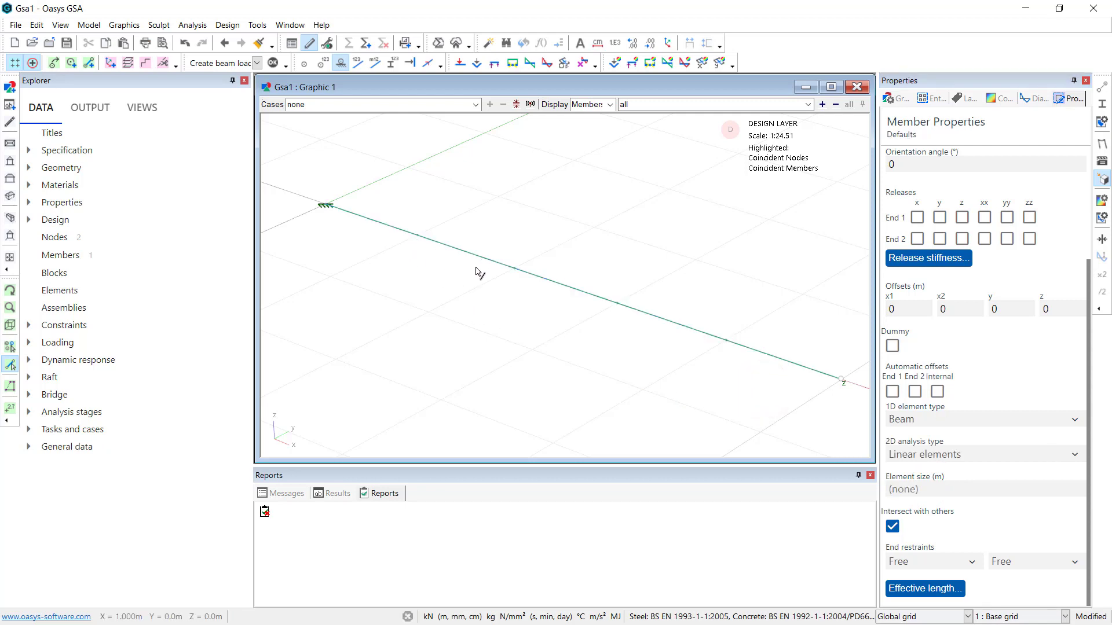
pyautogui.moveTo(808, 392)
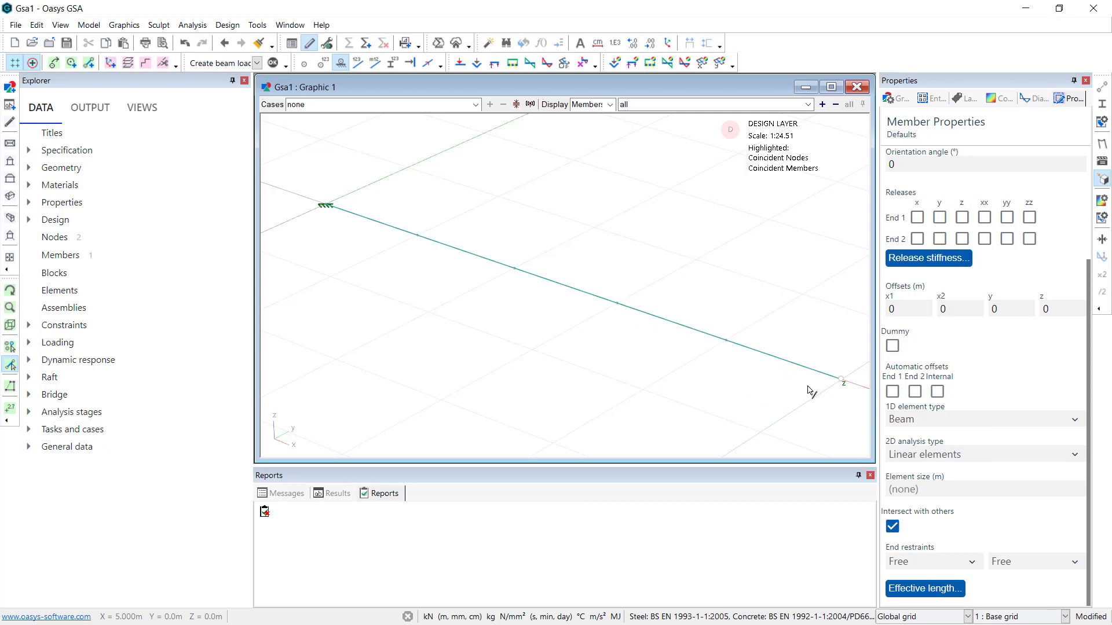
pyautogui.moveTo(403, 271)
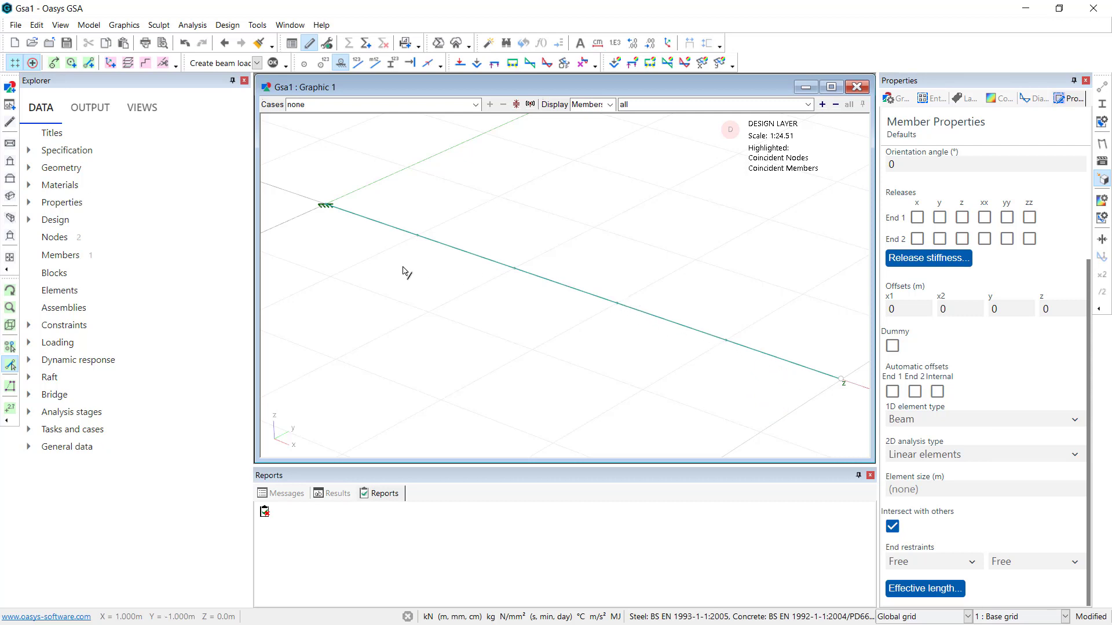
pyautogui.moveTo(725, 437)
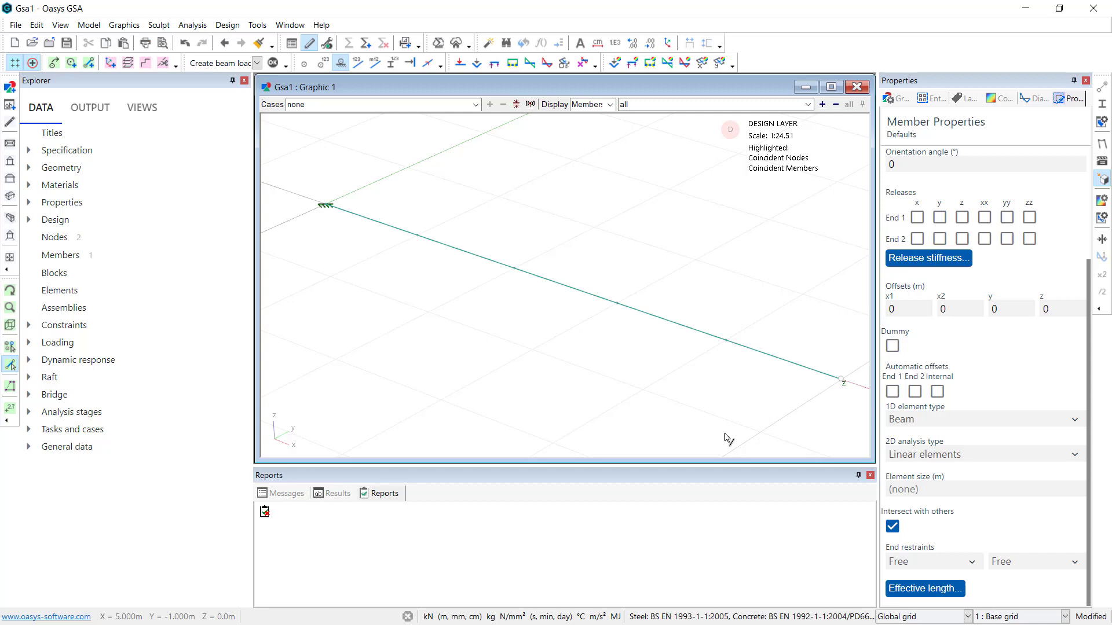
pyautogui.moveTo(30, 187)
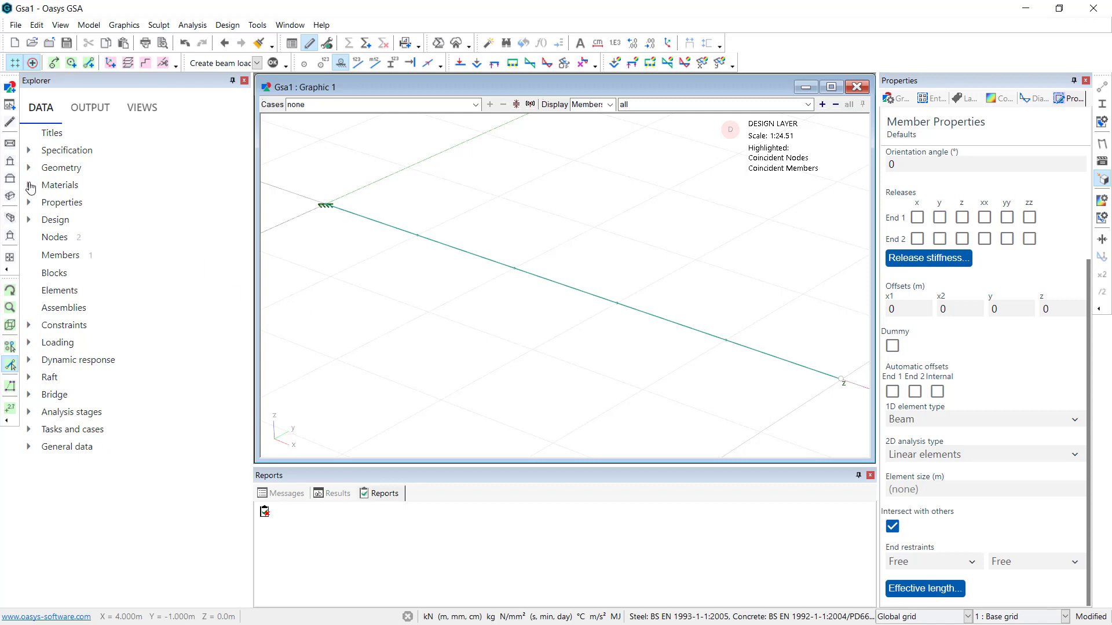
# Define Section 1 as a British catalogue UB127x76x13 profile and close the sections table
pyautogui.click(27, 185)
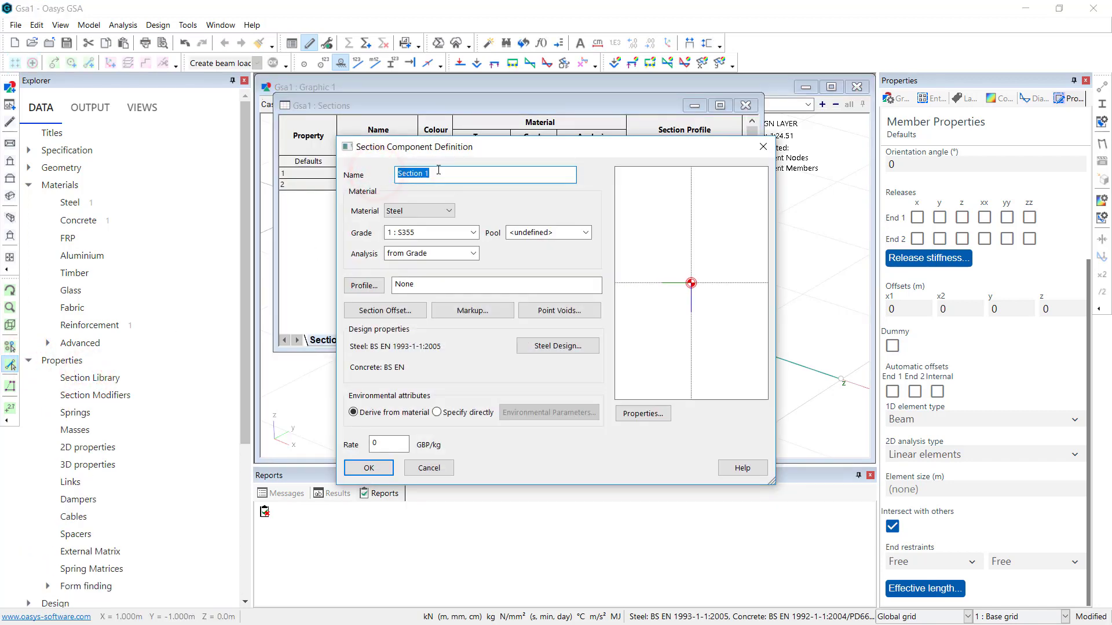
pyautogui.click(363, 285)
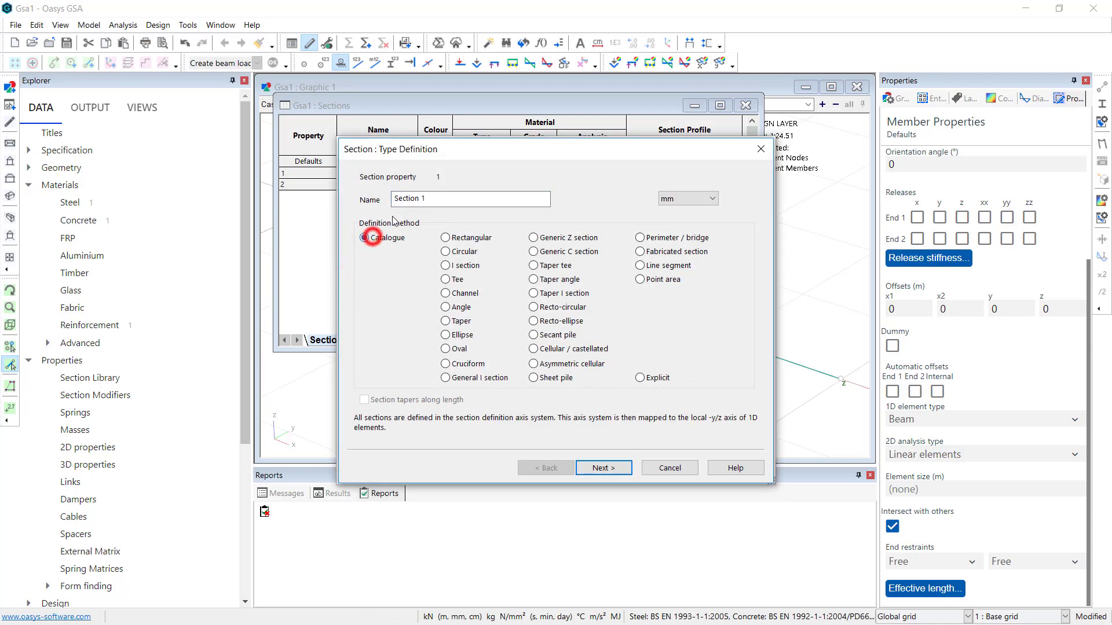
pyautogui.click(603, 468)
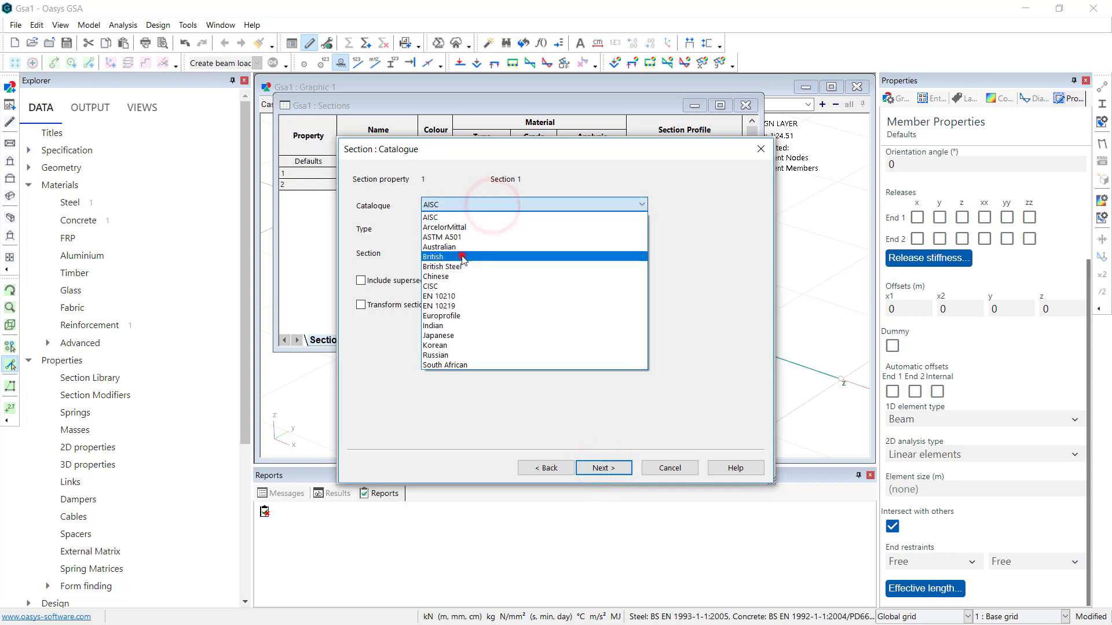
pyautogui.click(433, 255)
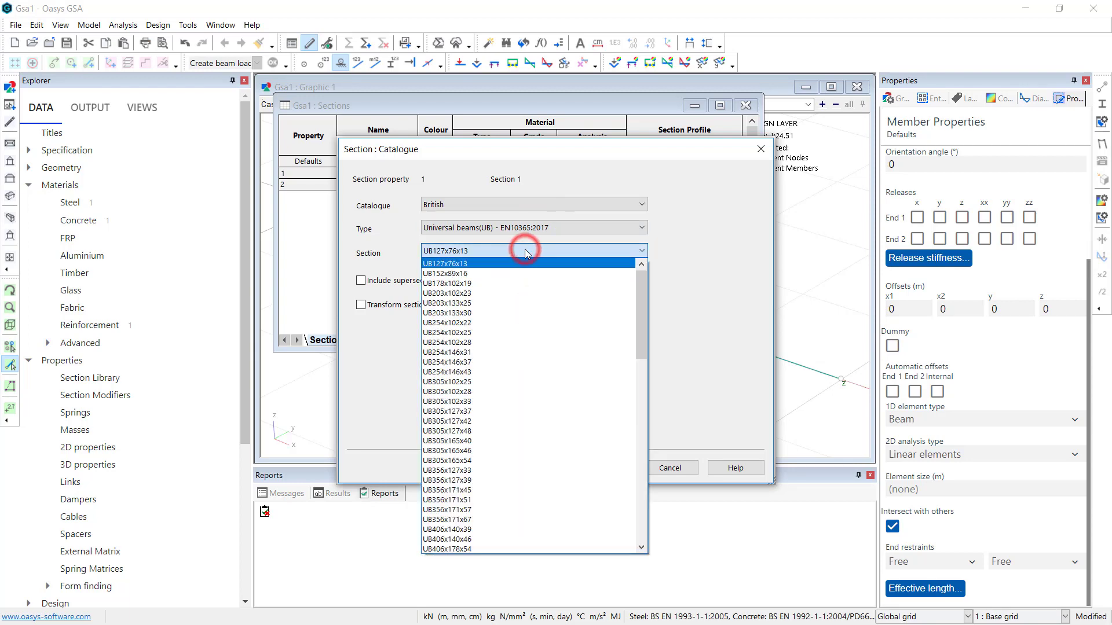
pyautogui.click(445, 263)
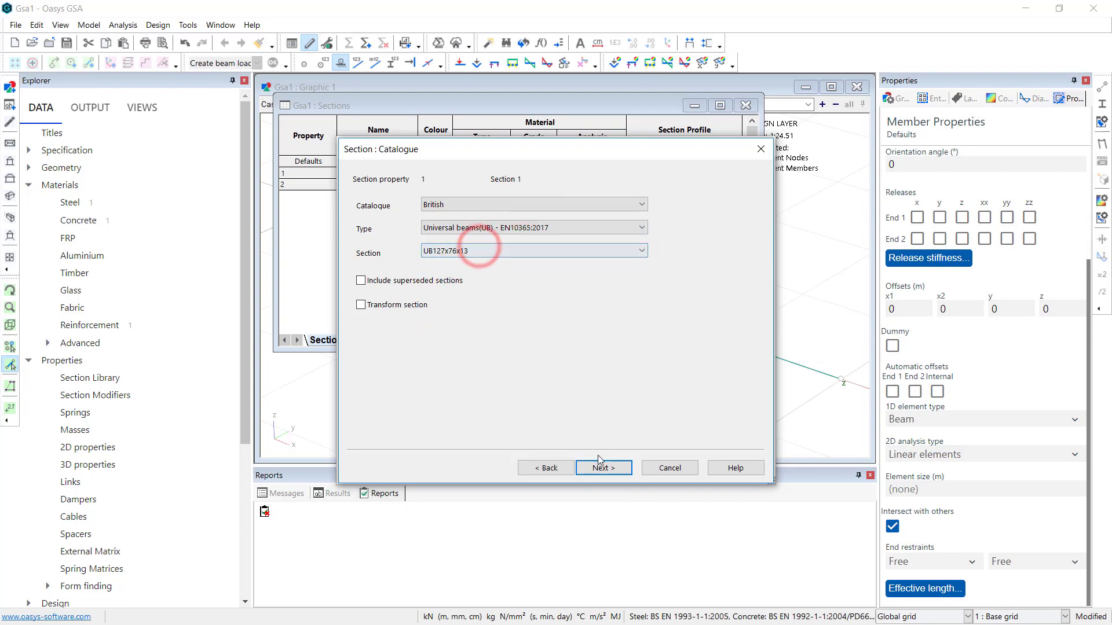
pyautogui.click(603, 468)
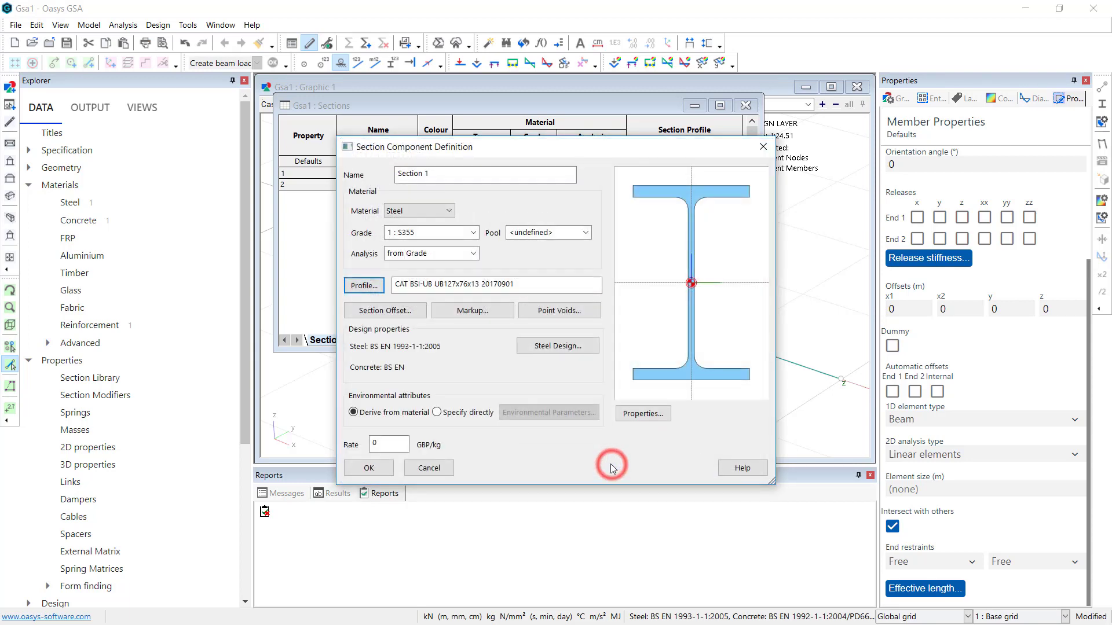
pyautogui.click(368, 468)
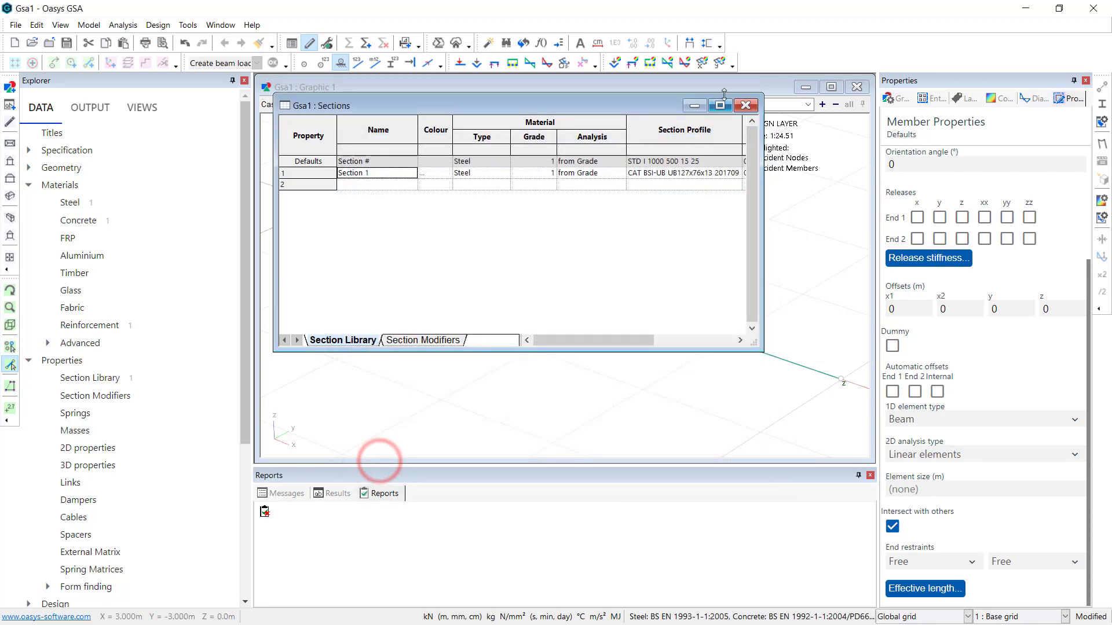
pyautogui.click(745, 105)
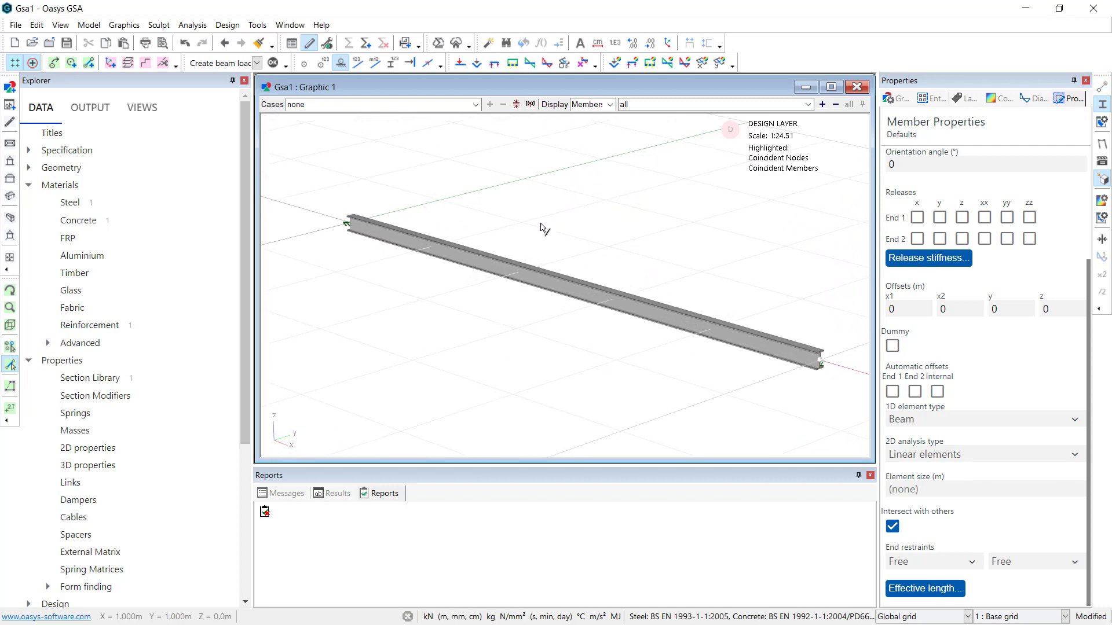
pyautogui.moveTo(472, 167)
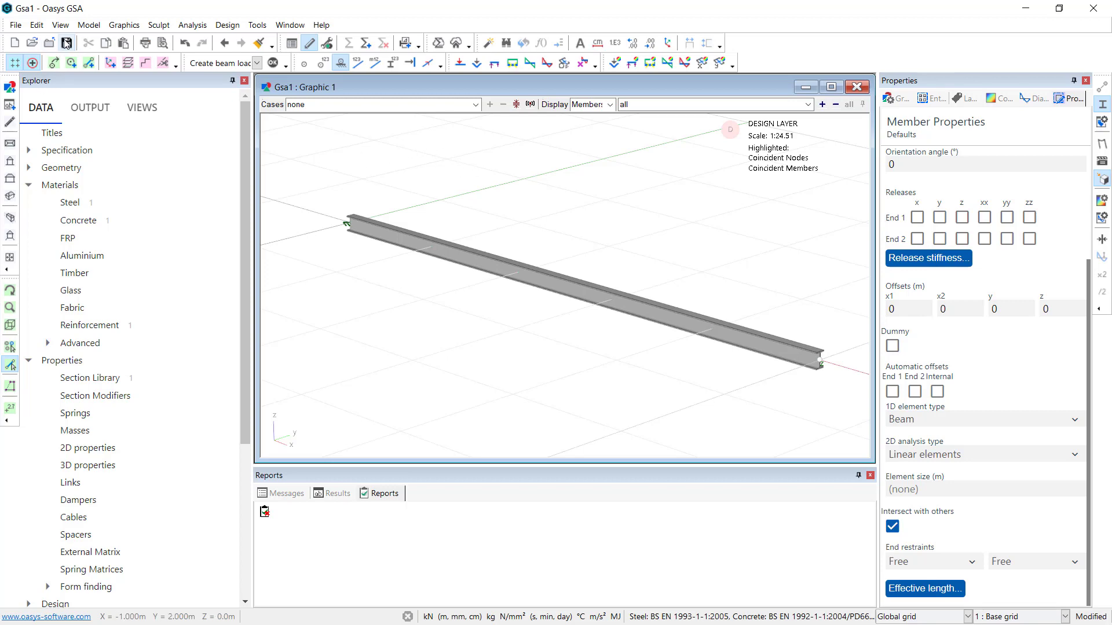
# Save the model as GSA1.gwb in the Temp folder
pyautogui.click(67, 43)
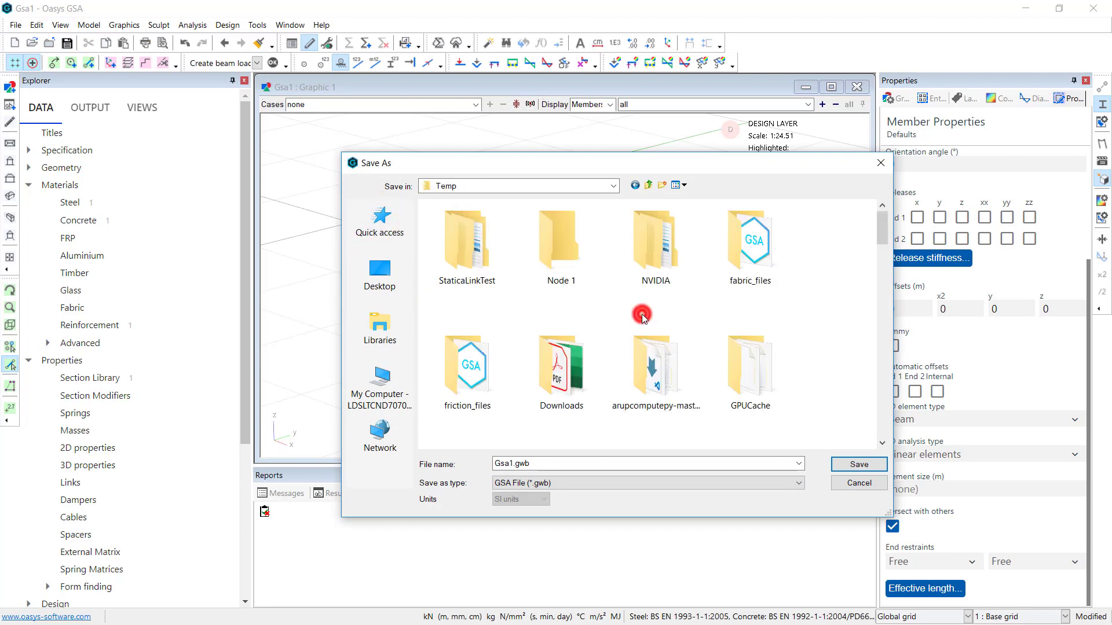
pyautogui.click(575, 463)
pyautogui.write('GSA')
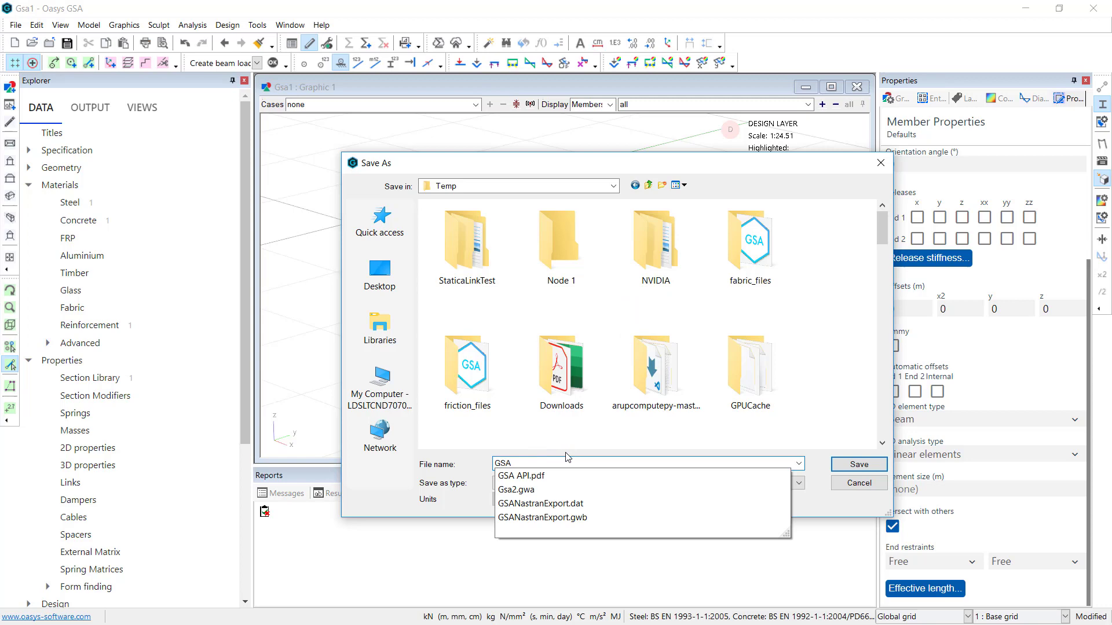
pyautogui.click(859, 463)
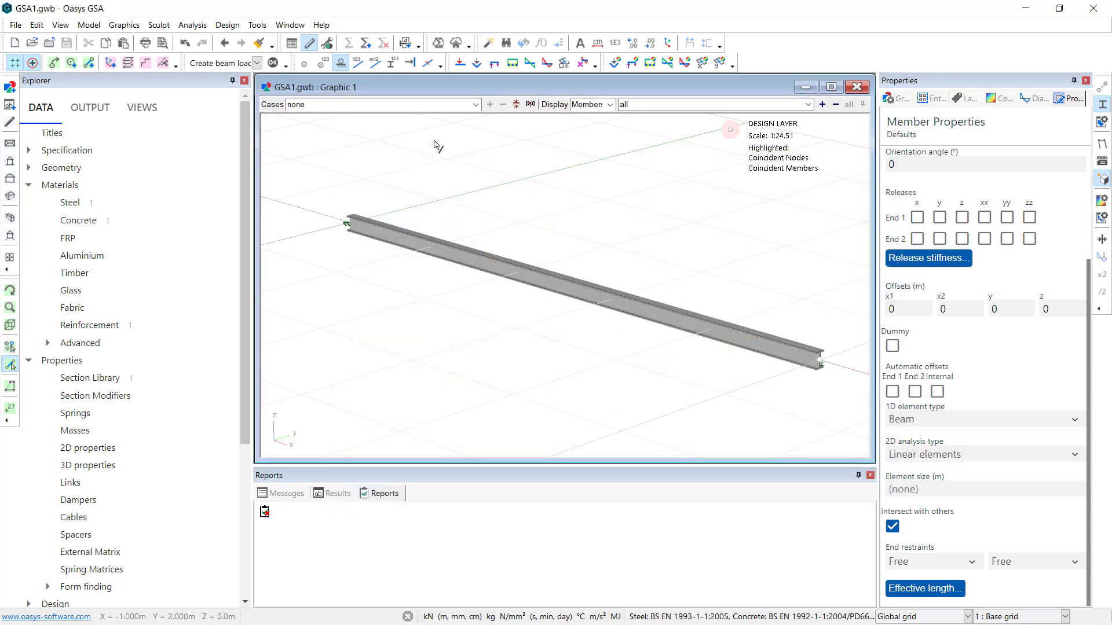
pyautogui.moveTo(359, 169)
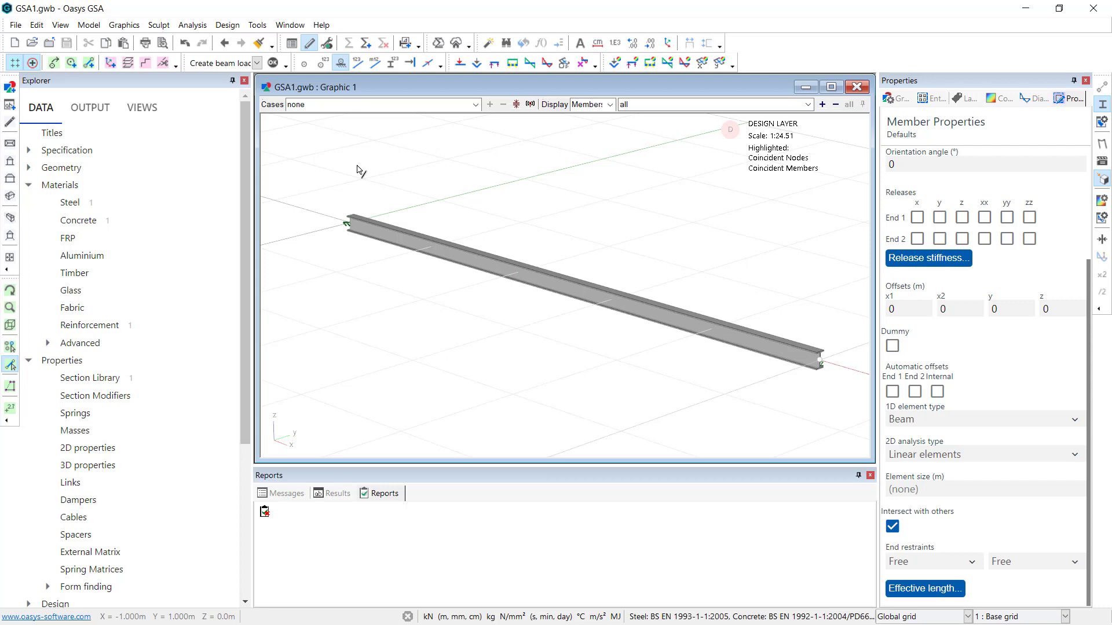
# On the analysis layer, generate five beam elements from the member via Create Elements from Members
pyautogui.rightClick(424, 125)
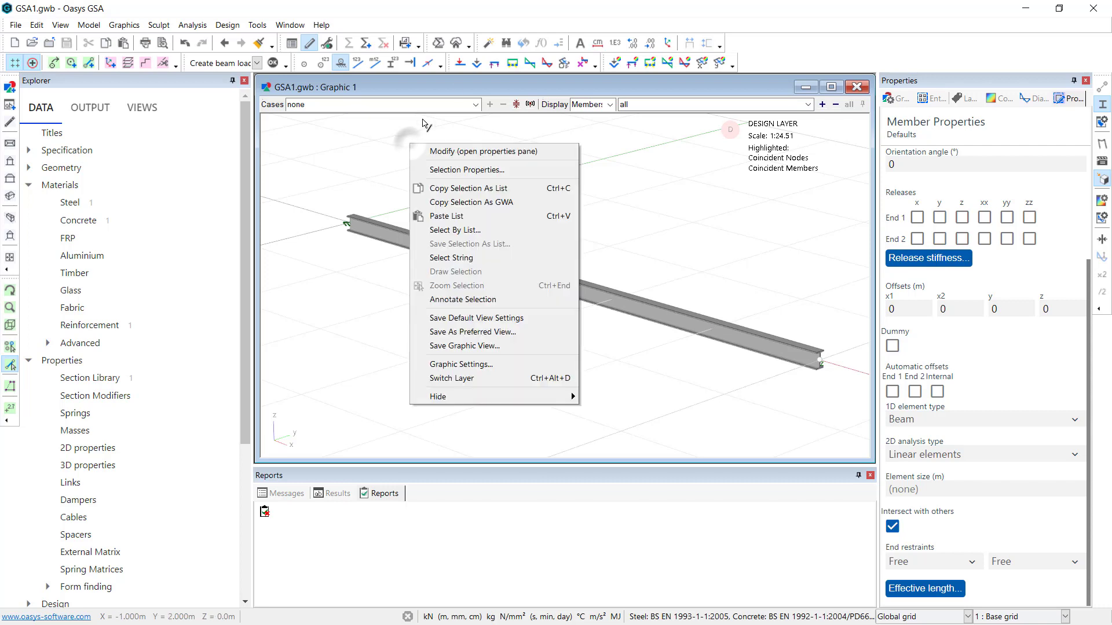
pyautogui.moveTo(525, 383)
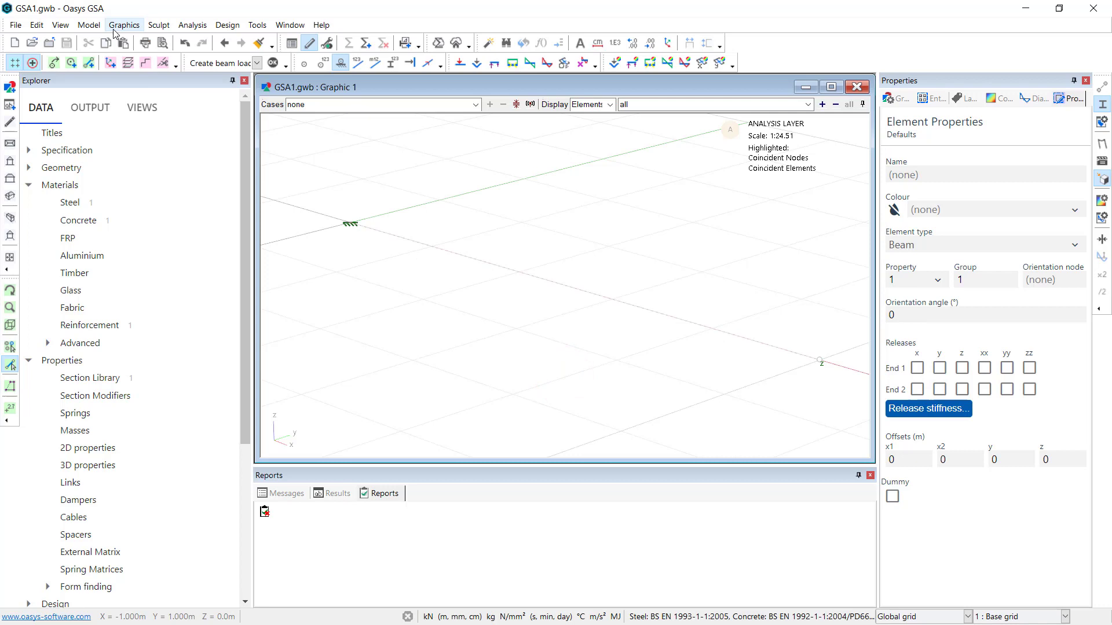
pyautogui.click(88, 25)
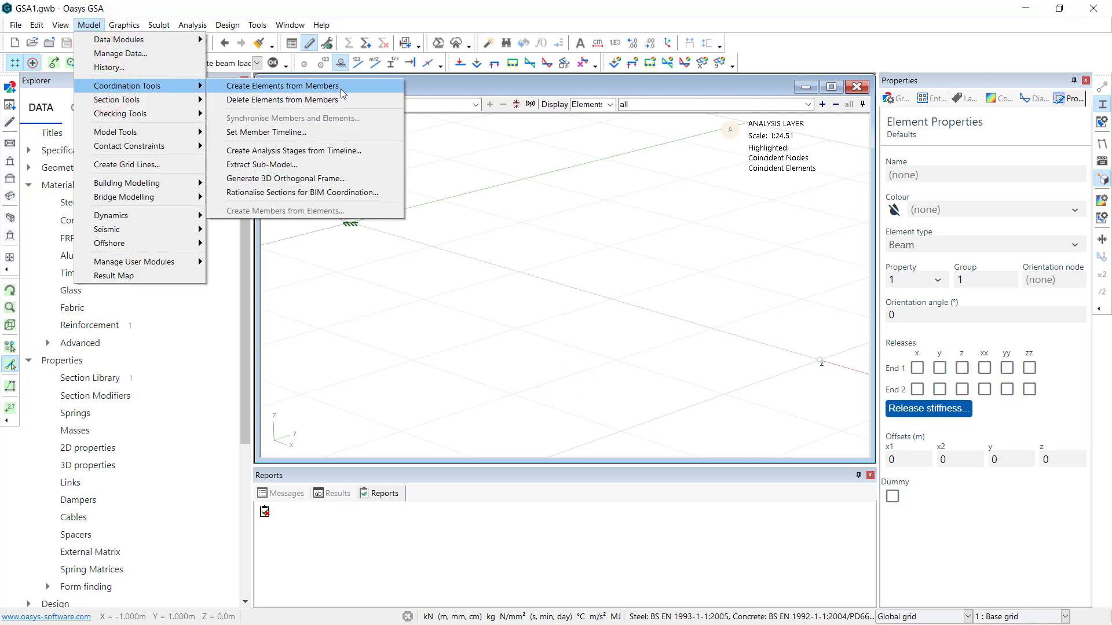
pyautogui.click(282, 85)
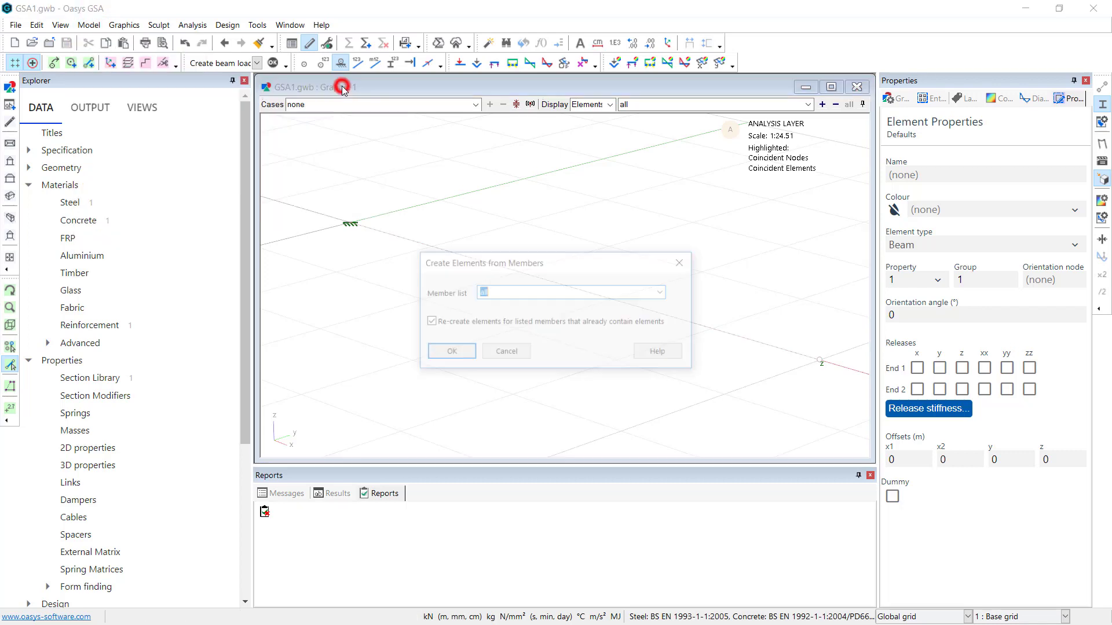
pyautogui.click(451, 351)
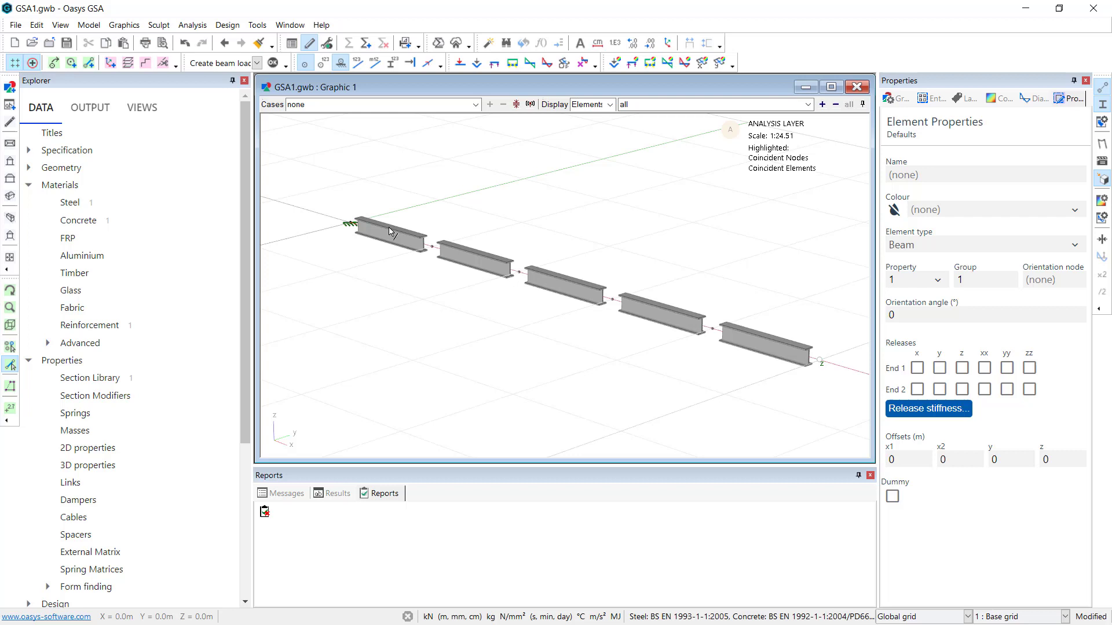
pyautogui.moveTo(788, 294)
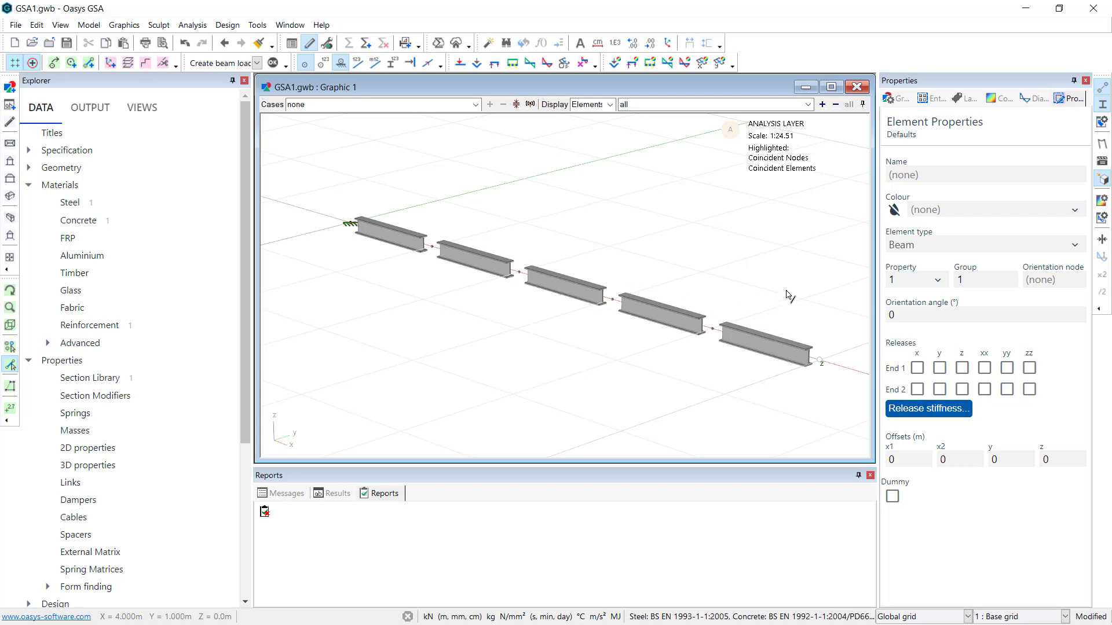
pyautogui.moveTo(771, 288)
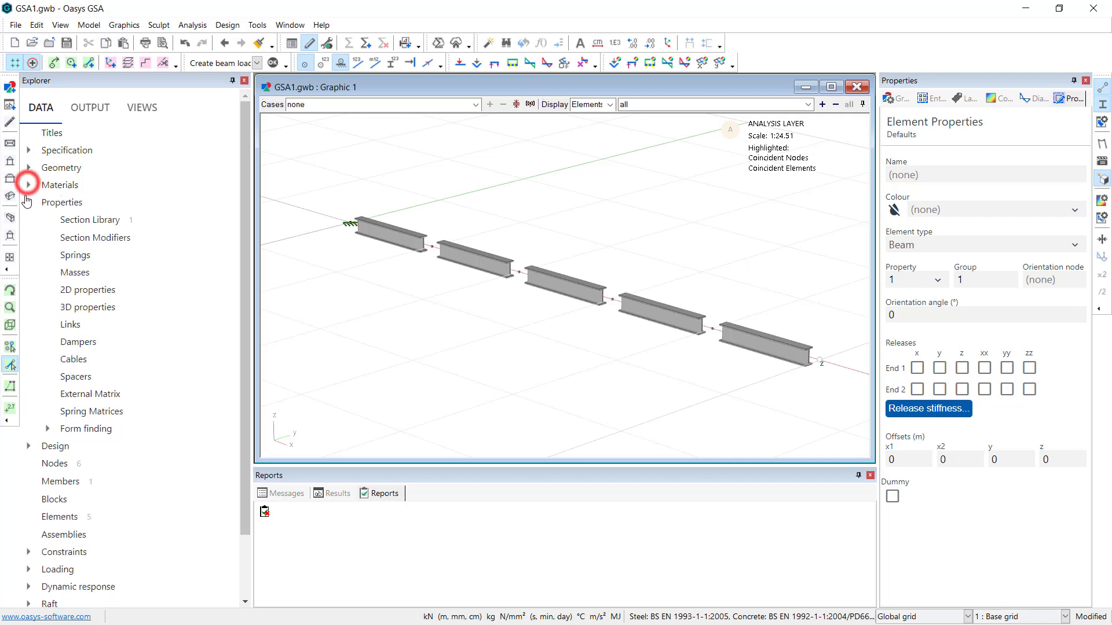
# Collapse the Properties and Materials branches of the data tree
pyautogui.click(30, 202)
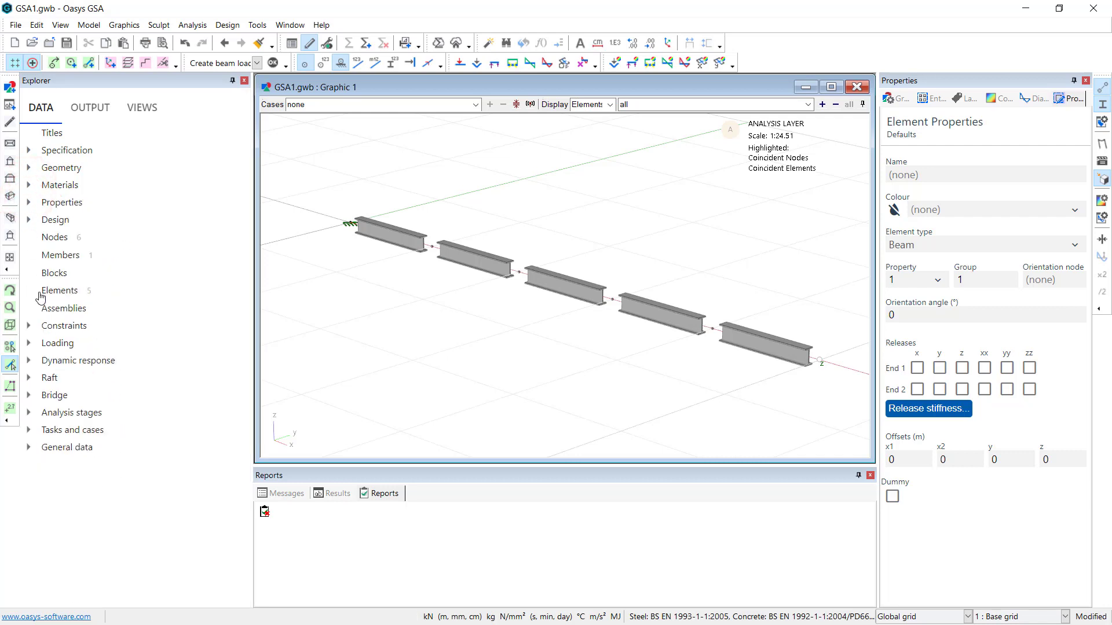
pyautogui.click(27, 343)
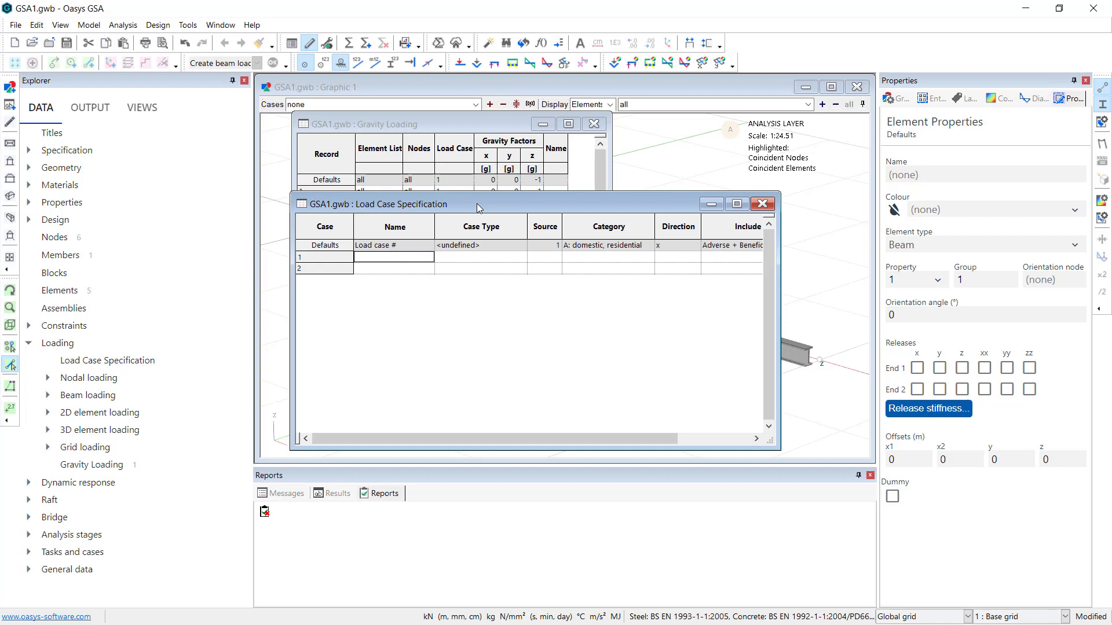
# Name load case 1 'Permanent' as Dead and load case 2 'Variable' as Live
pyautogui.write('Permanent loads')
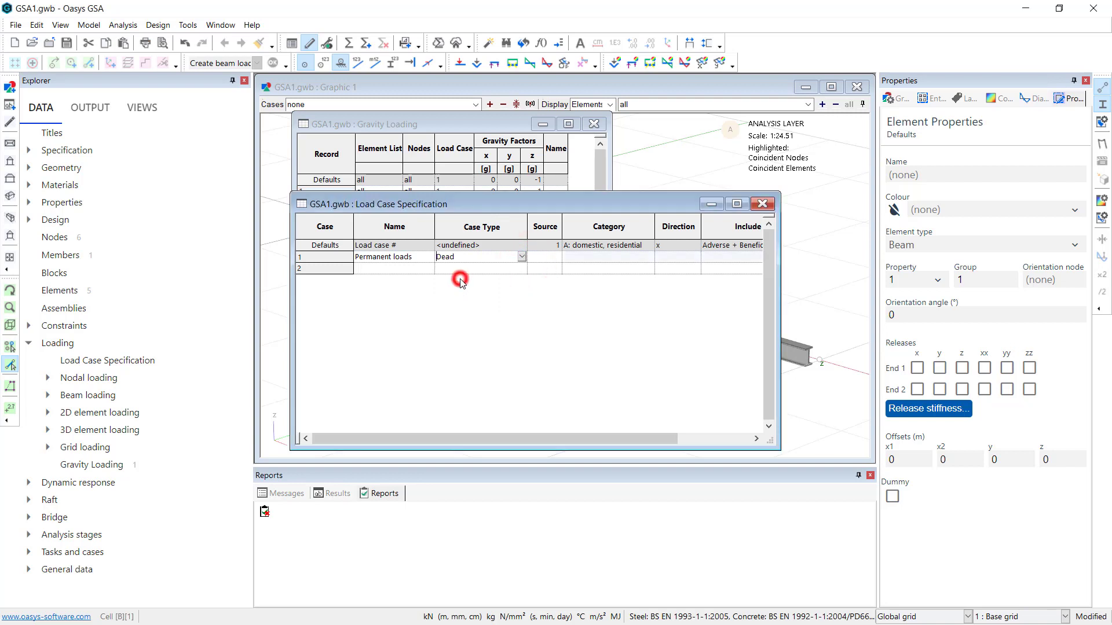
pyautogui.click(480, 268)
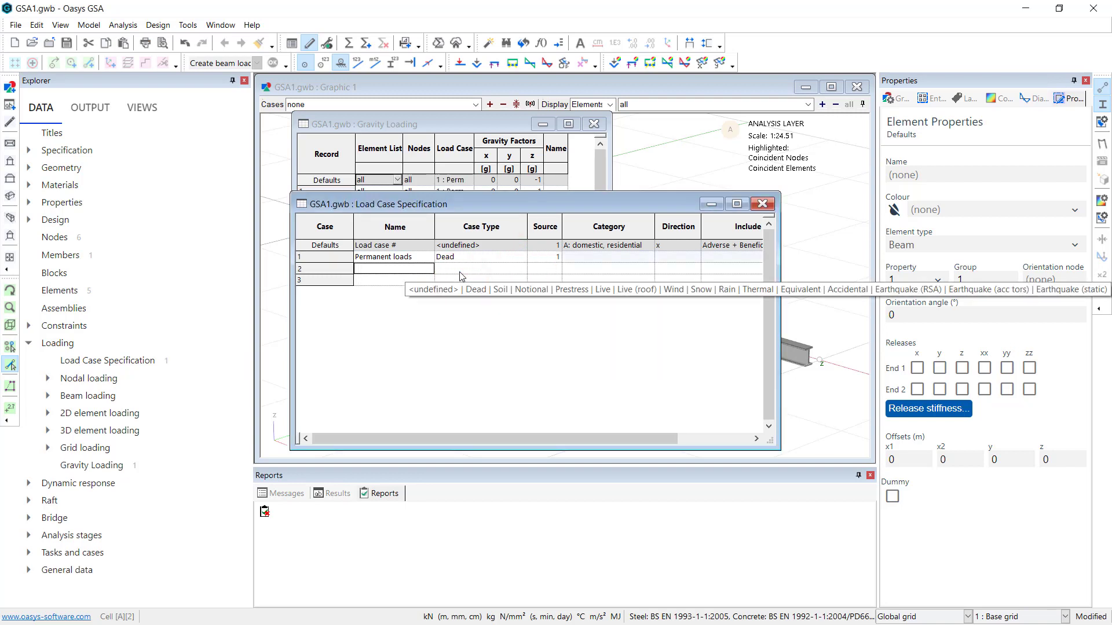
pyautogui.write('Variable')
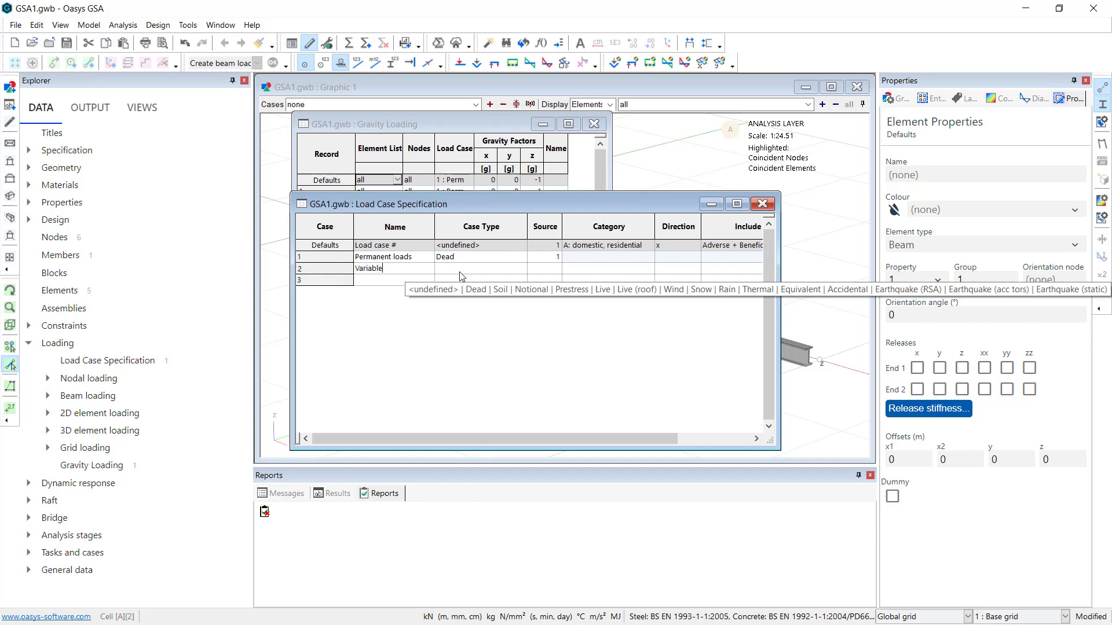
pyautogui.click(479, 269)
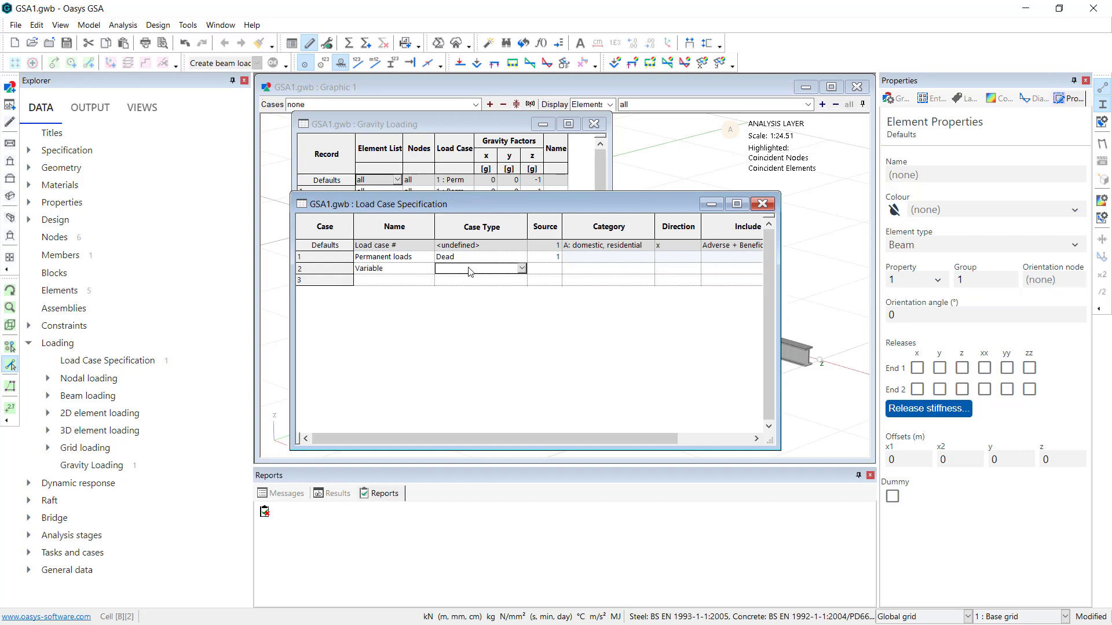
pyautogui.click(521, 269)
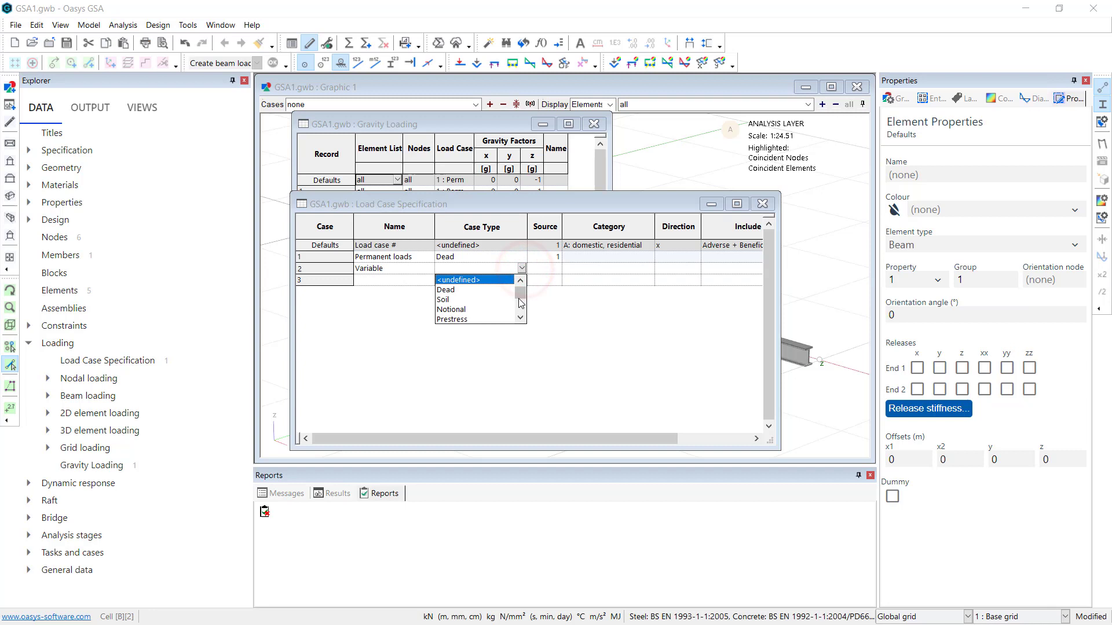
pyautogui.click(521, 319)
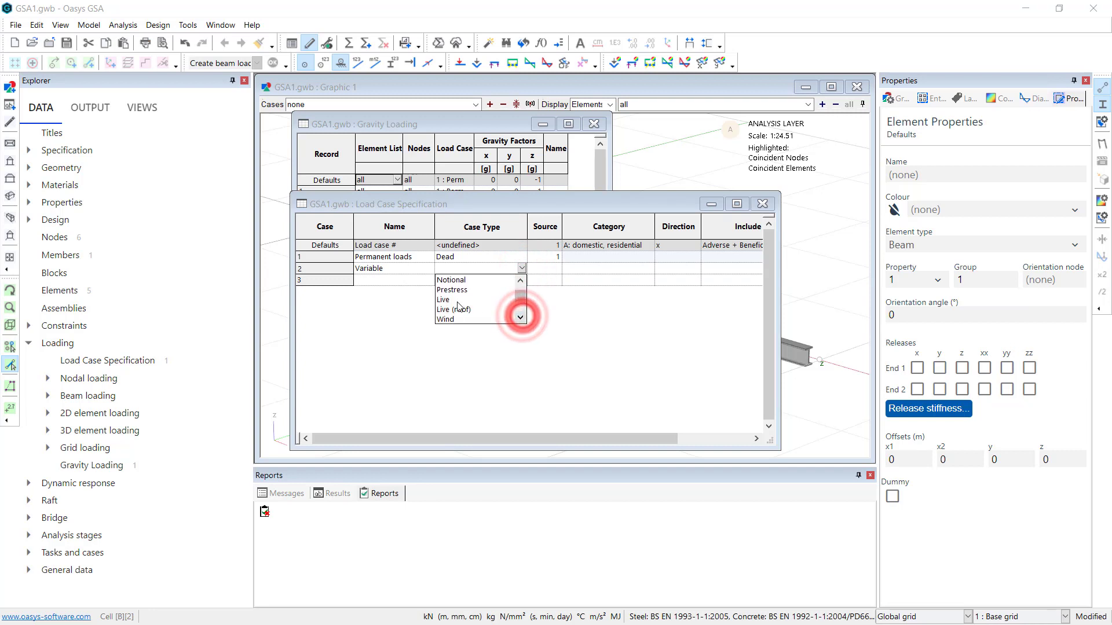
pyautogui.click(443, 299)
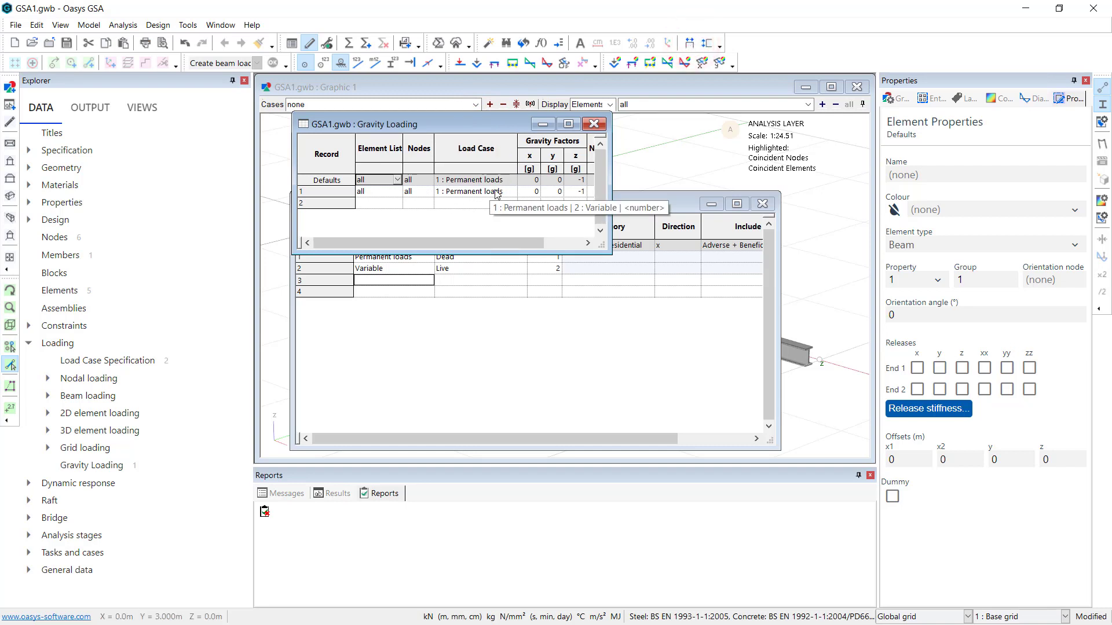
# Close the loading tables and display the gravity loads on all five beams
pyautogui.click(594, 123)
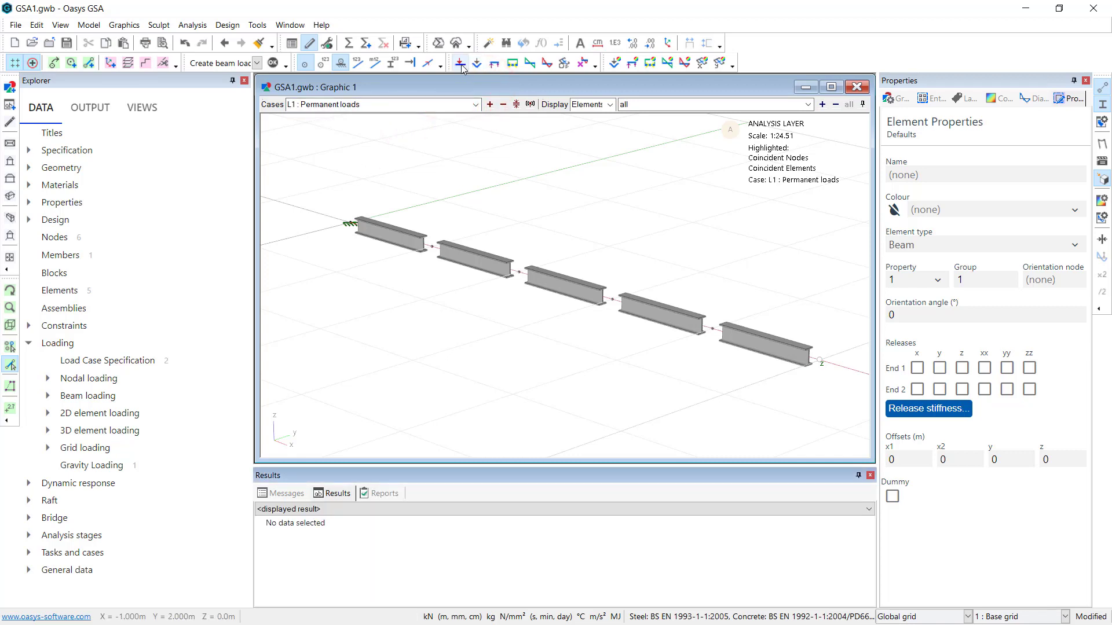
pyautogui.click(460, 63)
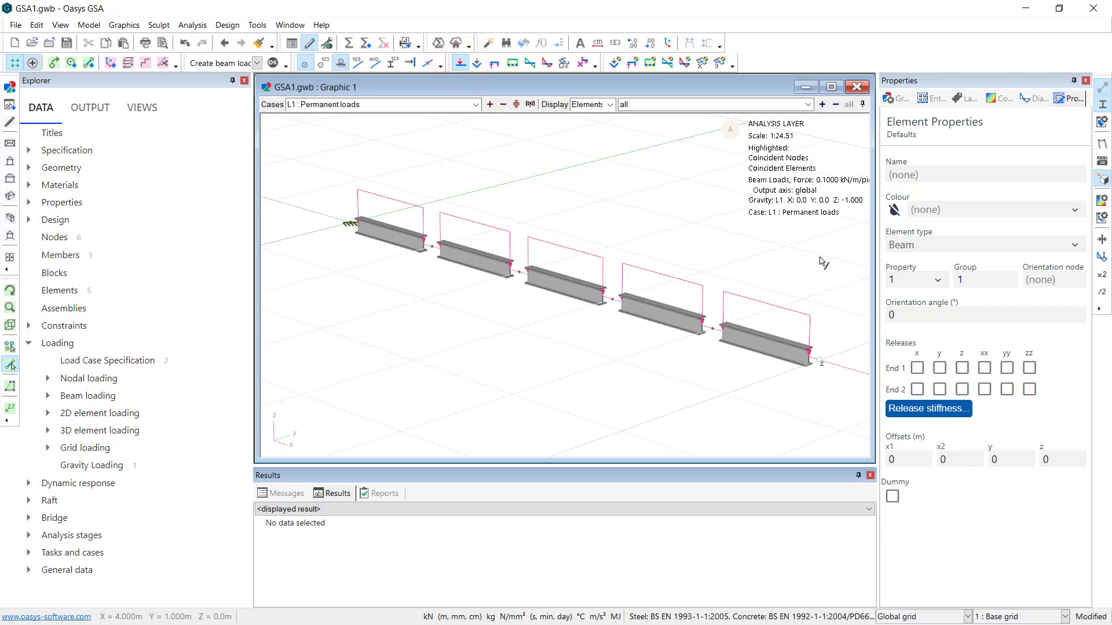
pyautogui.moveTo(793, 376)
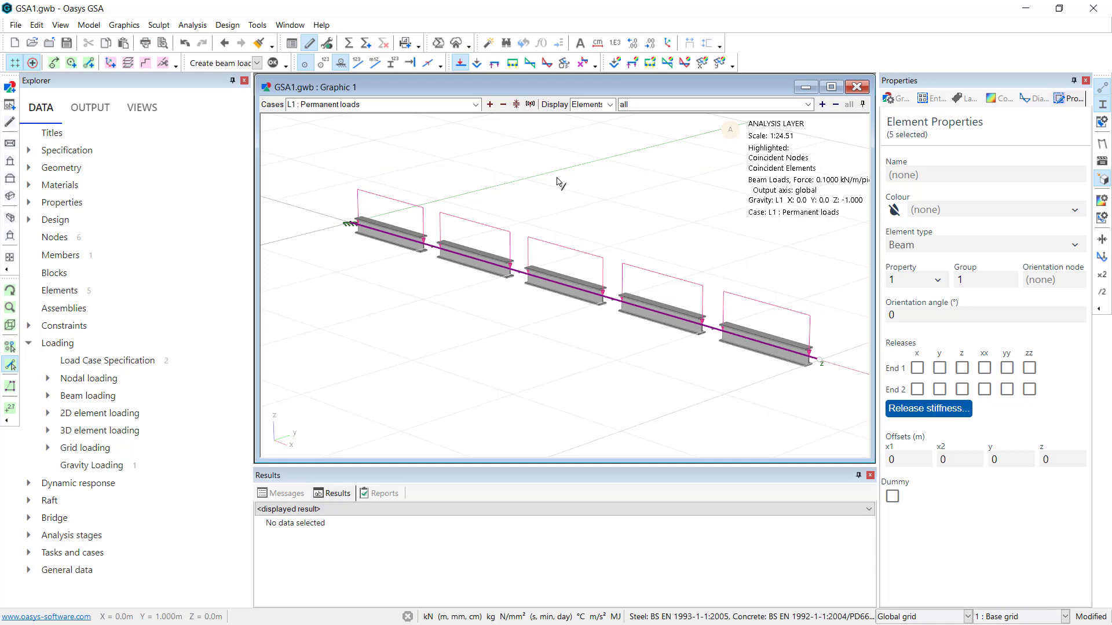
# Apply a uniform -5 kN/m z beam load to beams 1 to 5 under case 2, Variable
pyautogui.rightClick(559, 183)
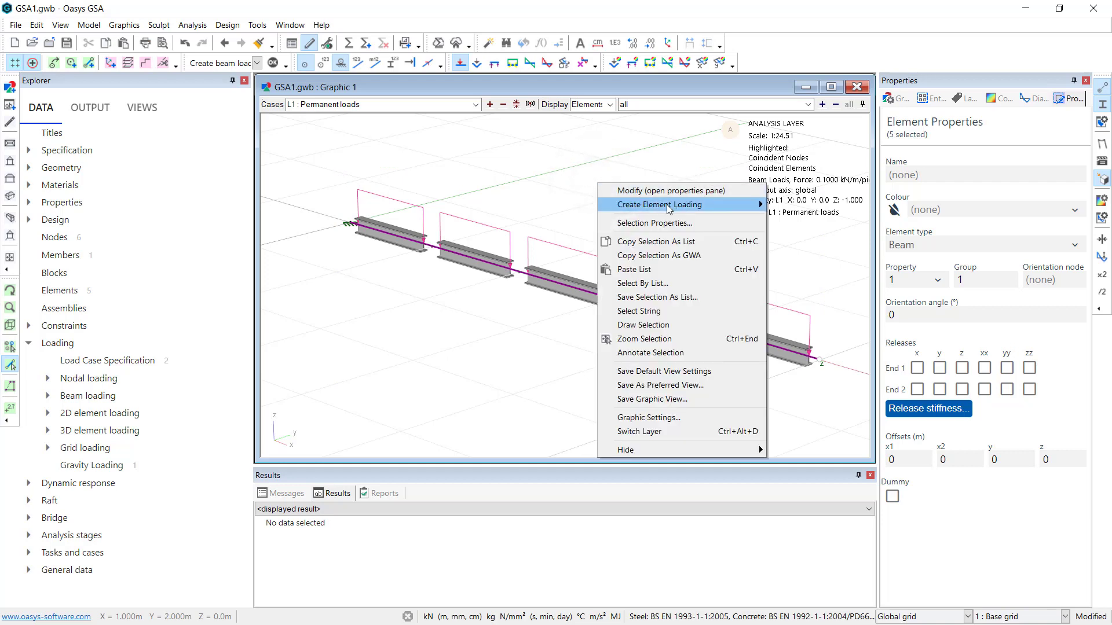
pyautogui.moveTo(659, 203)
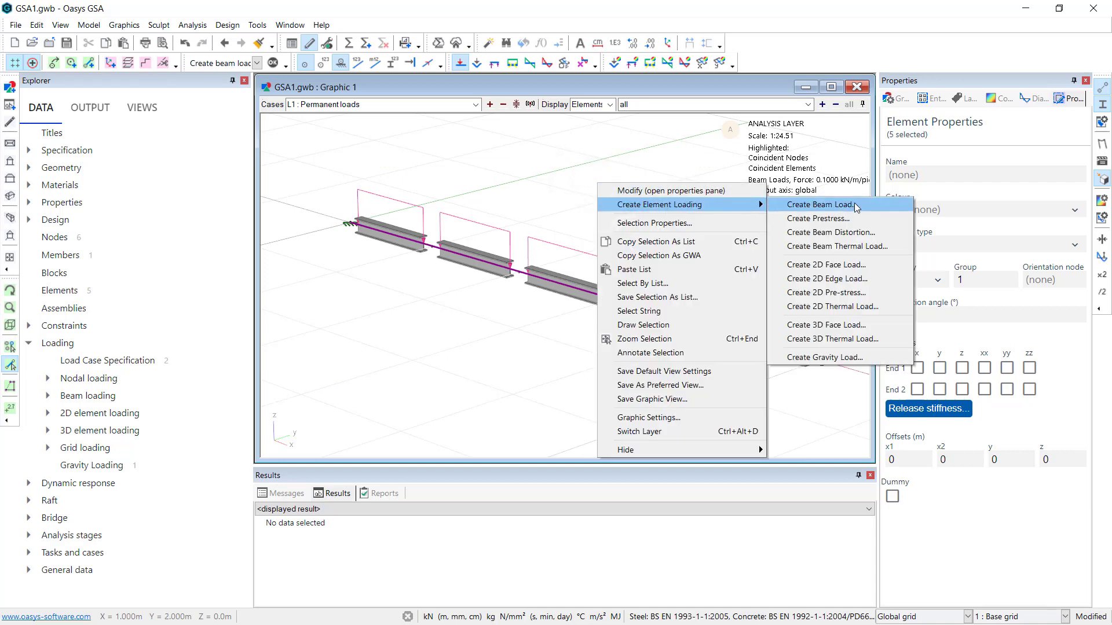
pyautogui.click(820, 204)
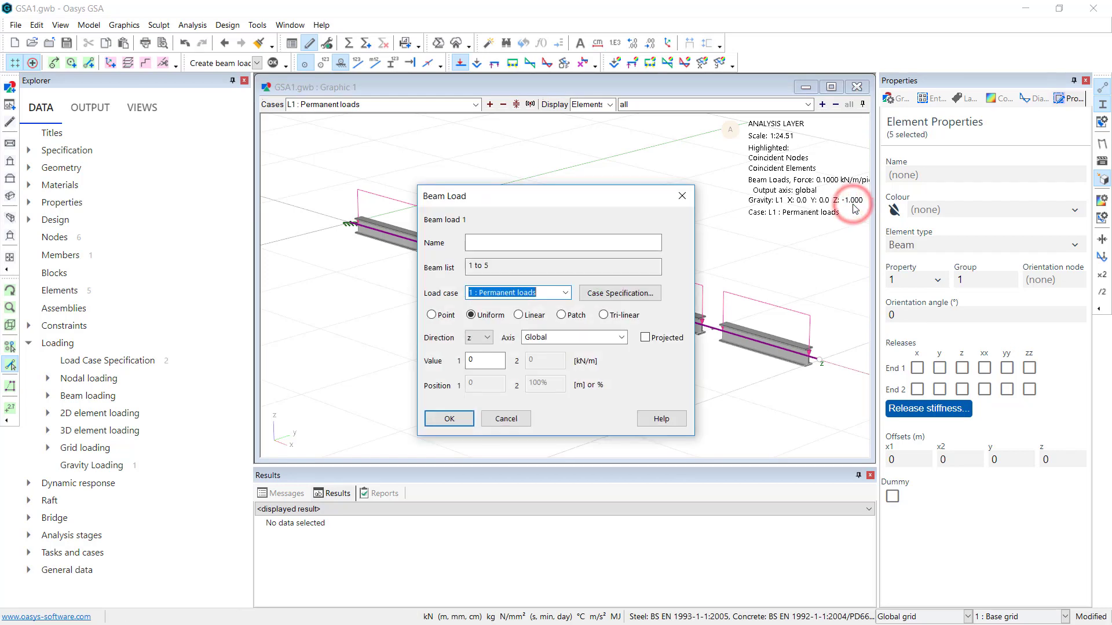
pyautogui.click(565, 291)
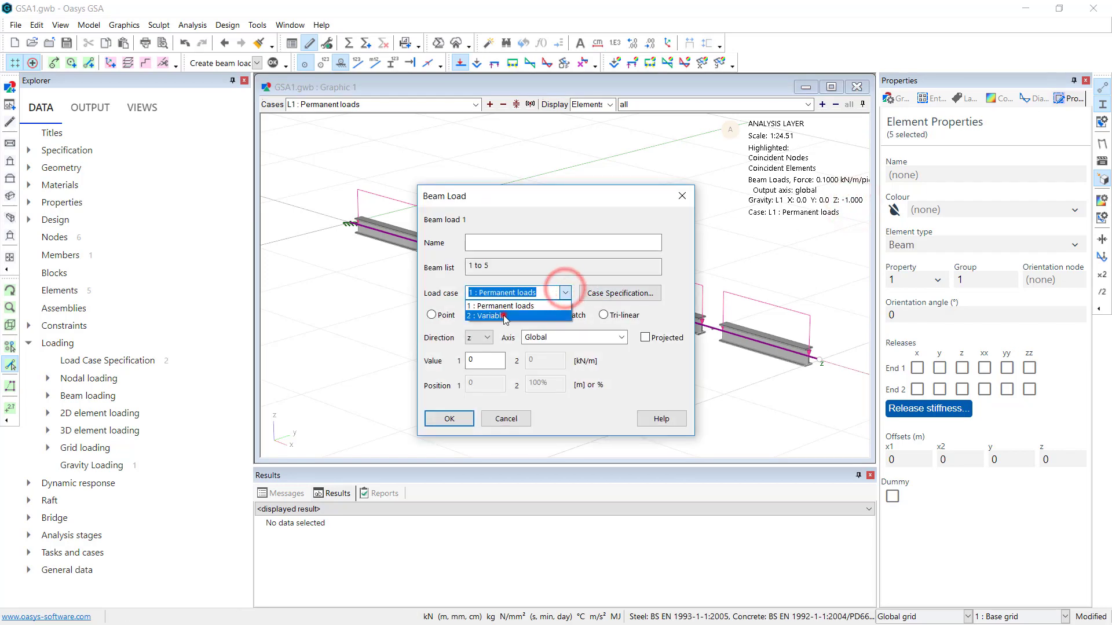
pyautogui.click(500, 315)
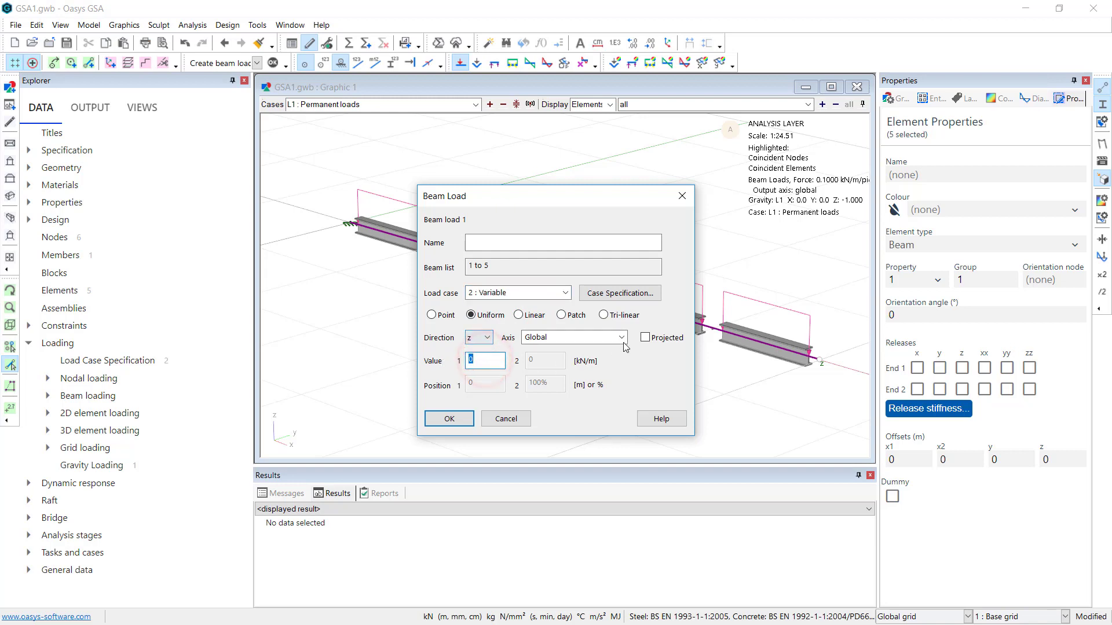
pyautogui.write('-5')
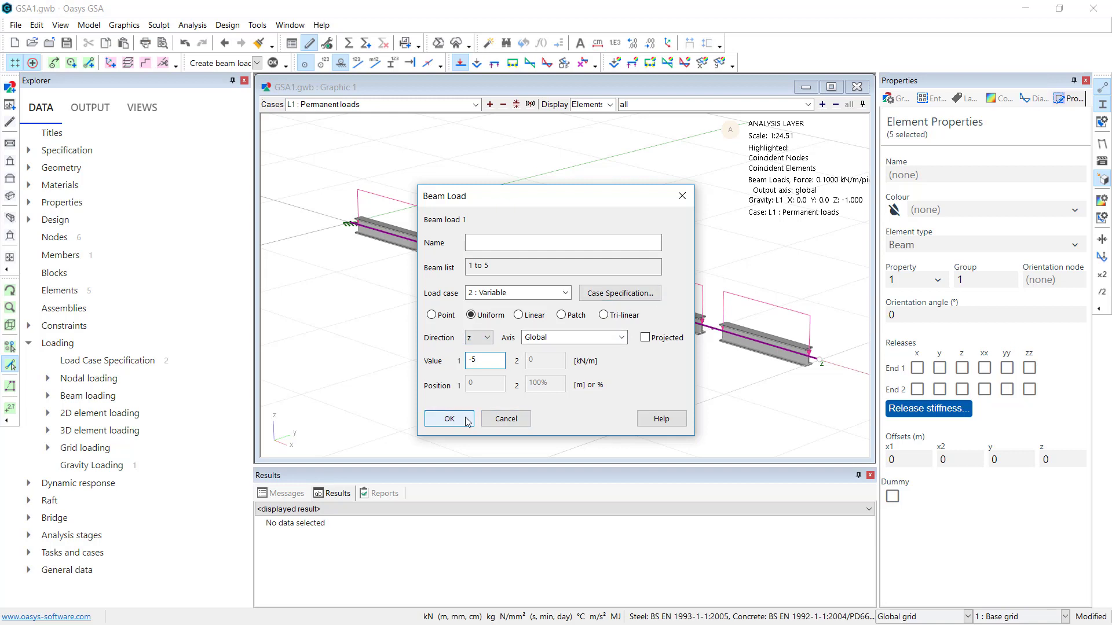
pyautogui.click(449, 419)
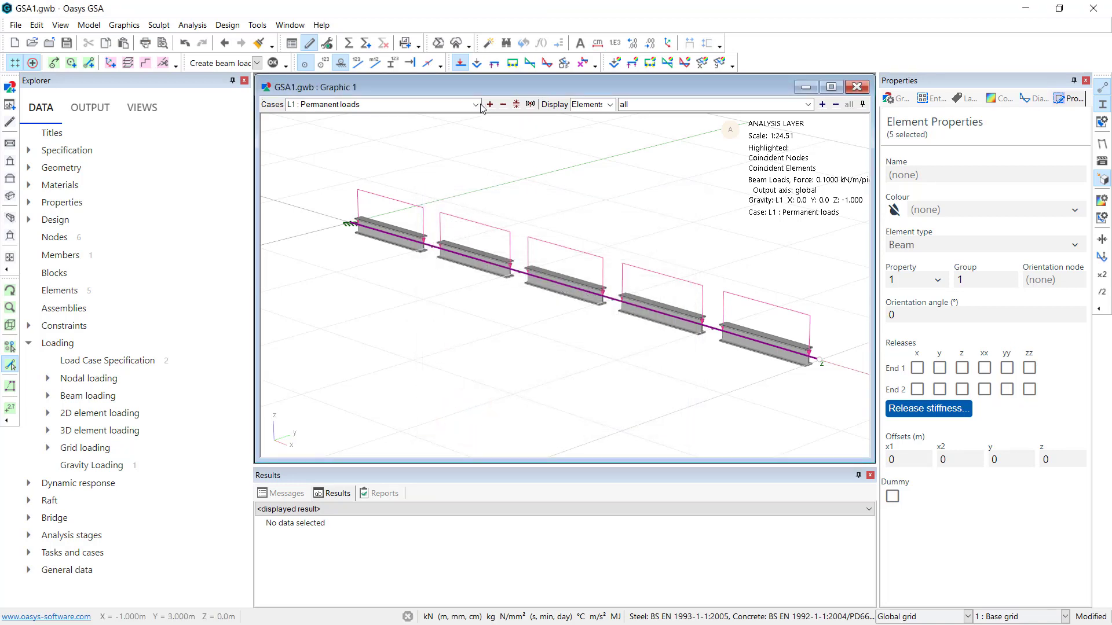
# View the Variable case loads, return to Permanent loads and expand the Beam loading branch
pyautogui.click(474, 105)
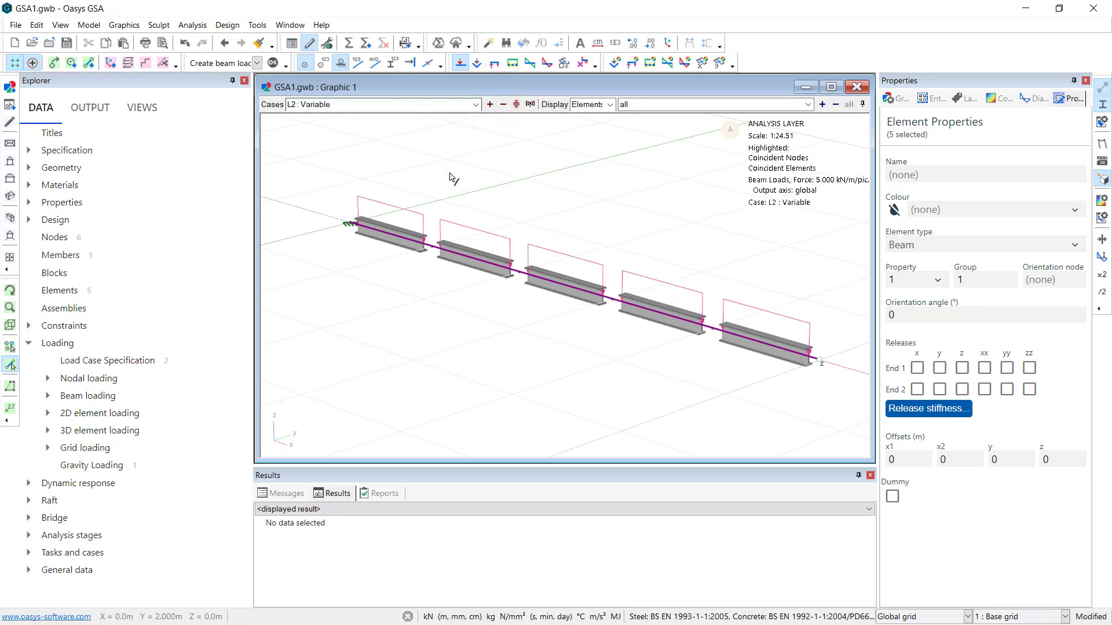
pyautogui.click(502, 104)
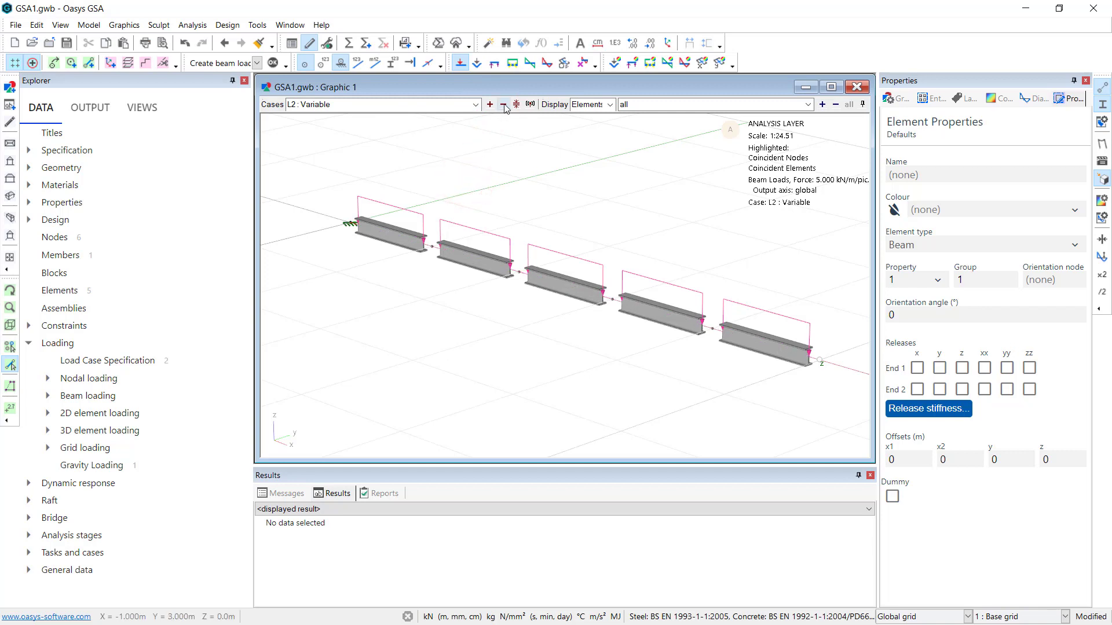
pyautogui.click(506, 104)
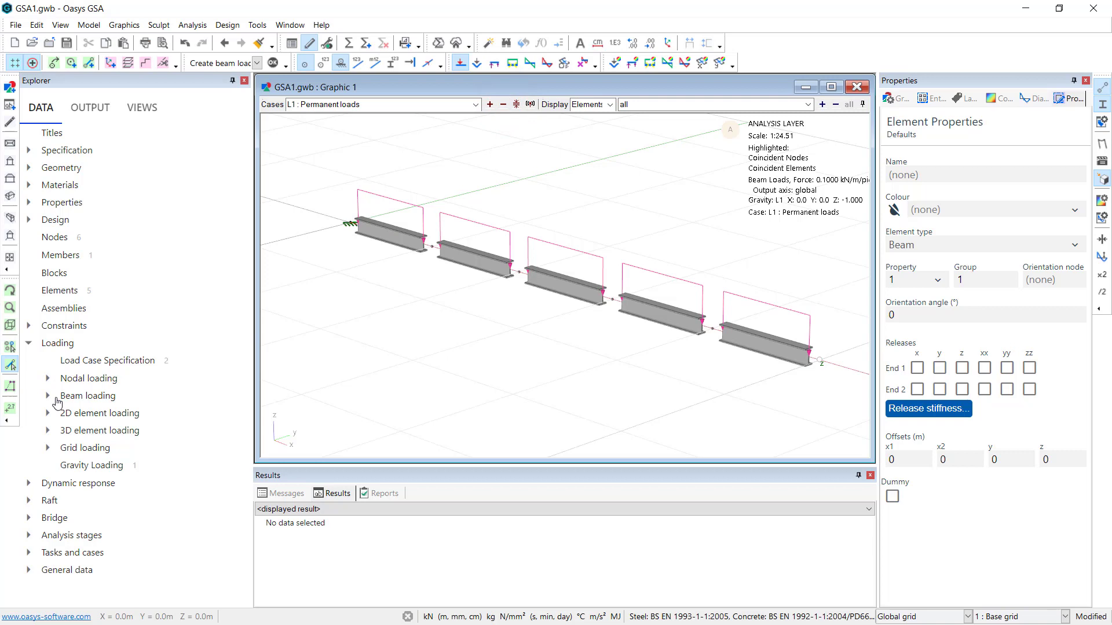
pyautogui.click(48, 396)
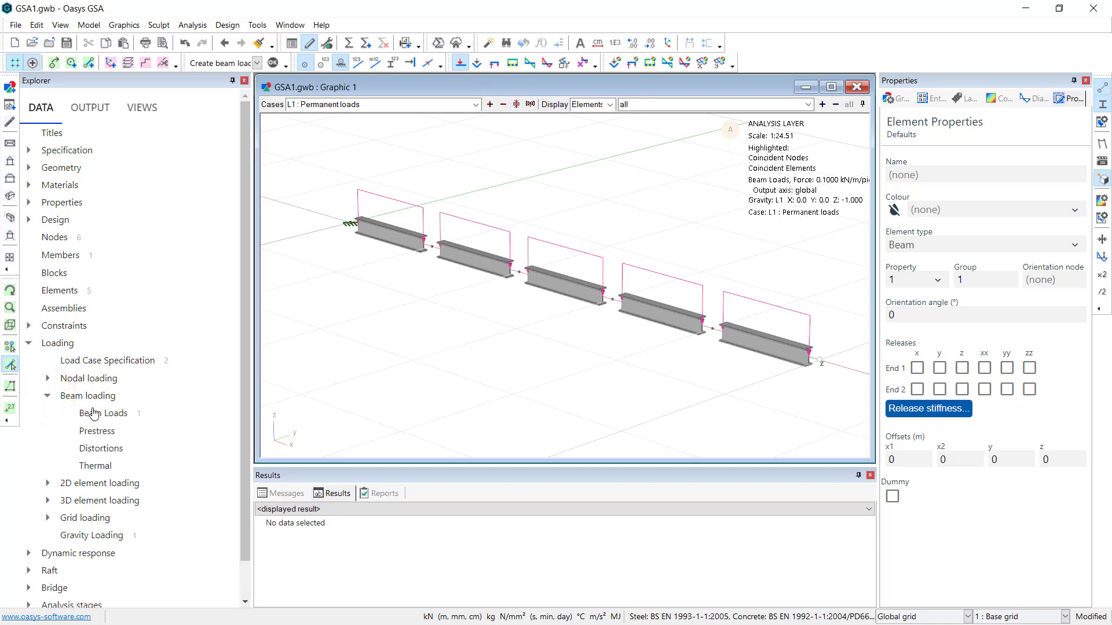
pyautogui.doubleClick(104, 414)
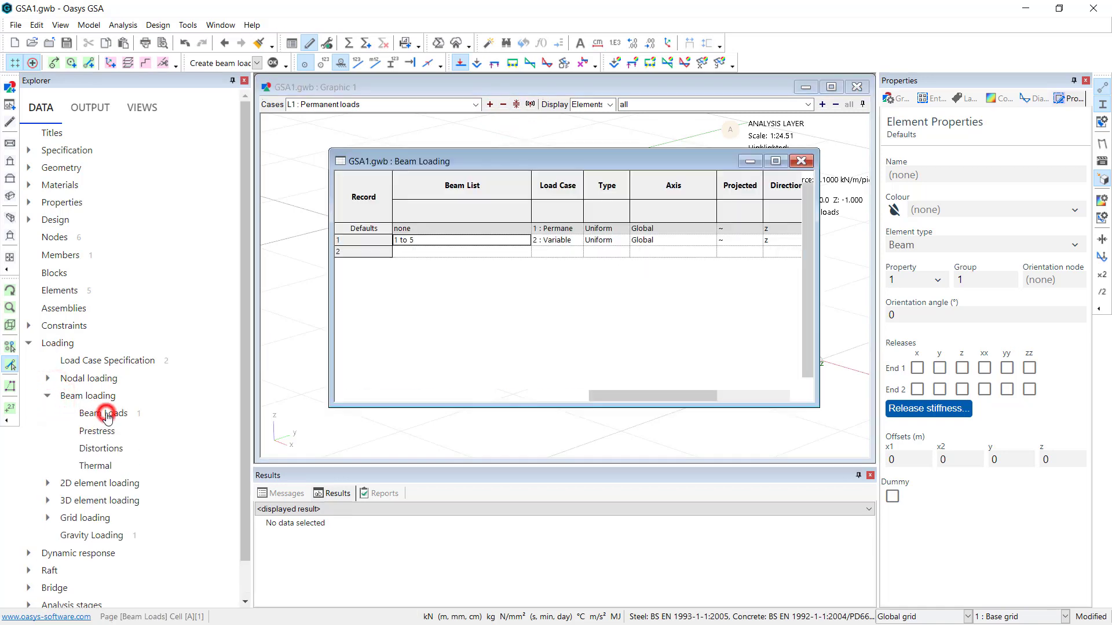
pyautogui.moveTo(602, 396); pyautogui.dragTo(648, 397)
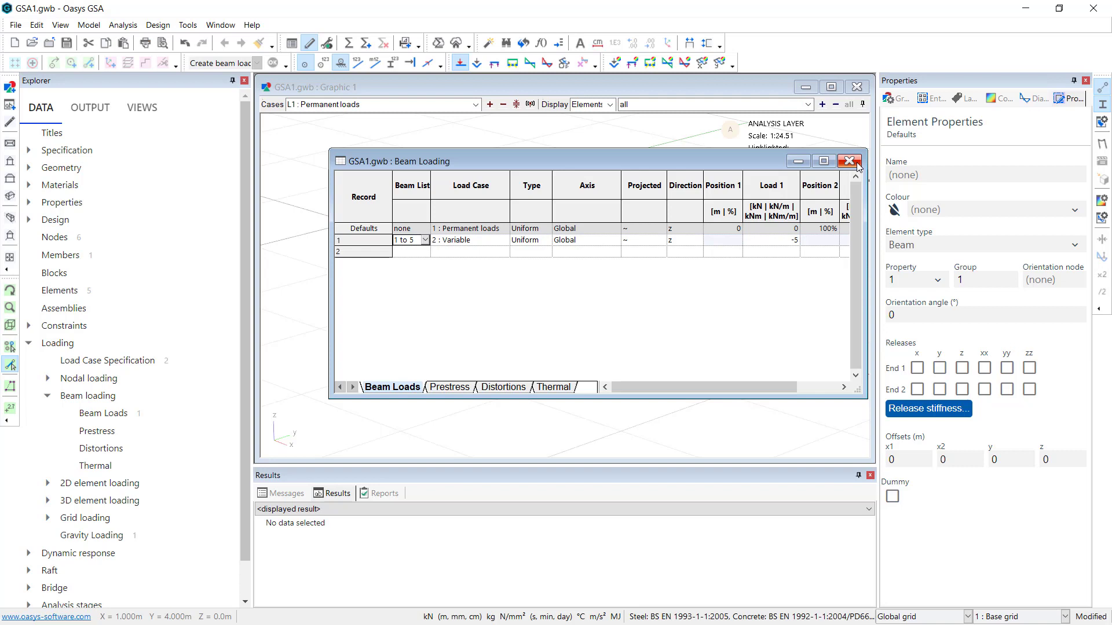
pyautogui.click(850, 161)
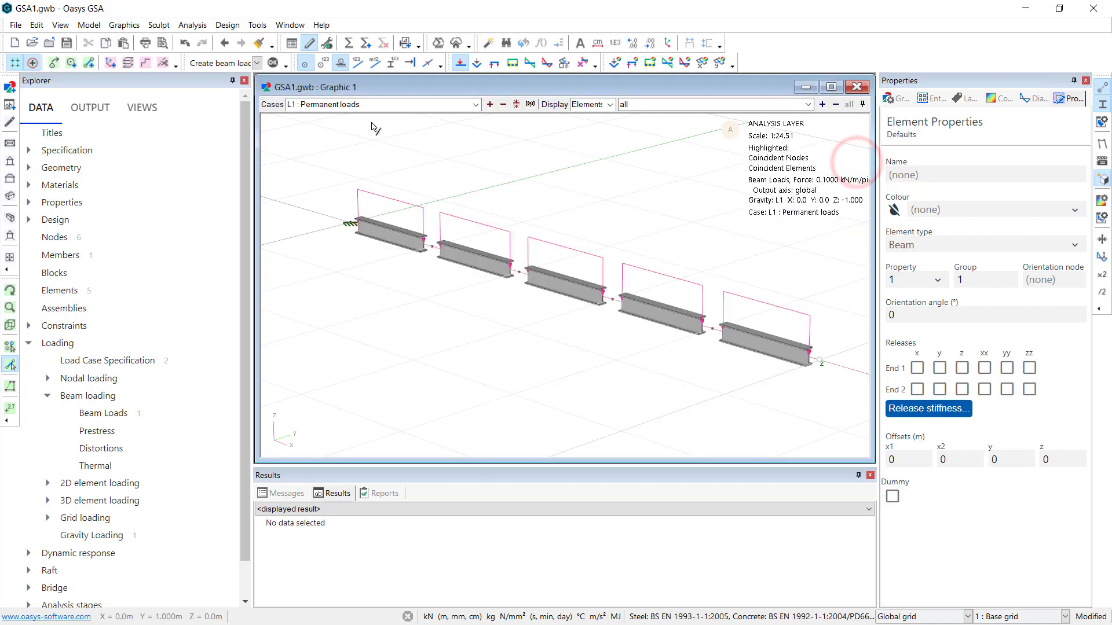
pyautogui.moveTo(353, 43)
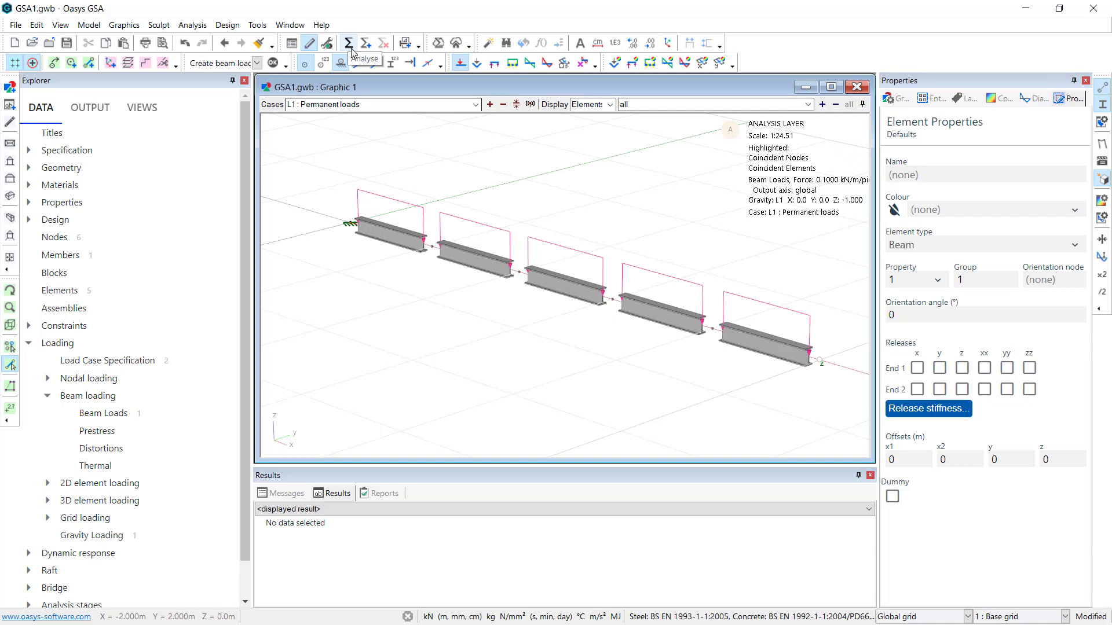
# Run the static analysis and review the report showing no errors or warnings
pyautogui.click(345, 43)
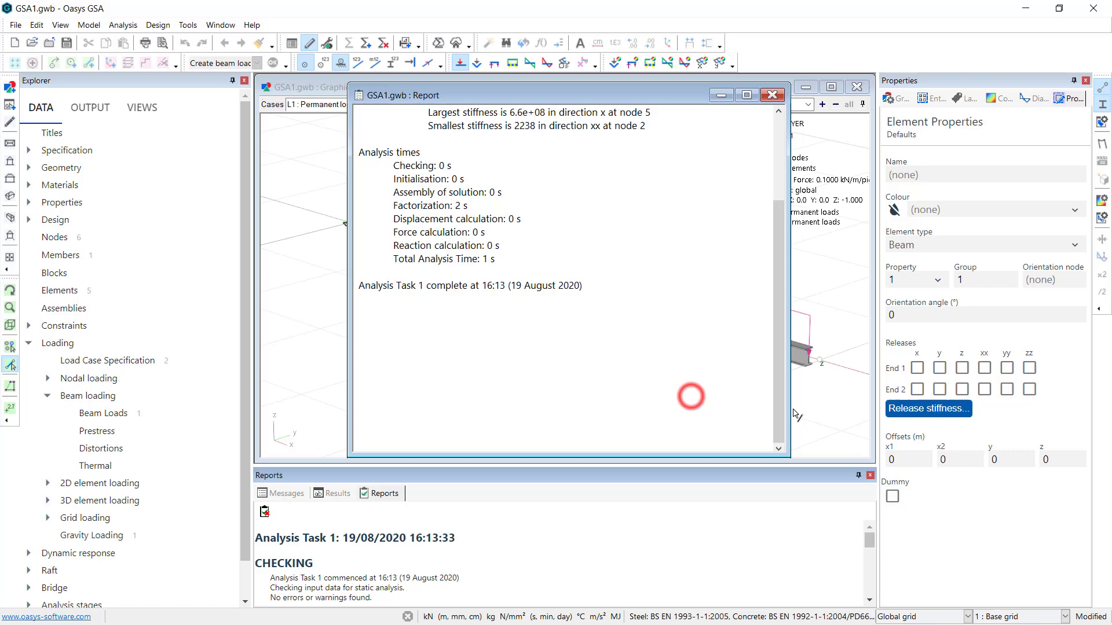
pyautogui.scroll(3)
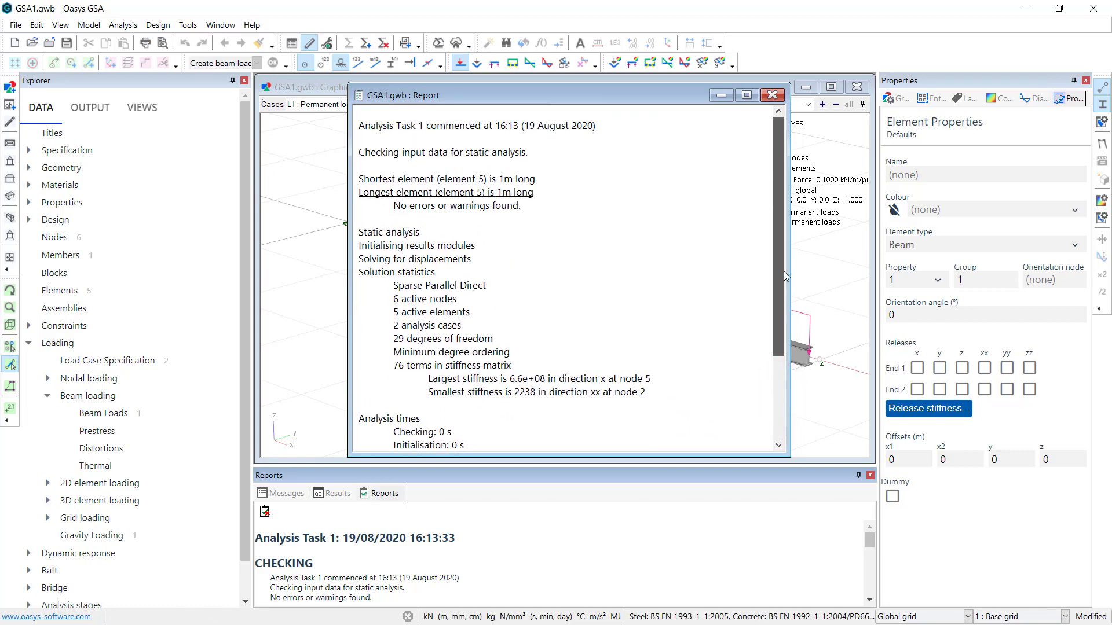
pyautogui.scroll(-3)
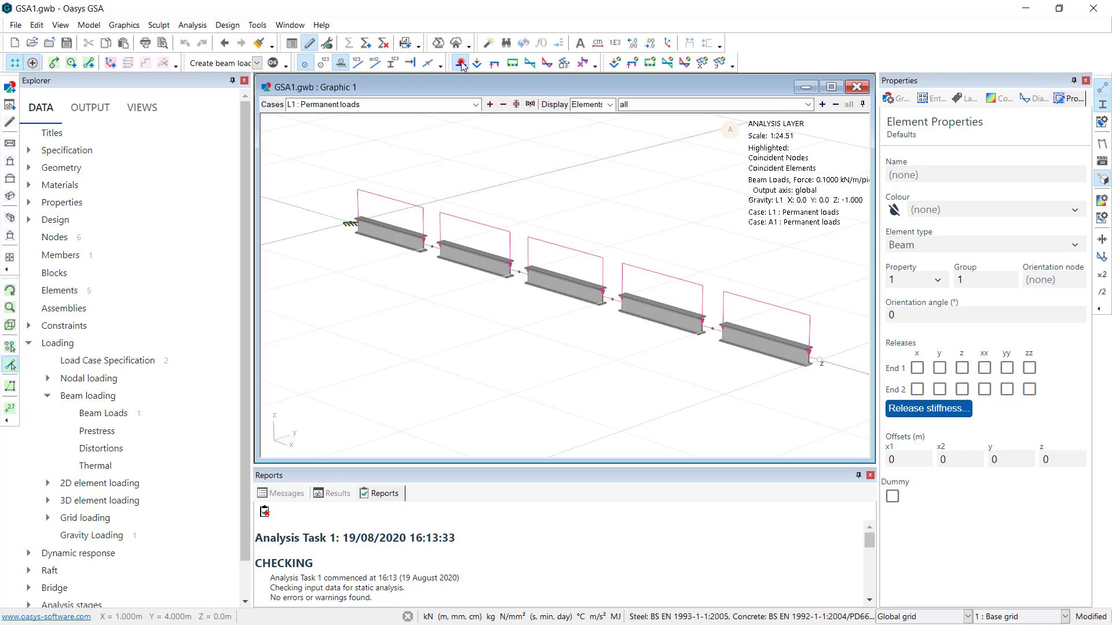
# Hide the loads and display the Myy bending moment diagram, after trying Fz shear
pyautogui.click(460, 63)
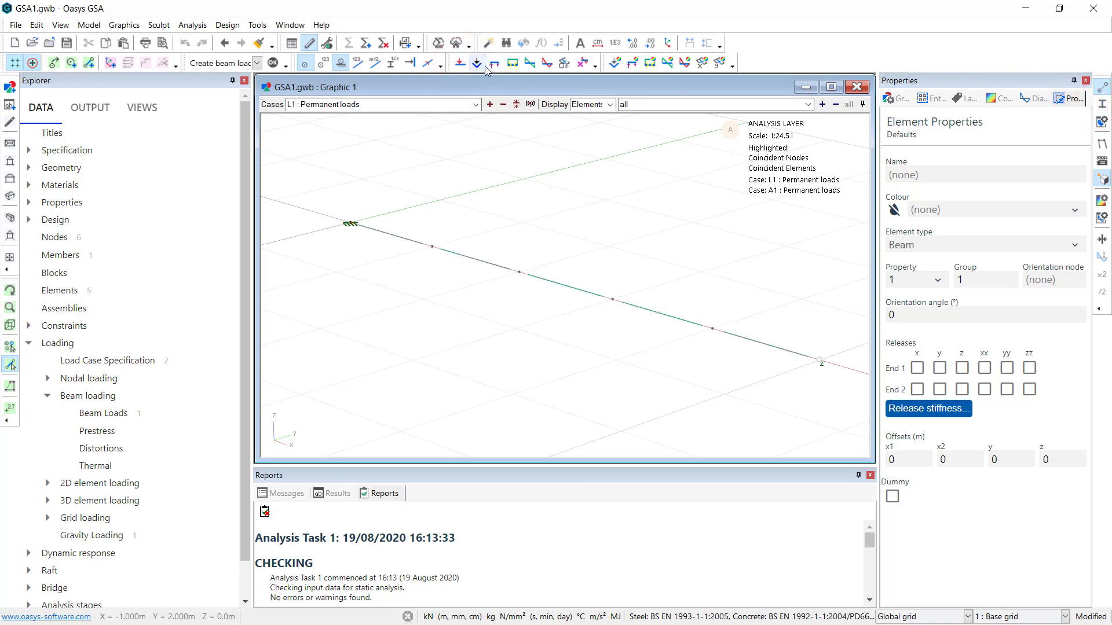
pyautogui.click(545, 63)
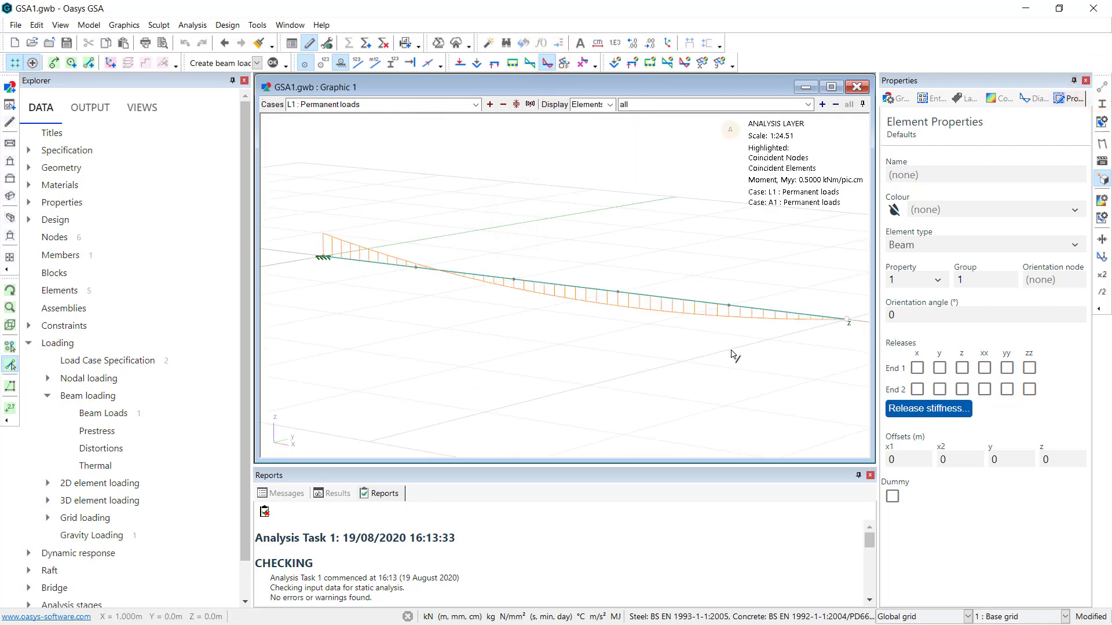
pyautogui.click(528, 63)
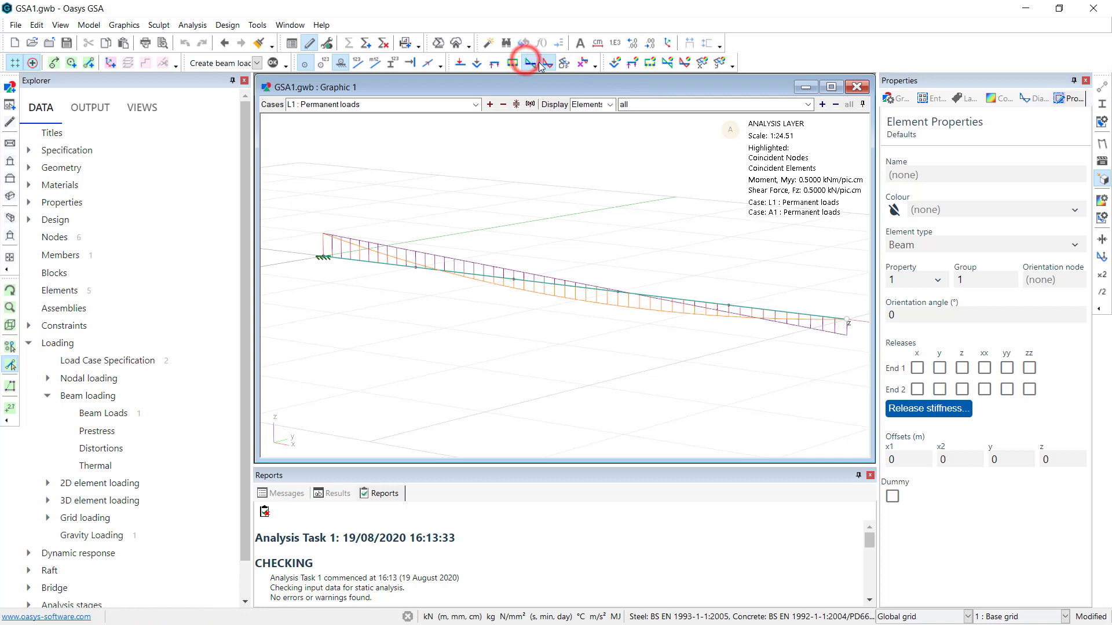
pyautogui.click(528, 63)
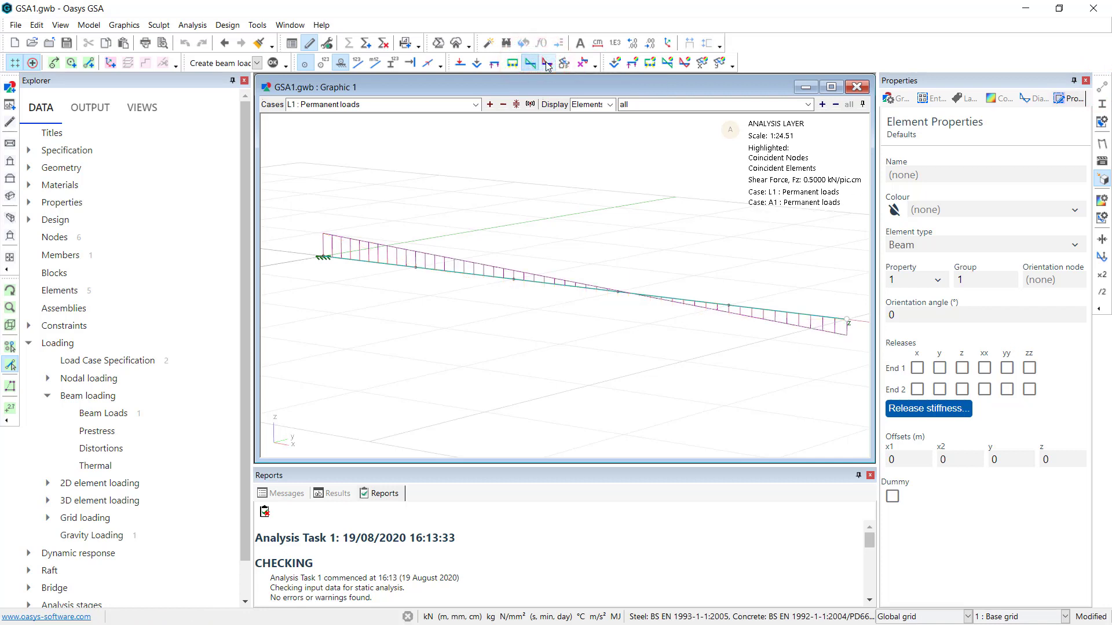
pyautogui.click(544, 62)
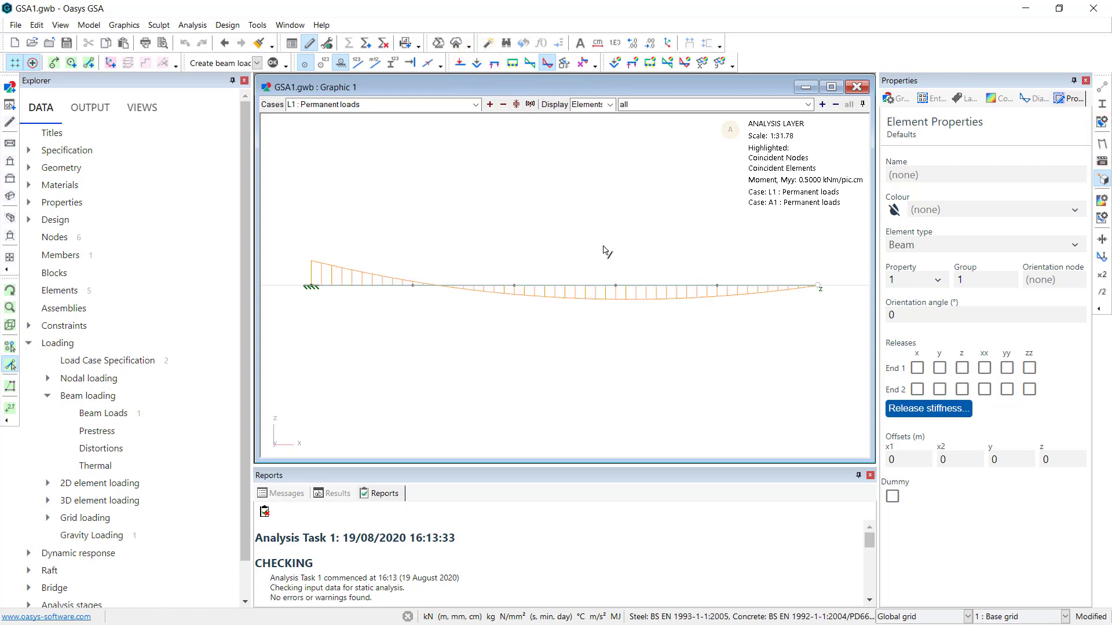
pyautogui.moveTo(600, 239)
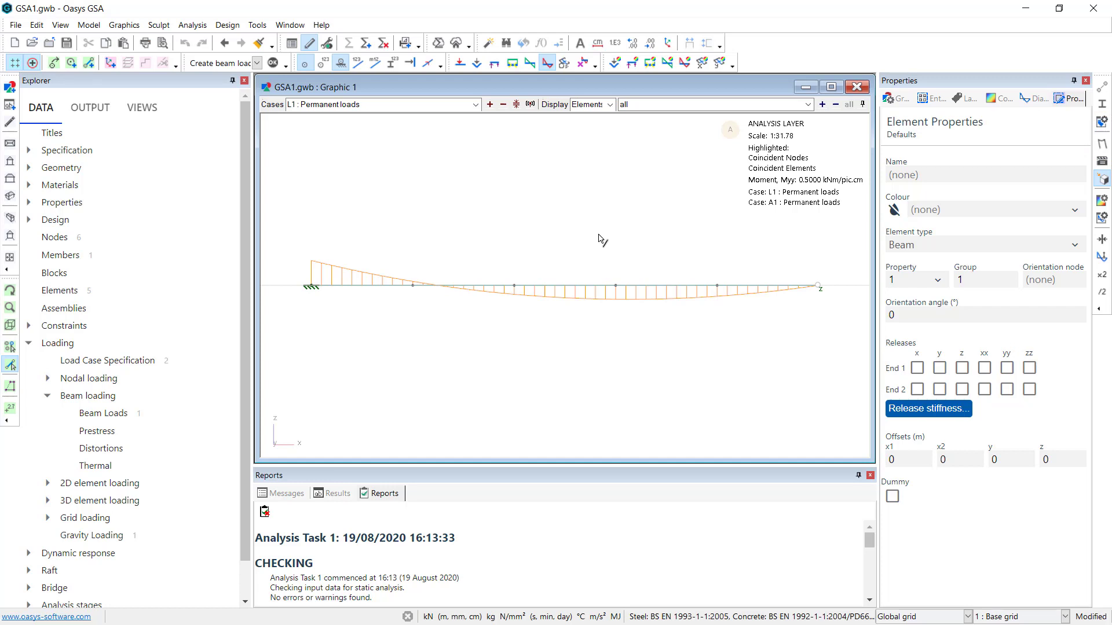
pyautogui.moveTo(442, 345)
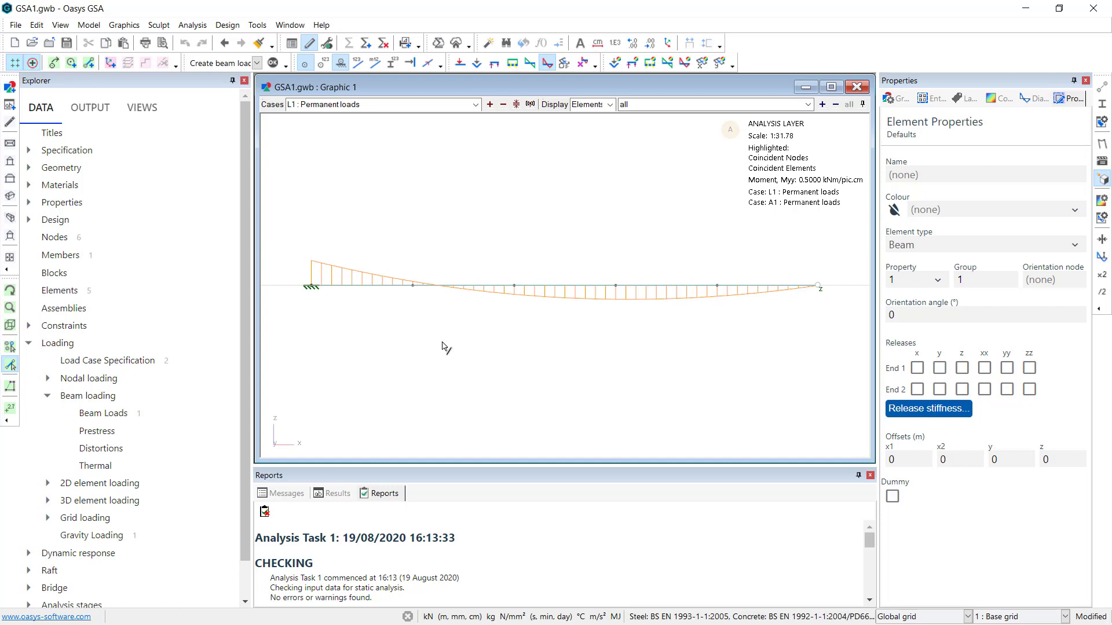
pyautogui.moveTo(19, 418)
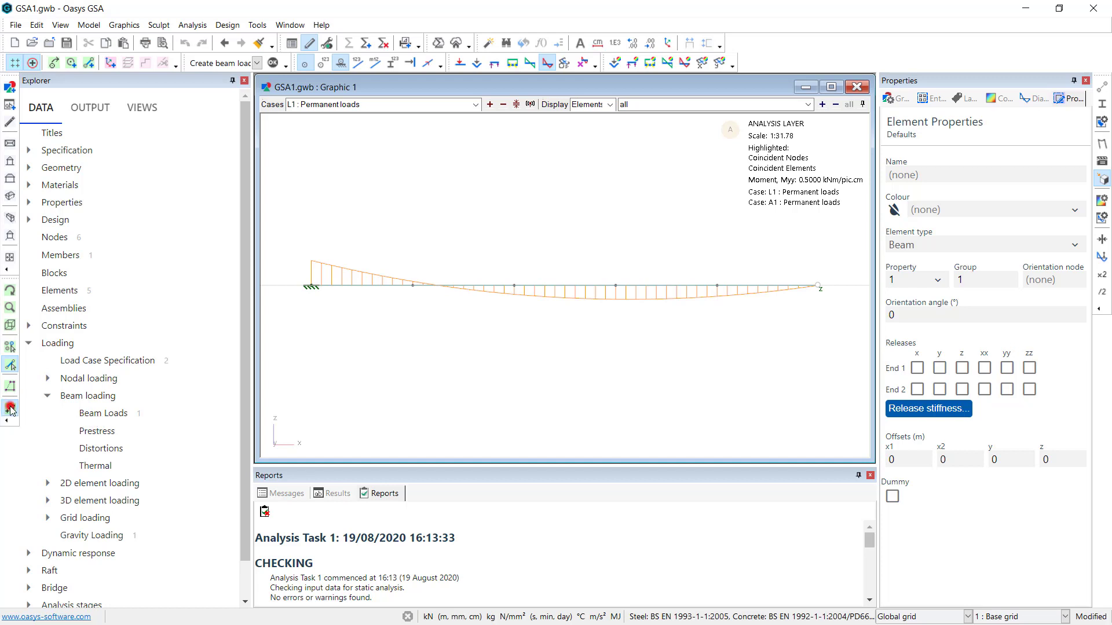
# Label the moment diagram with values, show the Variable case and collapse Loading
pyautogui.click(359, 287)
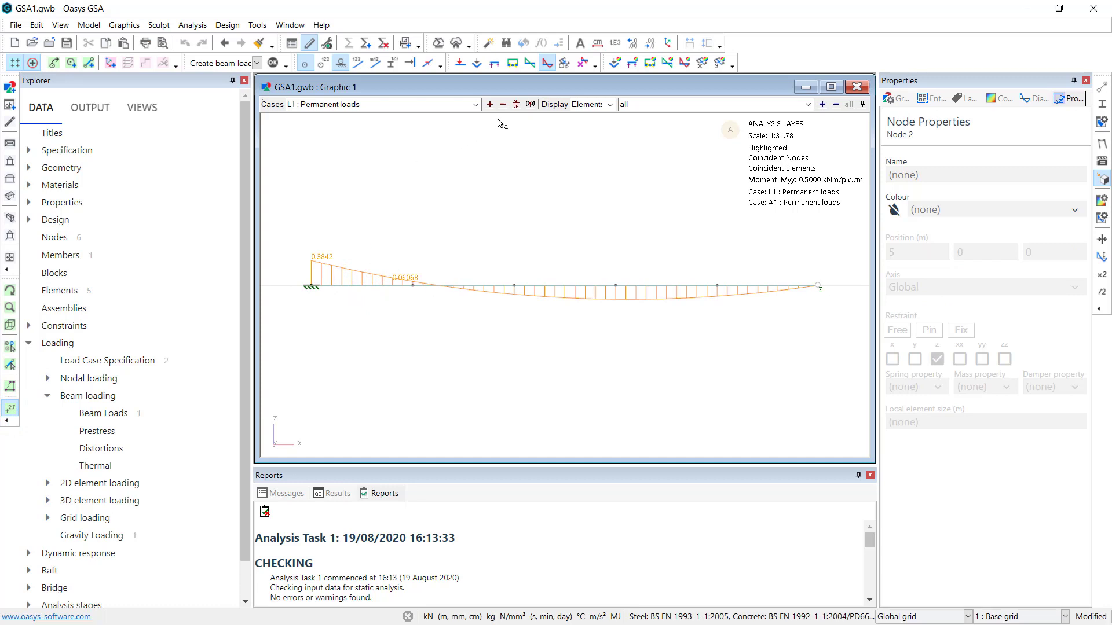
pyautogui.click(490, 104)
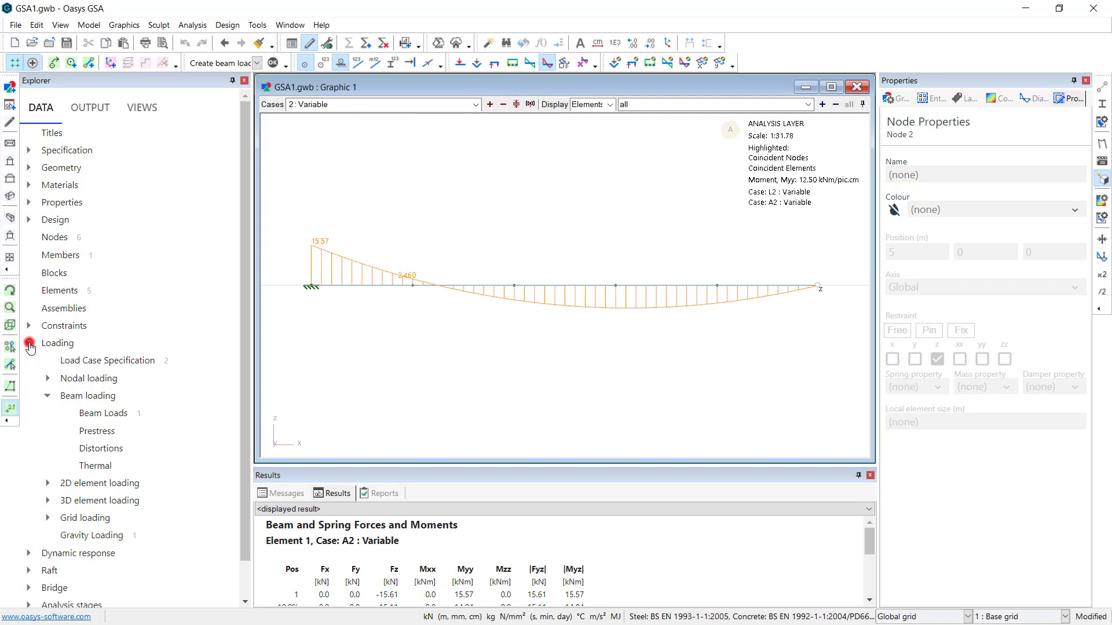
pyautogui.click(28, 348)
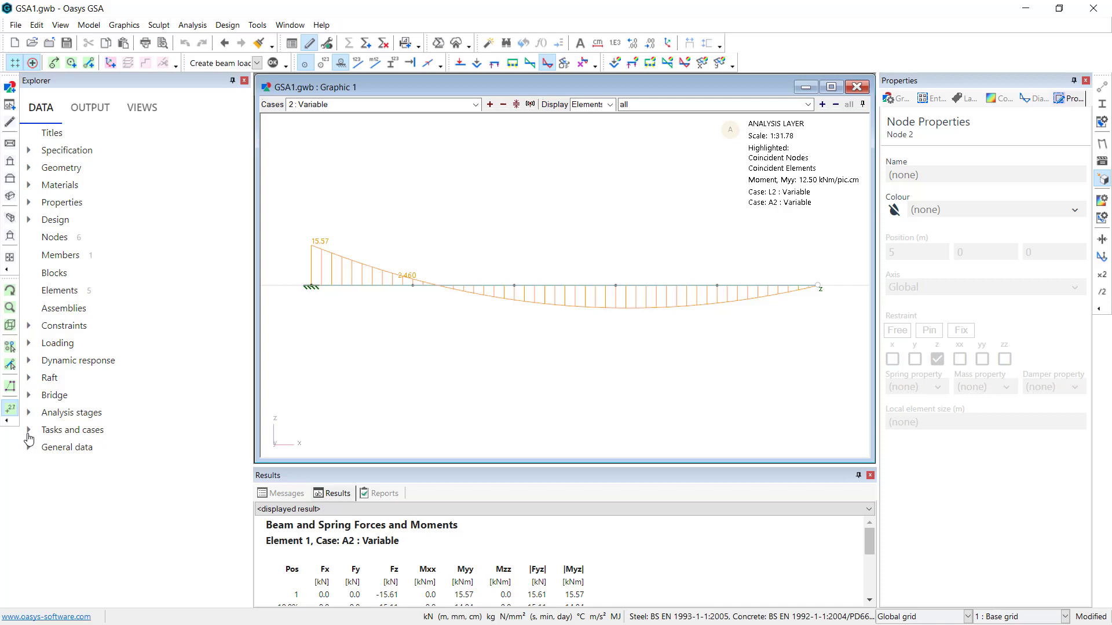
# Create combination case C1 'ULS' combining A1 at 1.35 and A2 at 1.5
pyautogui.click(28, 430)
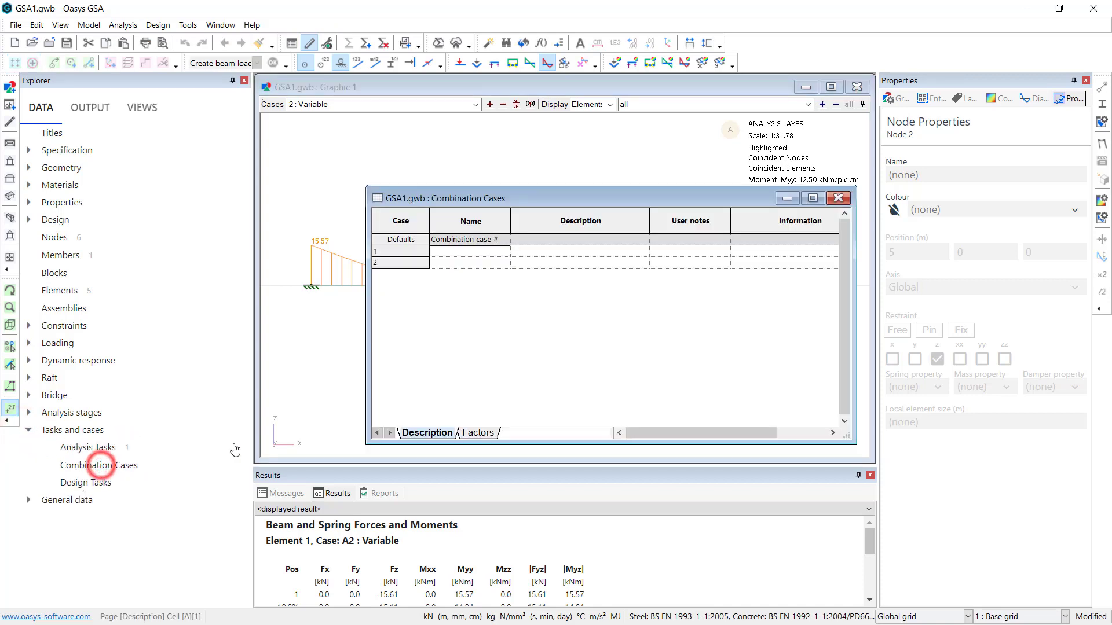
pyautogui.moveTo(616, 248)
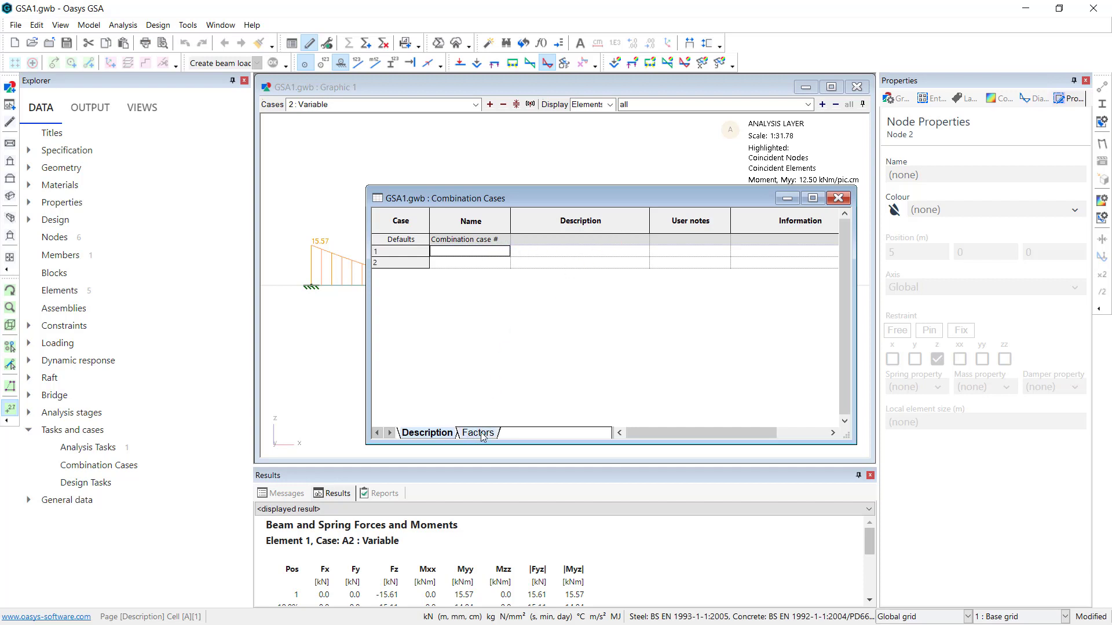
pyautogui.click(477, 433)
pyautogui.write('ULS')
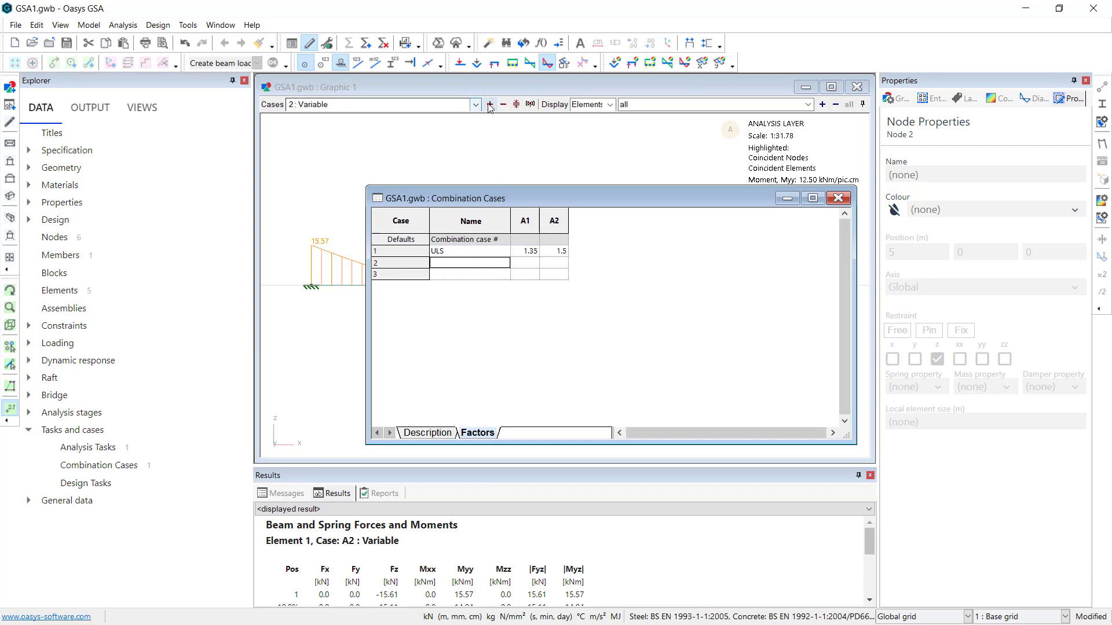
pyautogui.click(475, 104)
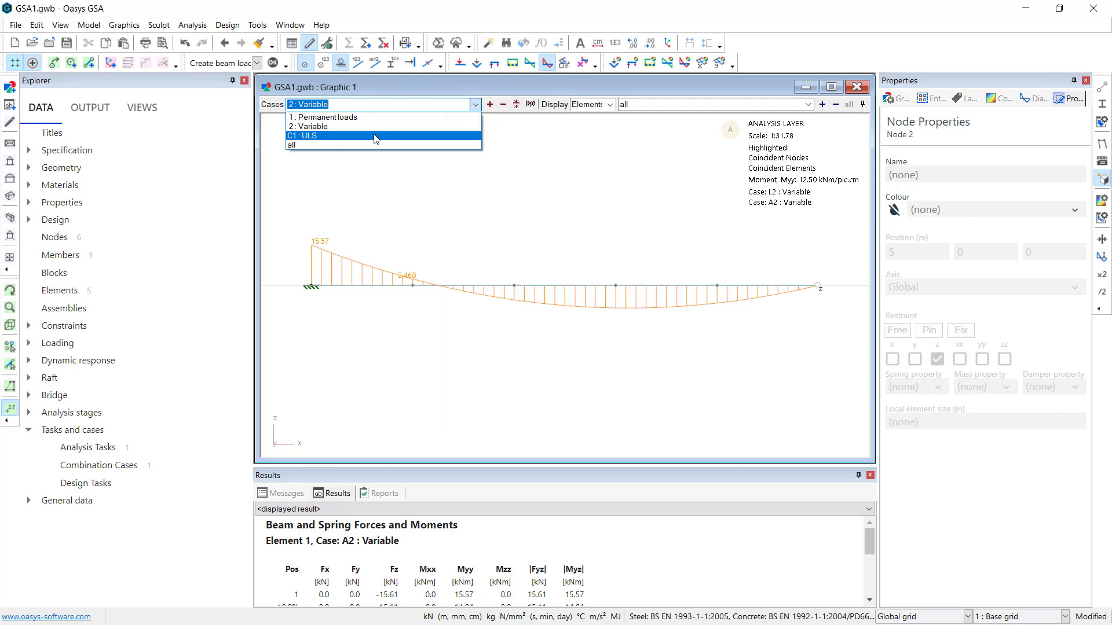
# Display the shear force Fz diagram for the C1 : ULS combination case
pyautogui.click(301, 135)
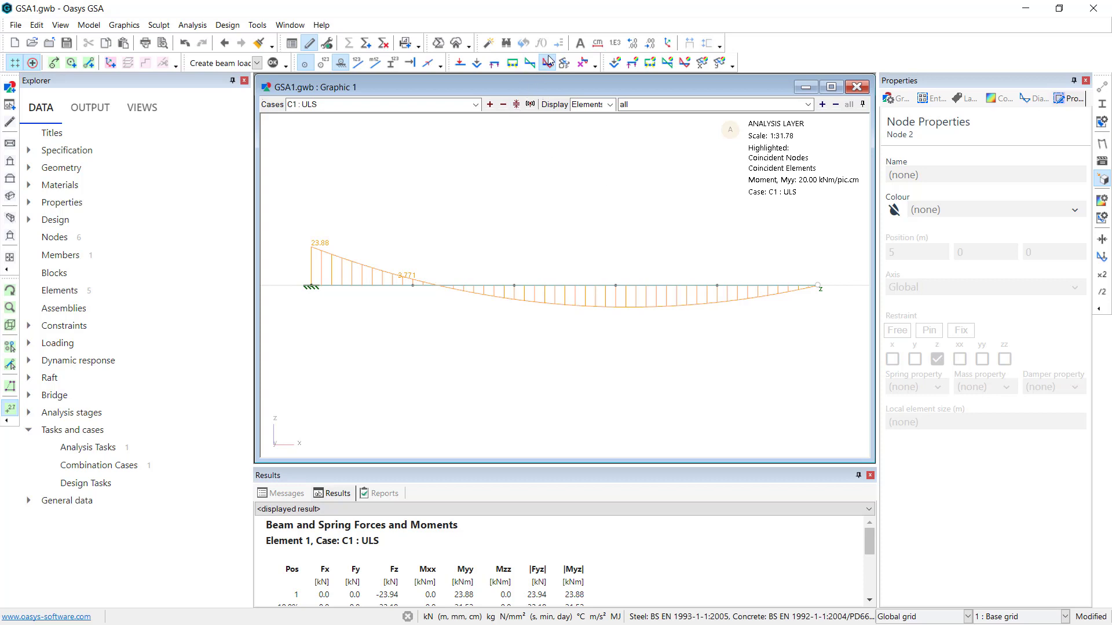
pyautogui.click(530, 62)
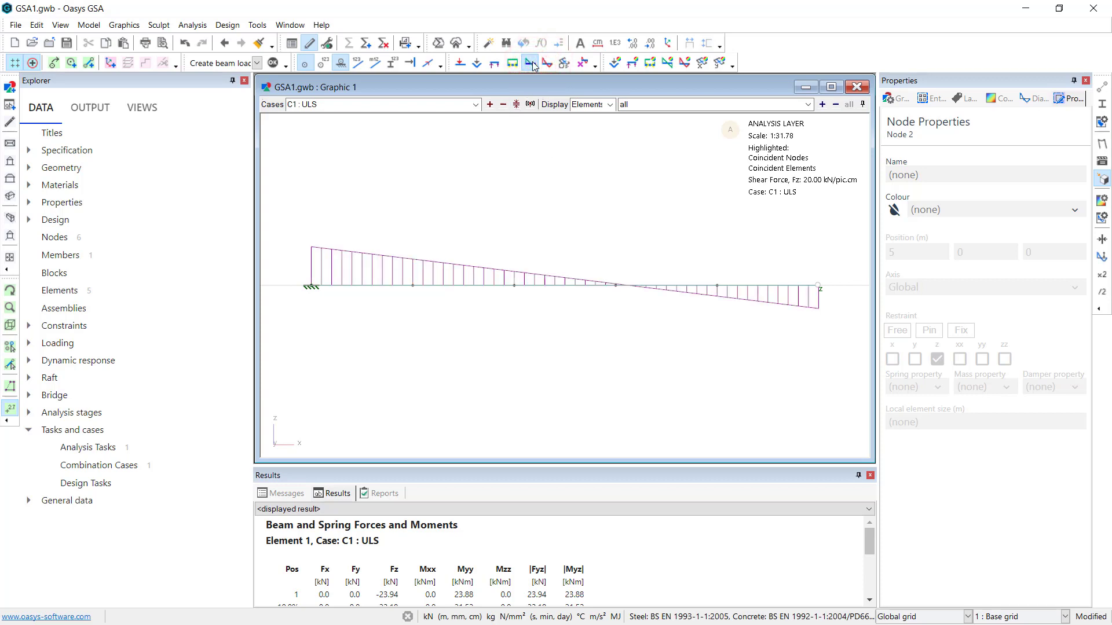
pyautogui.moveTo(829, 100)
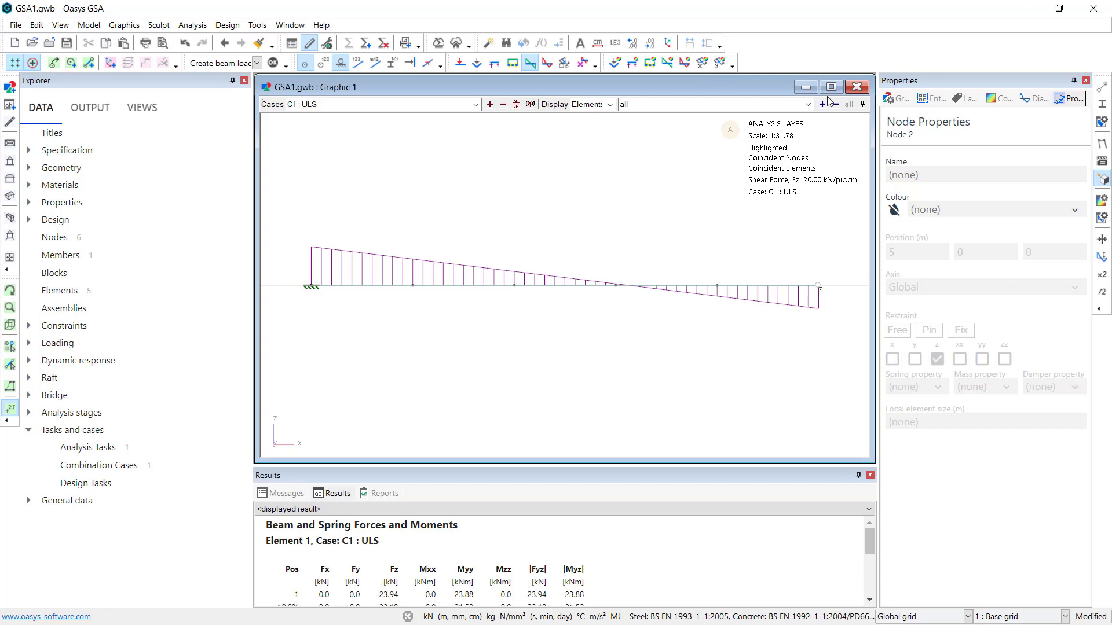
pyautogui.click(1036, 97)
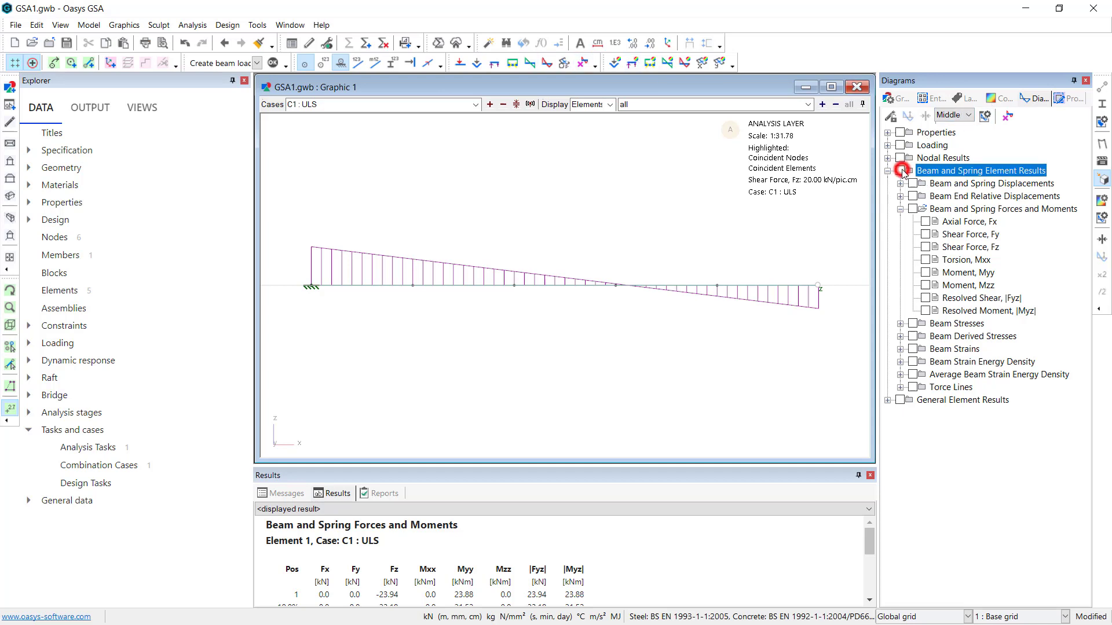
# Switch to contours, try Elem. Trans. Uz, then expand Forces and Moments for Myy
pyautogui.click(998, 97)
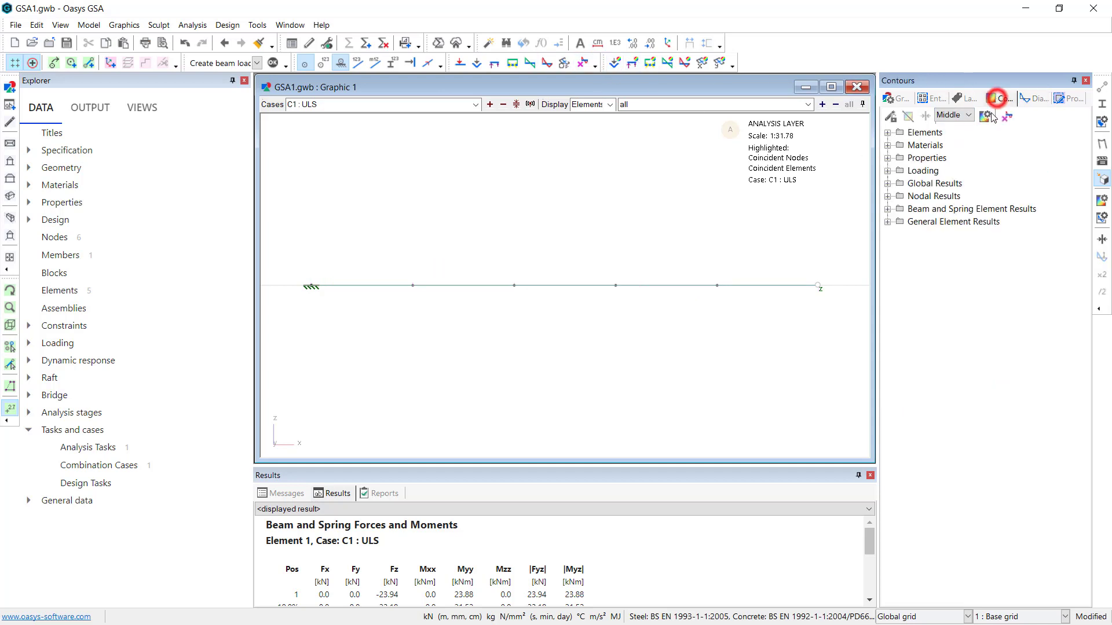
pyautogui.click(887, 209)
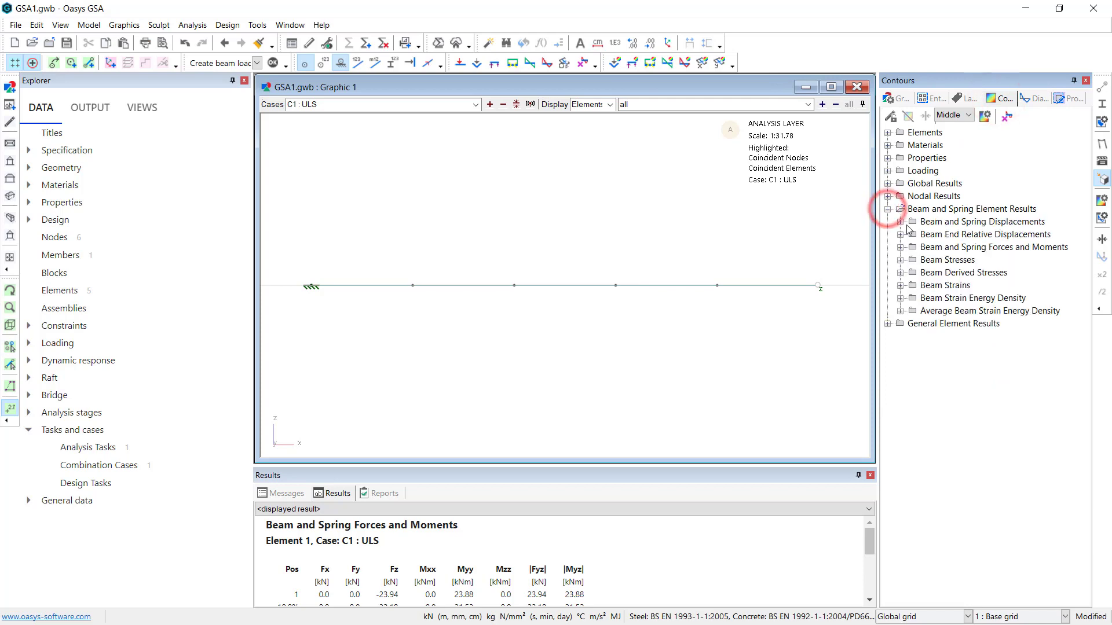
pyautogui.click(961, 259)
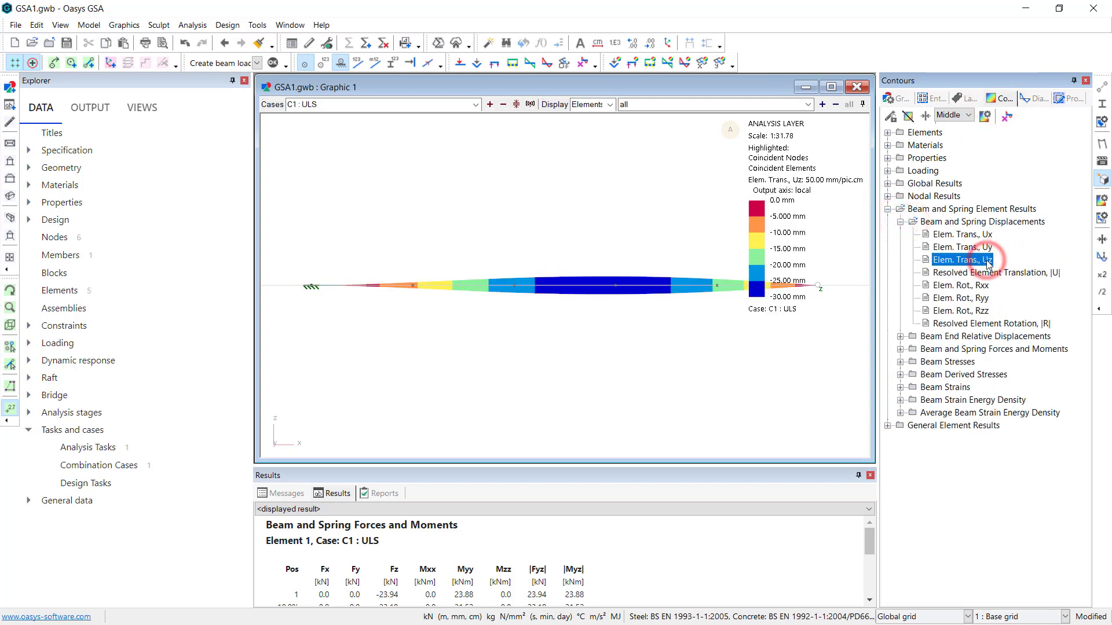
pyautogui.click(961, 260)
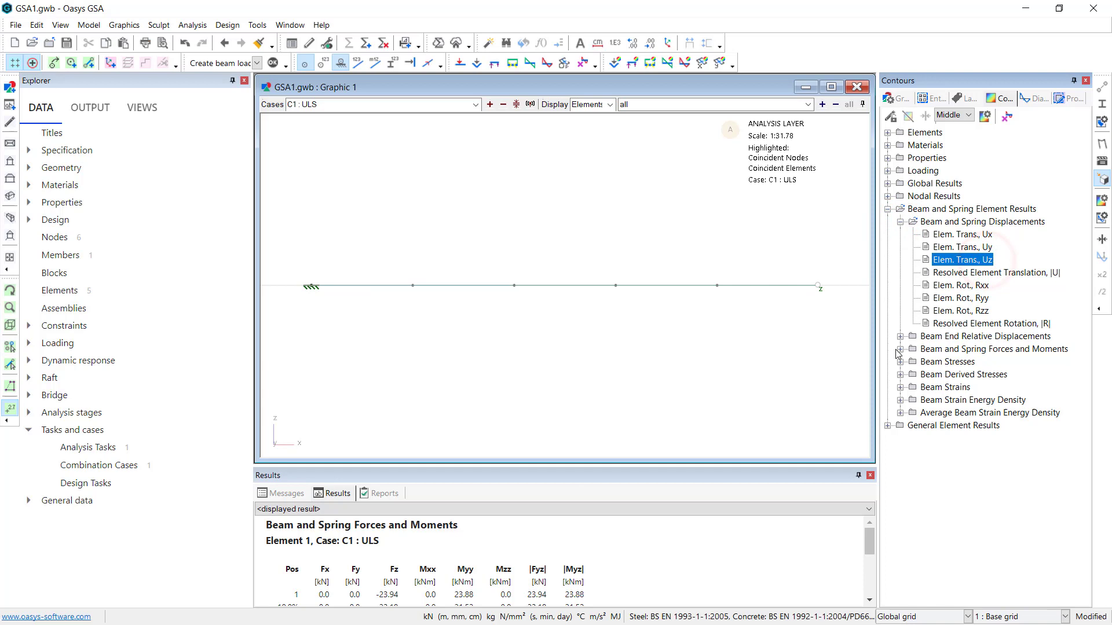
pyautogui.click(959, 412)
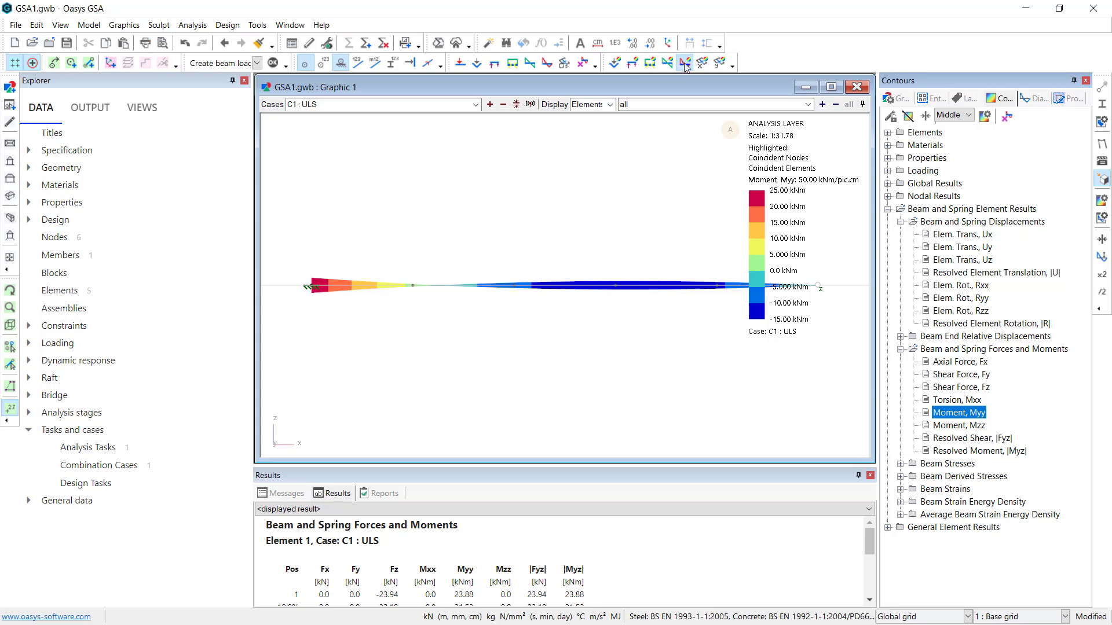
pyautogui.moveTo(684, 63)
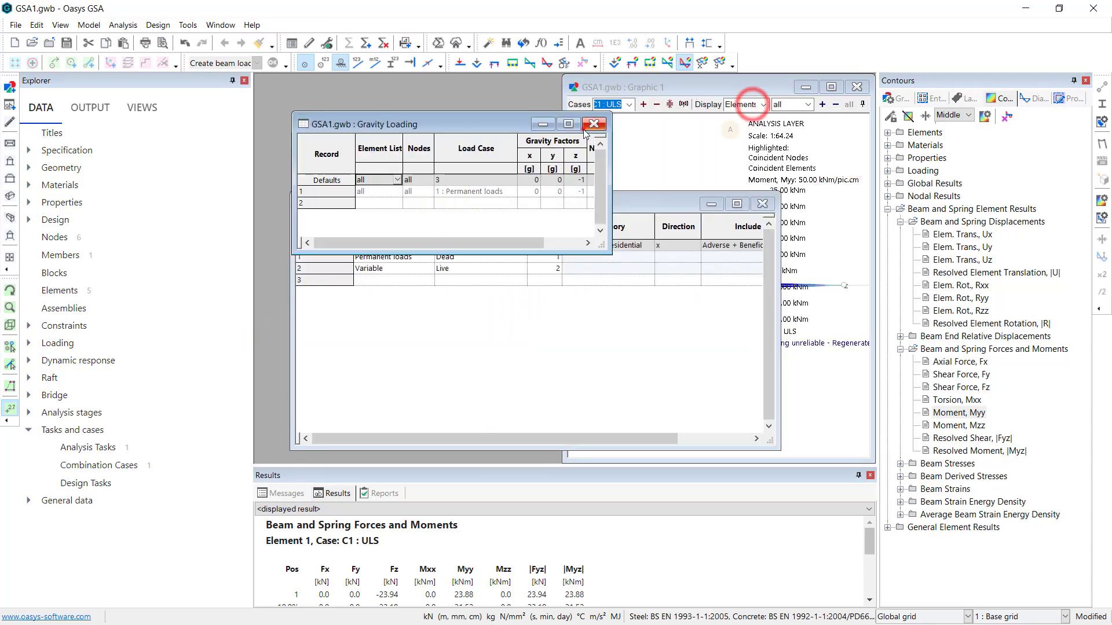
# Close the gravity loading table and bring up the Beam and Spring Forces and Moments output
pyautogui.click(594, 124)
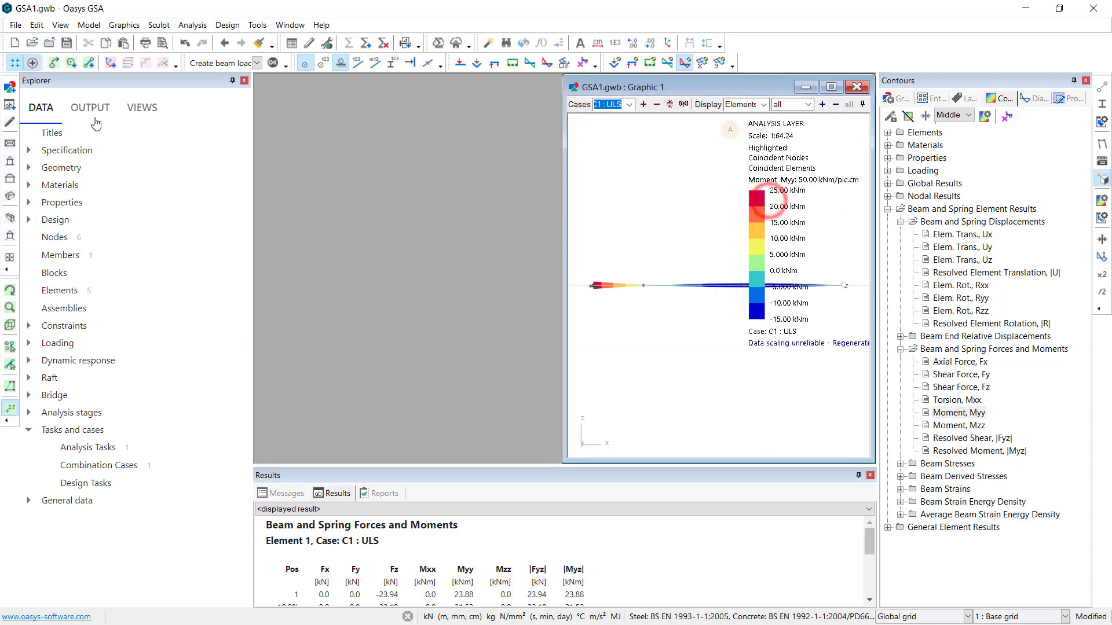
pyautogui.click(89, 107)
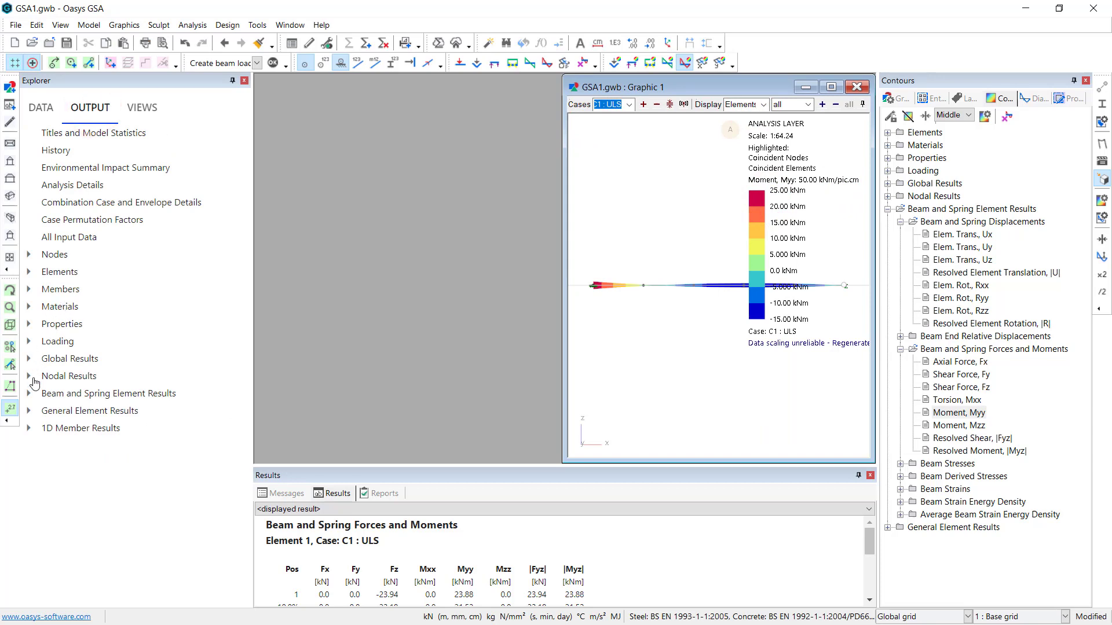
pyautogui.click(30, 393)
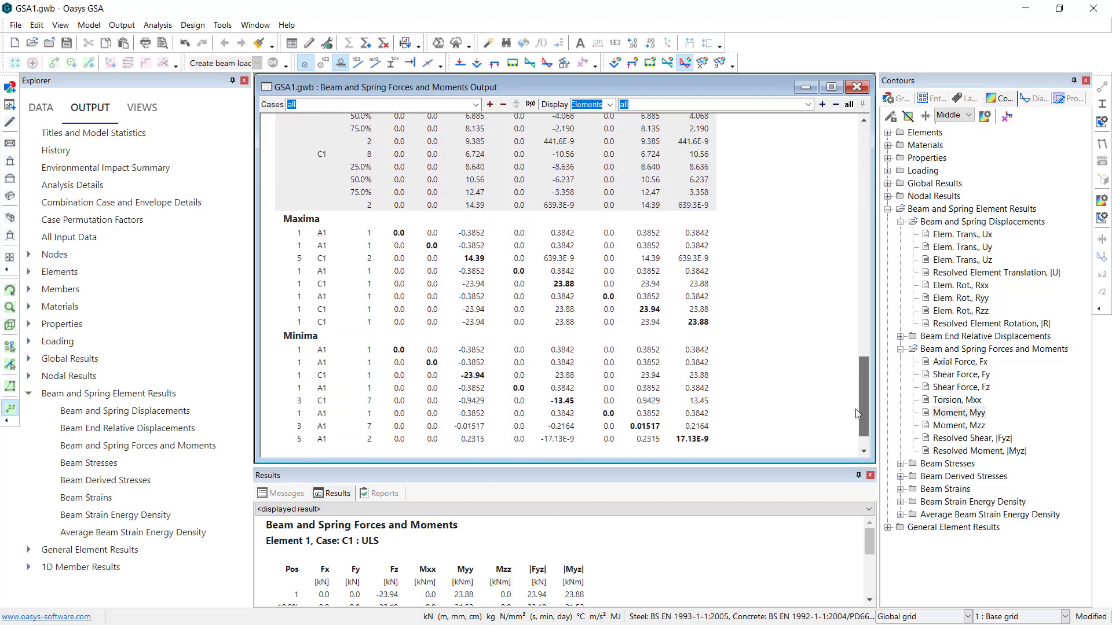
# Limit the forces and moments table to case C1 : ULS and review its maxima and minima
pyautogui.click(475, 104)
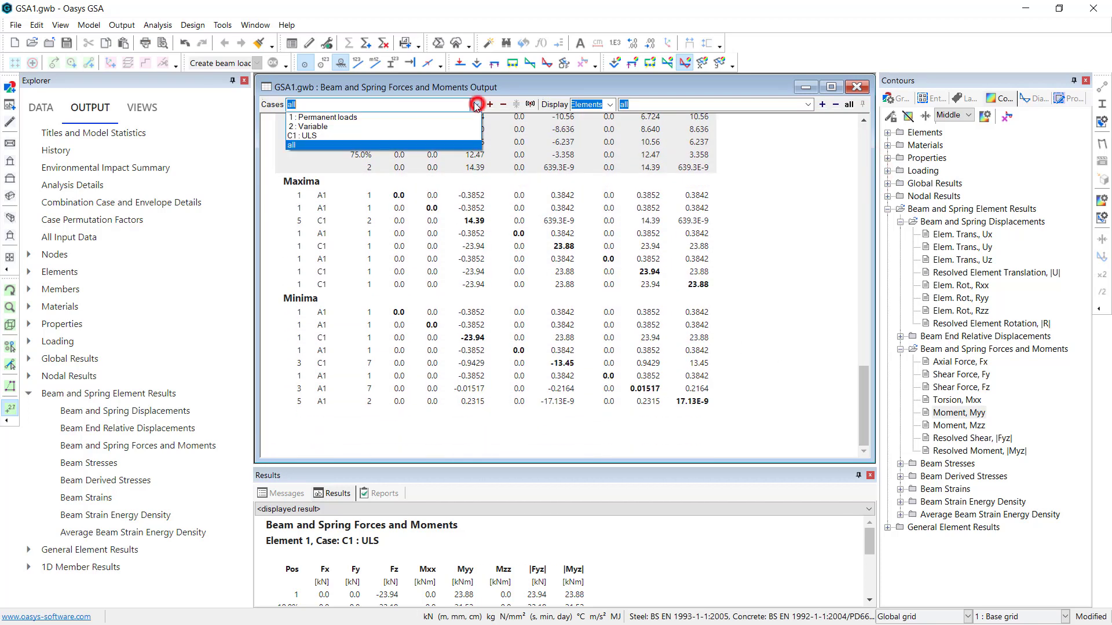
pyautogui.click(314, 136)
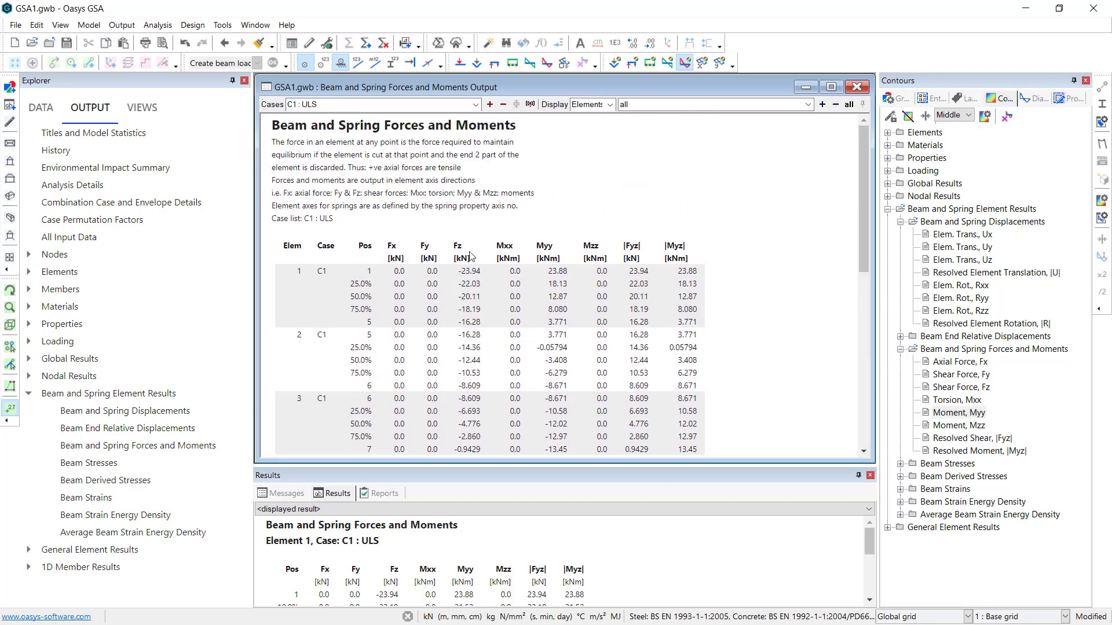
pyautogui.scroll(-3)
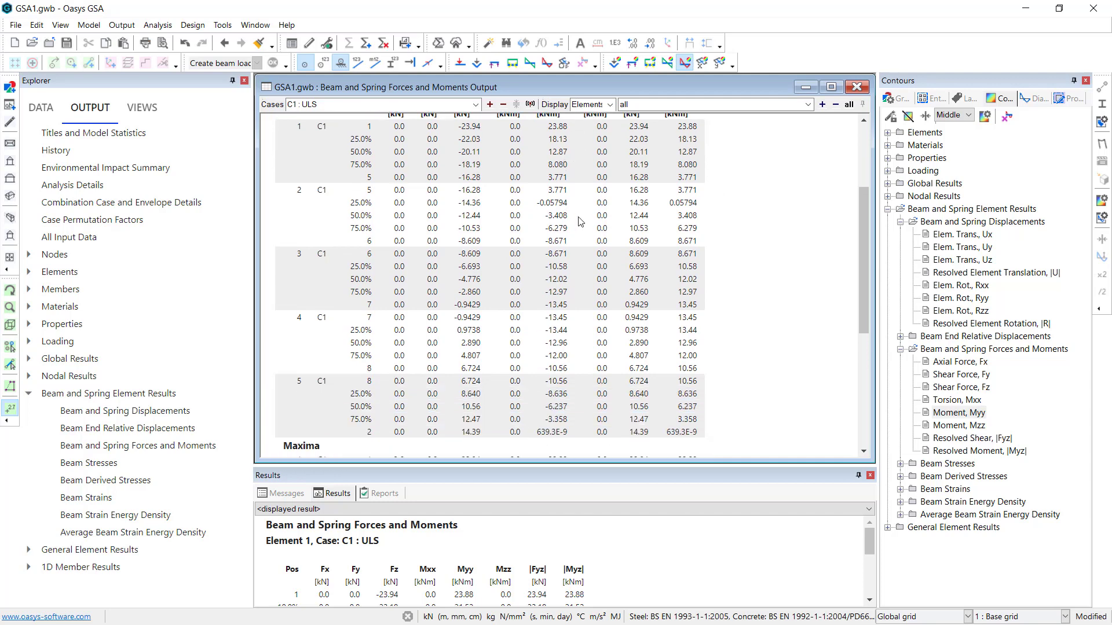
pyautogui.scroll(-3)
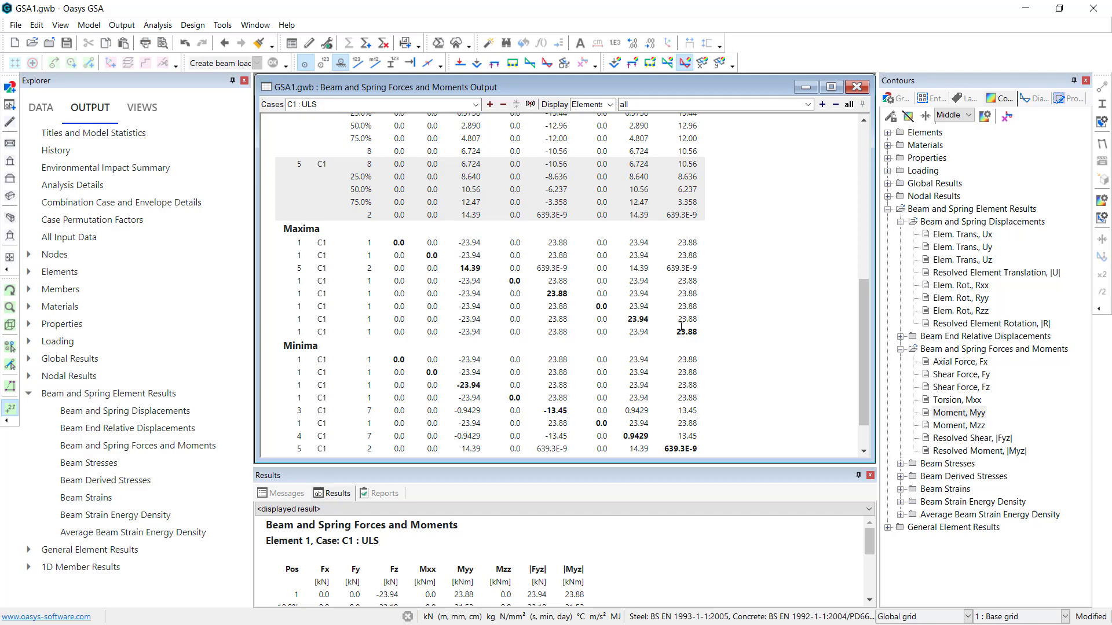
pyautogui.moveTo(751, 114)
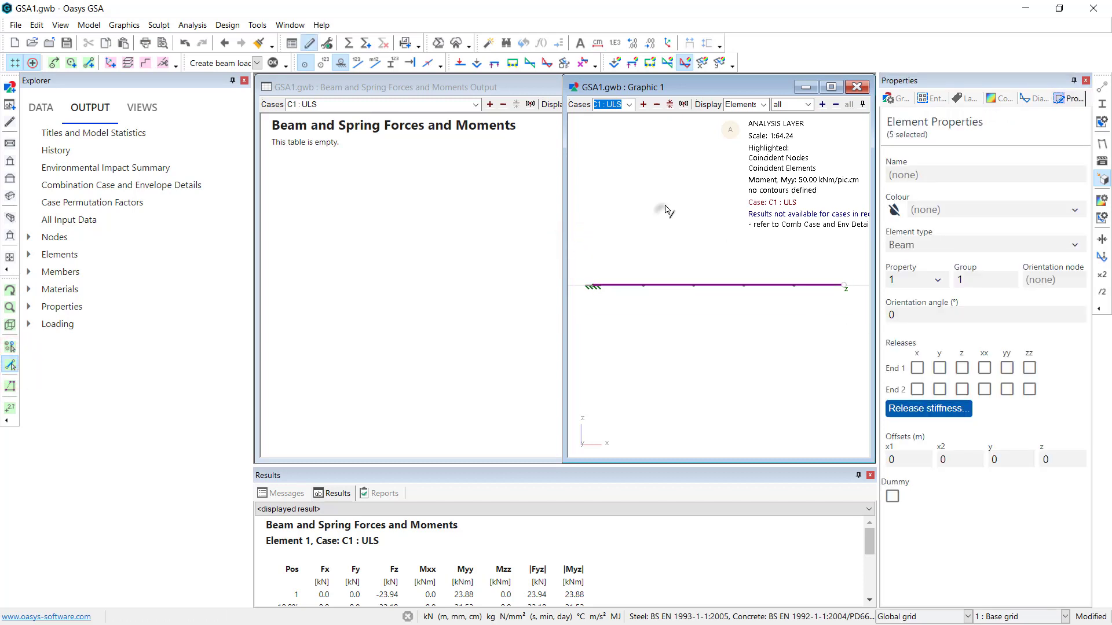
# Add a uniform -2 kN/m z beam load on elements 1 to 5 in the Permanent loads case
pyautogui.rightClick(662, 210)
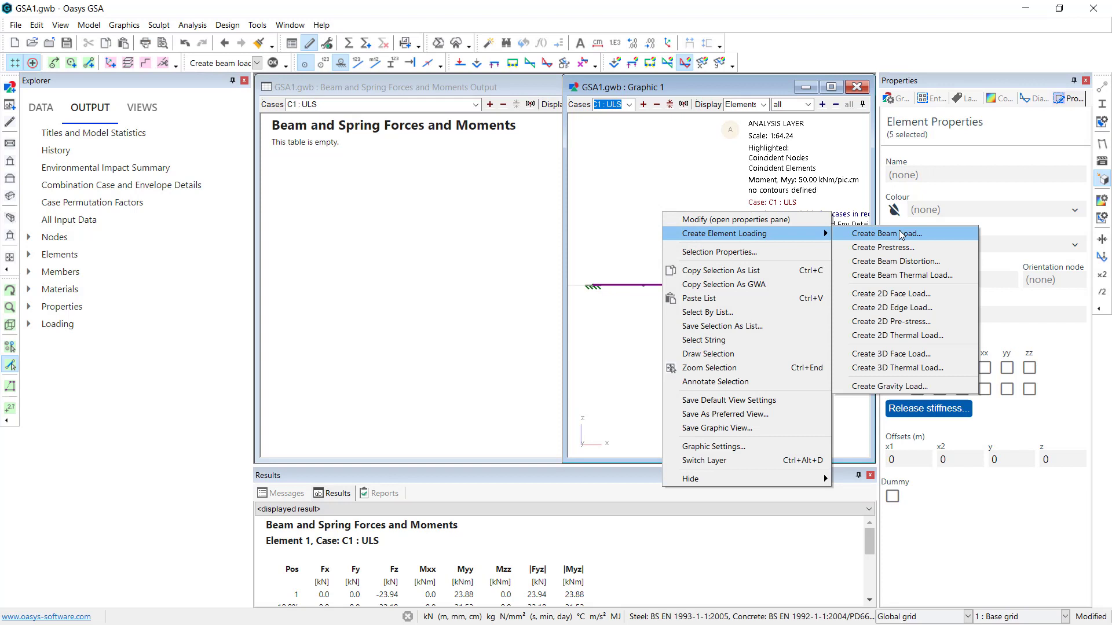
pyautogui.click(887, 234)
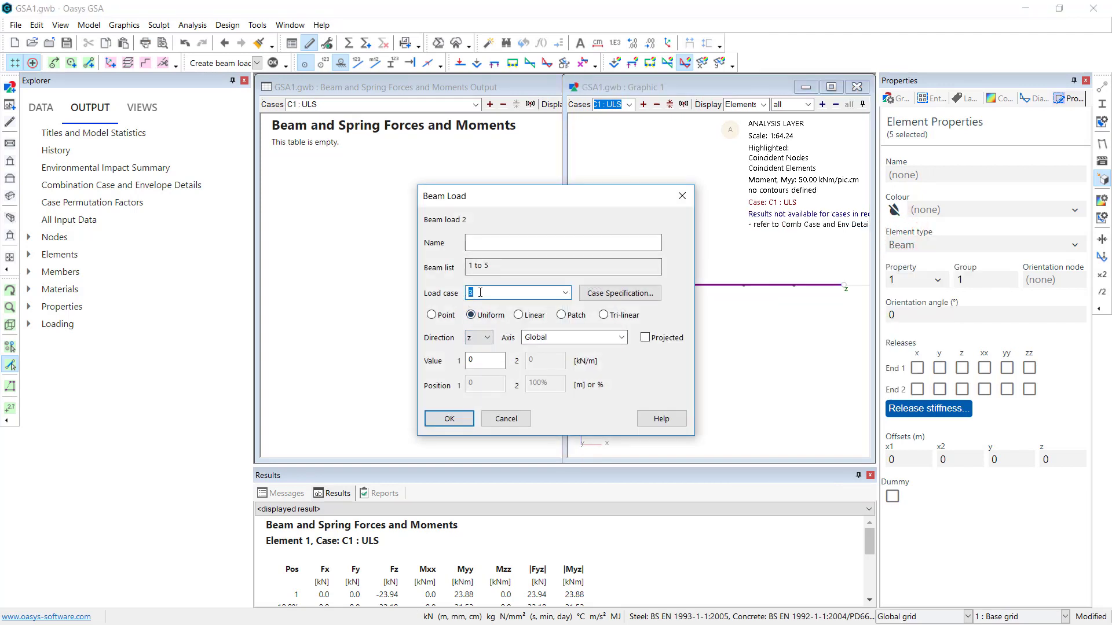
pyautogui.click(513, 303)
pyautogui.write('-2')
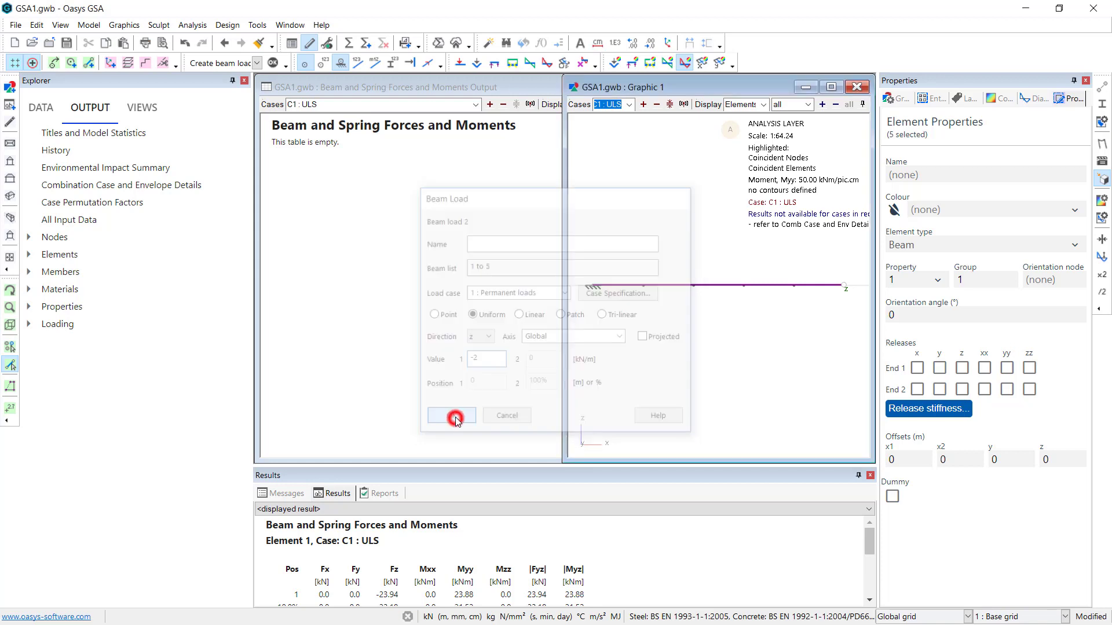
pyautogui.click(452, 415)
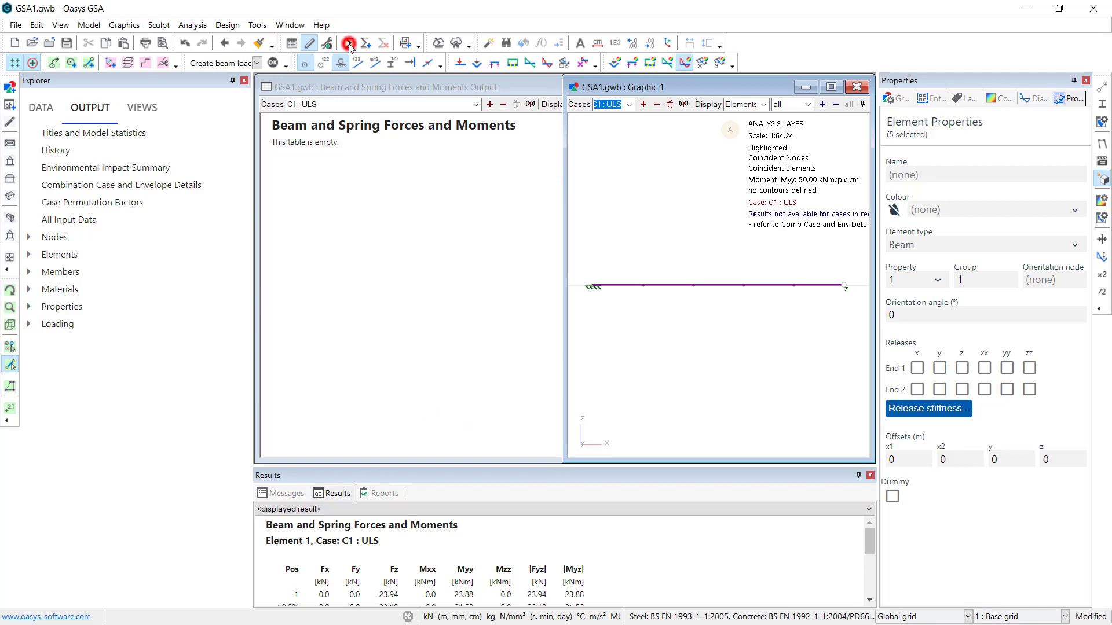
# Re-run Analysis Task 1 and review the updated C1 : ULS forces (Fz -32.37 kN at element 1)
pyautogui.click(348, 44)
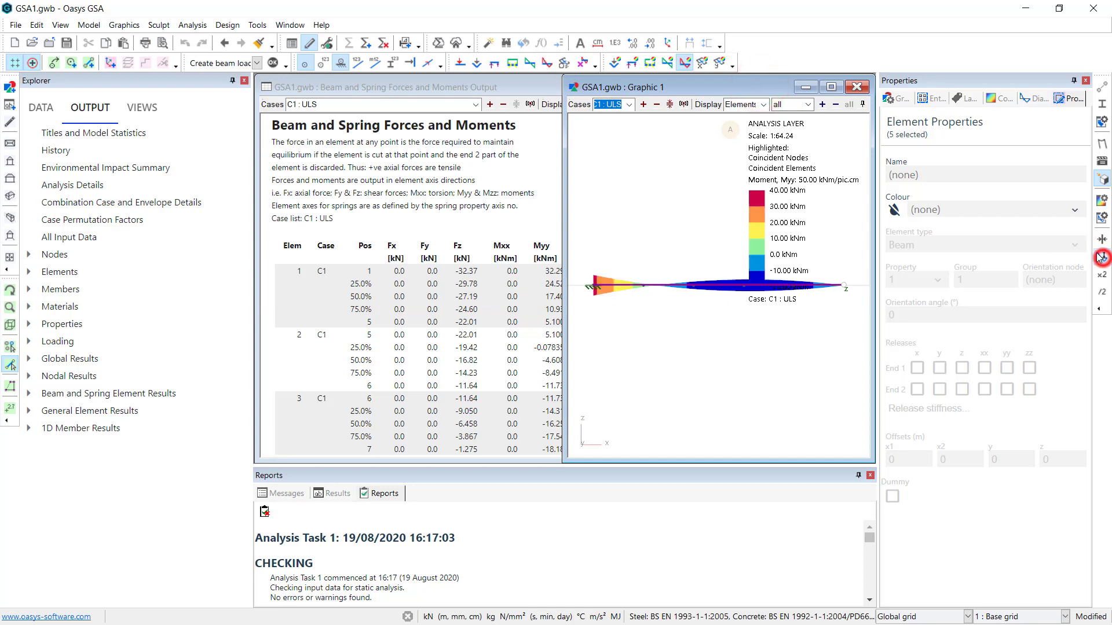
pyautogui.moveTo(660, 310)
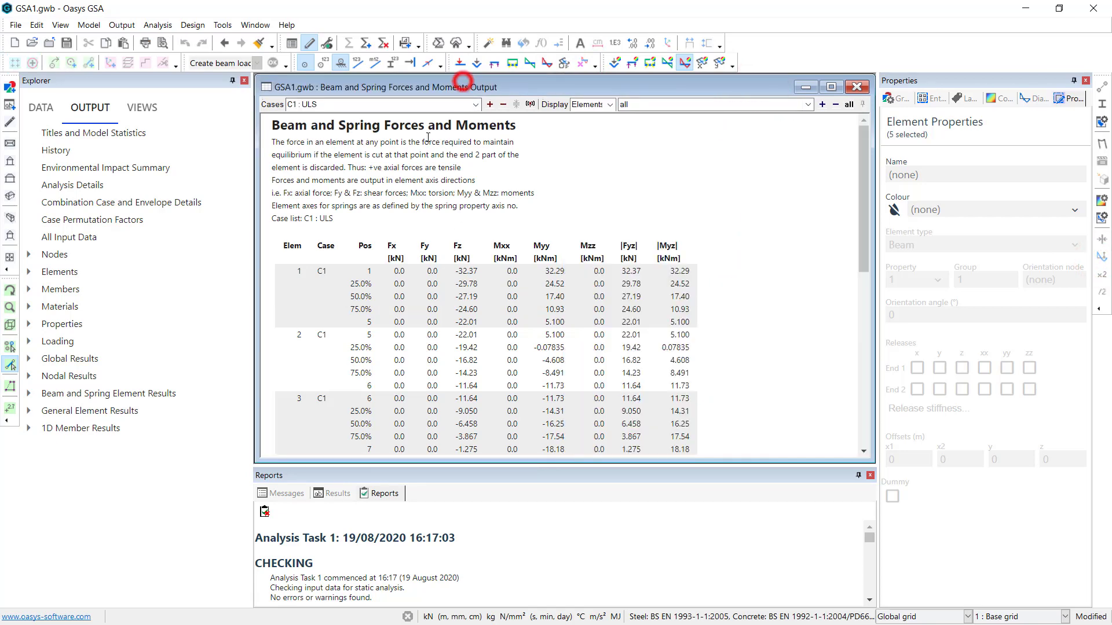
pyautogui.scroll(-3)
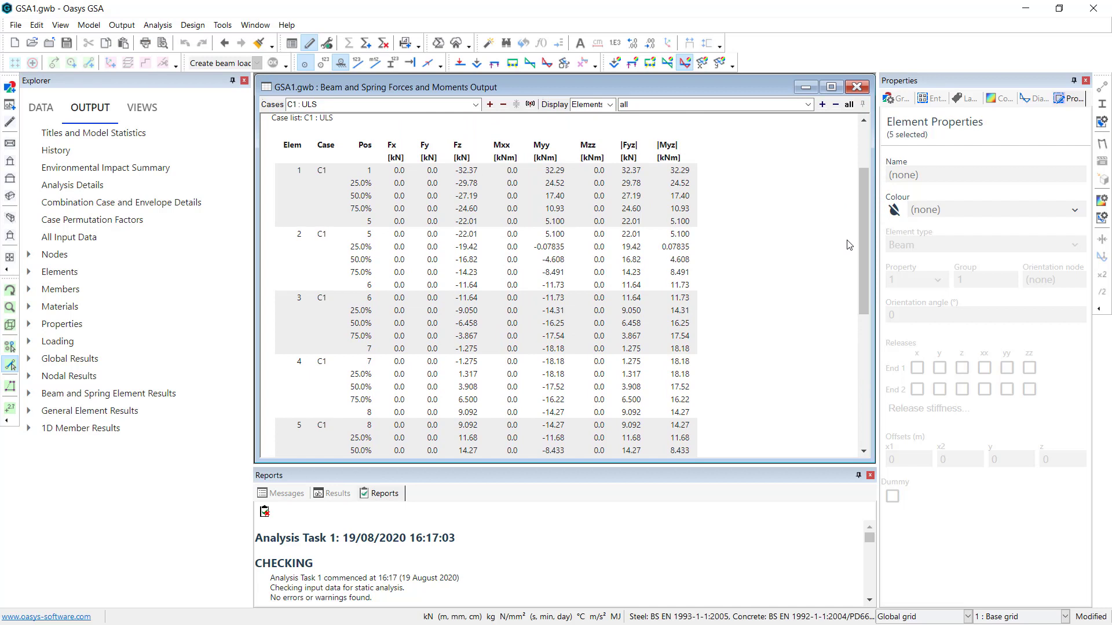
pyautogui.moveTo(672, 169)
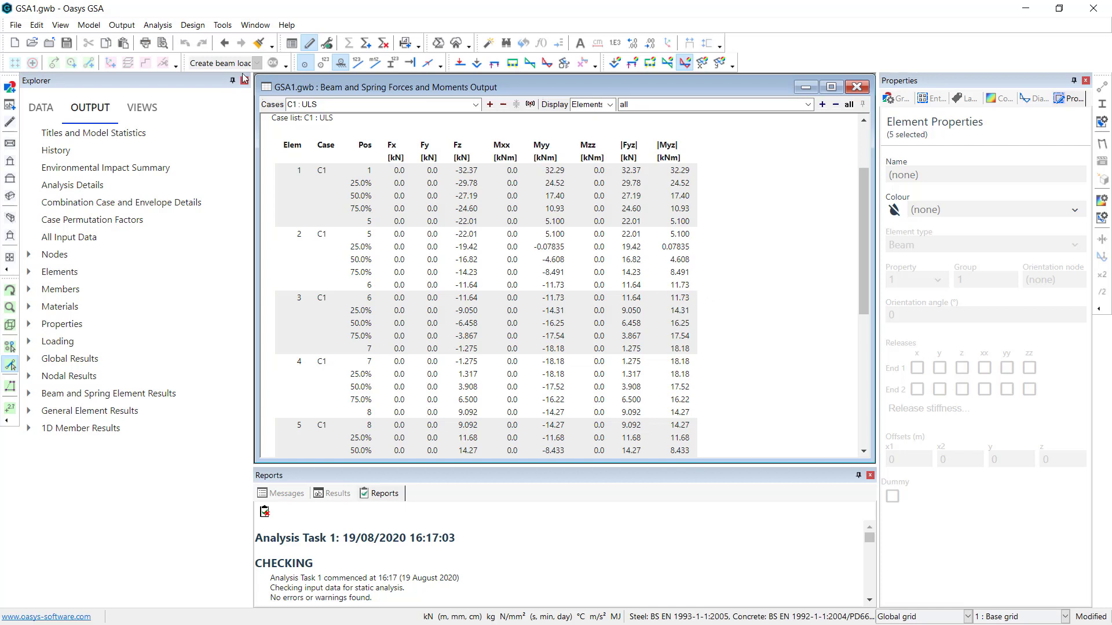
pyautogui.moveTo(158, 44)
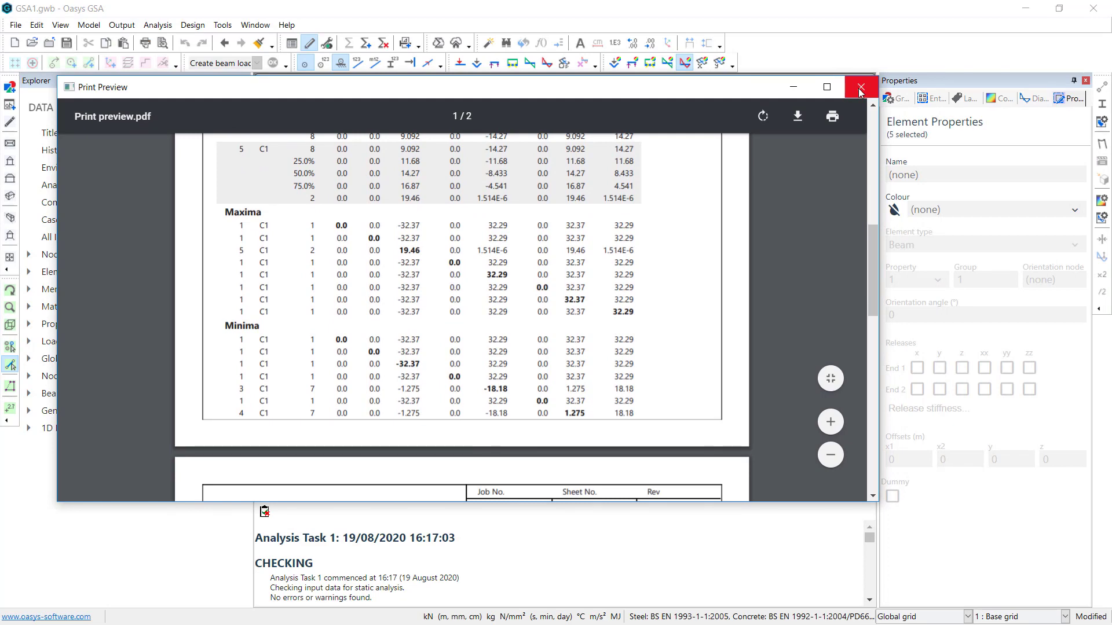
# Switch to Graphic 1 and print-preview the C1 : ULS bending moment Myy diagram
pyautogui.click(255, 26)
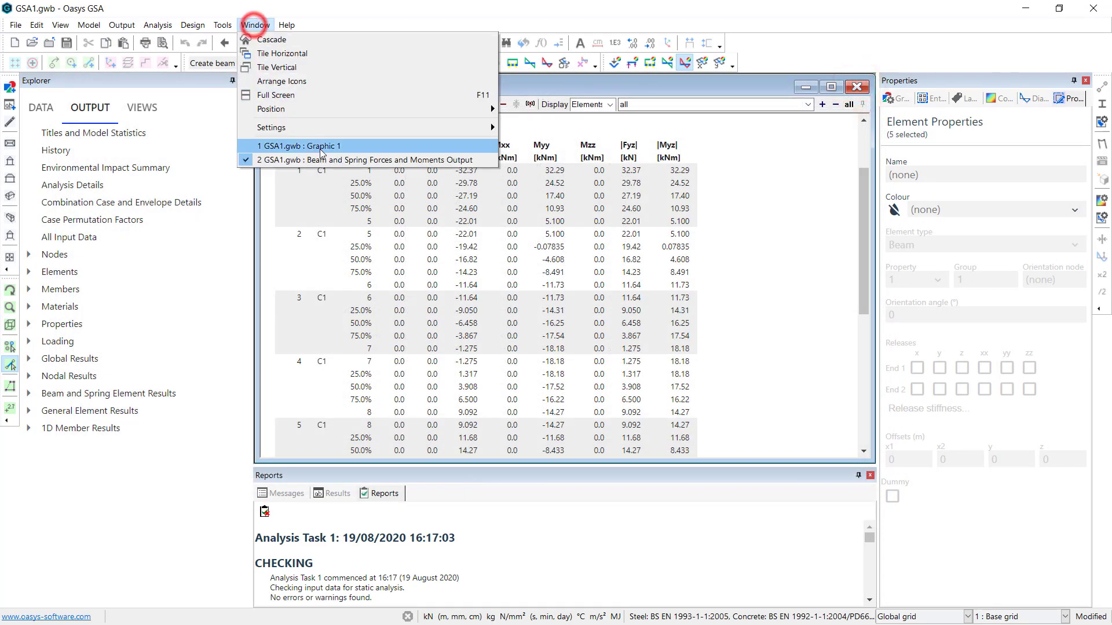
pyautogui.click(299, 146)
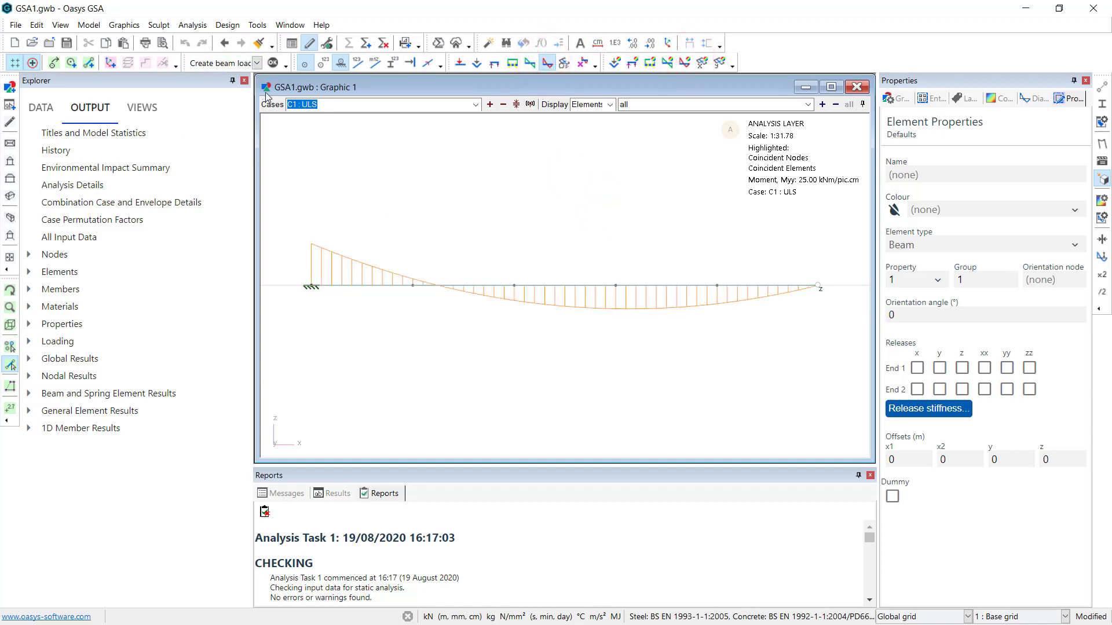
pyautogui.click(168, 44)
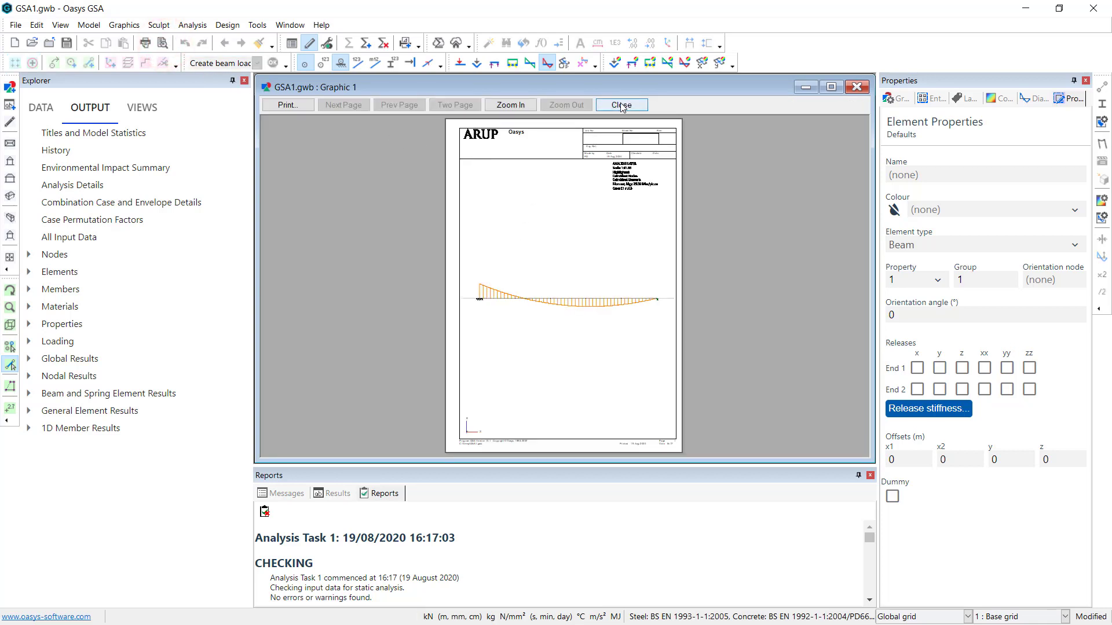
pyautogui.click(621, 104)
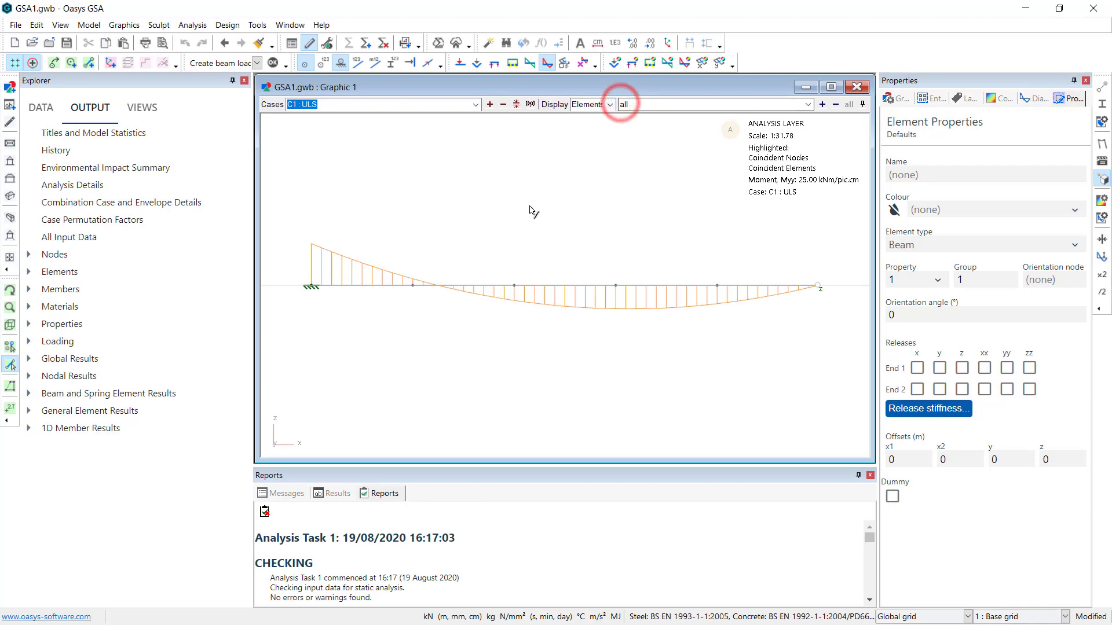